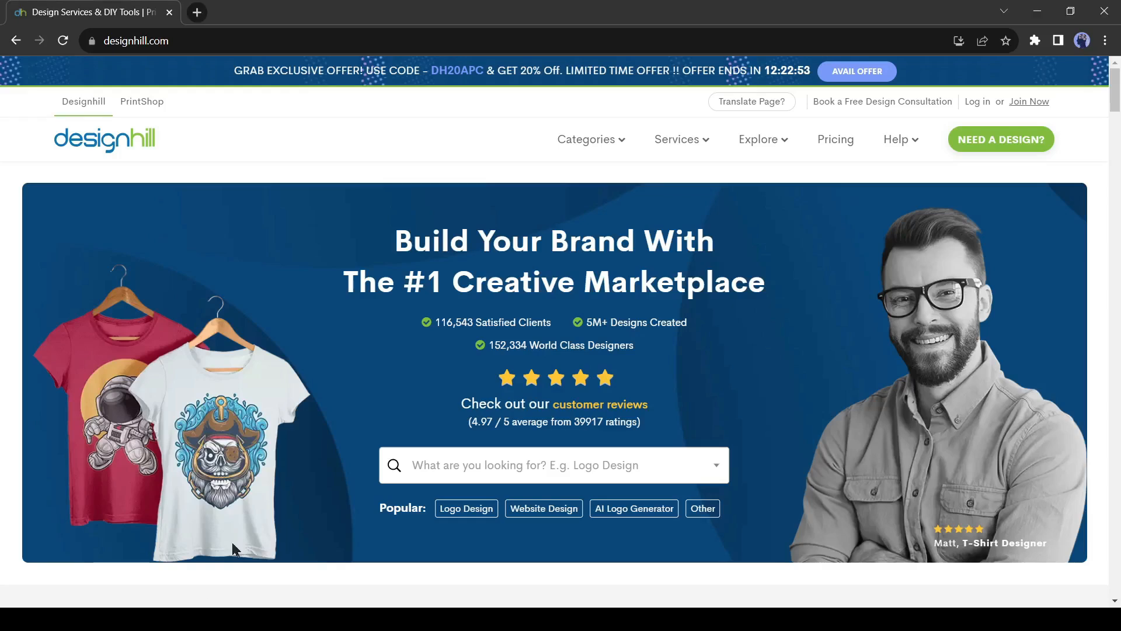
- Start the AI Logo Generator from the Designhill home page via its Get Started button
scroll(down, 3)
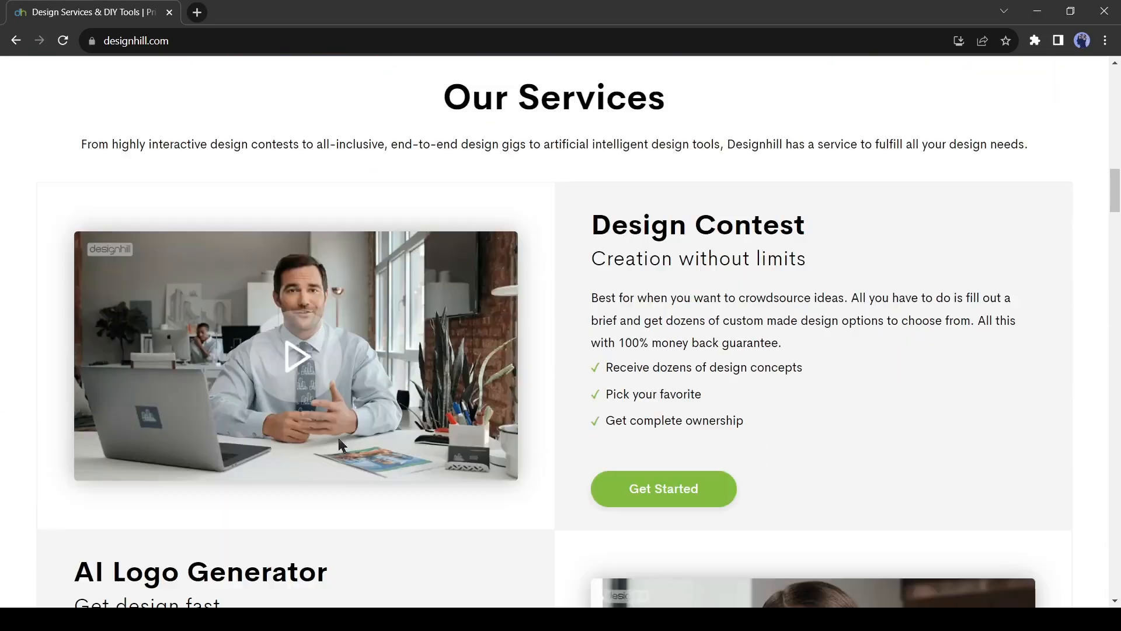
scroll(down, 3)
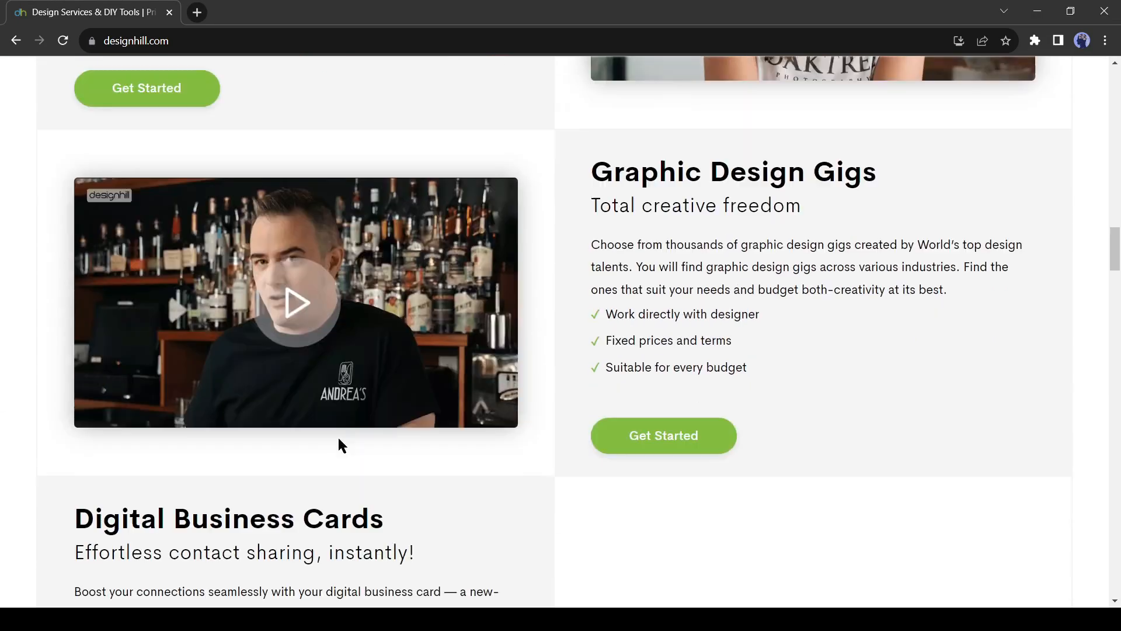
scroll(down, 3)
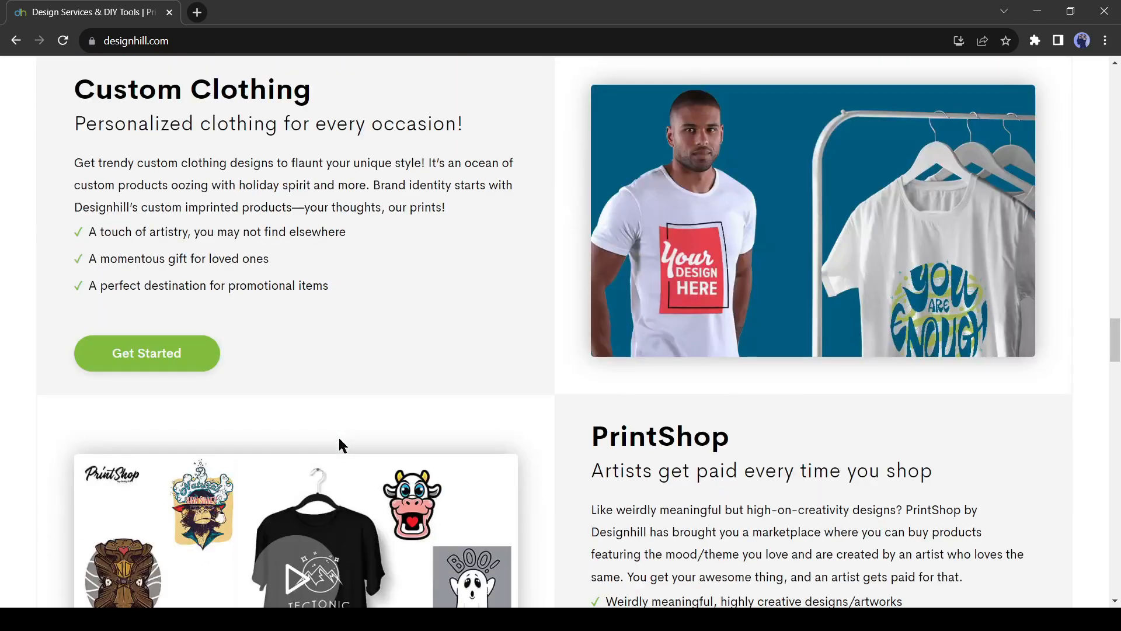
scroll(down, 3)
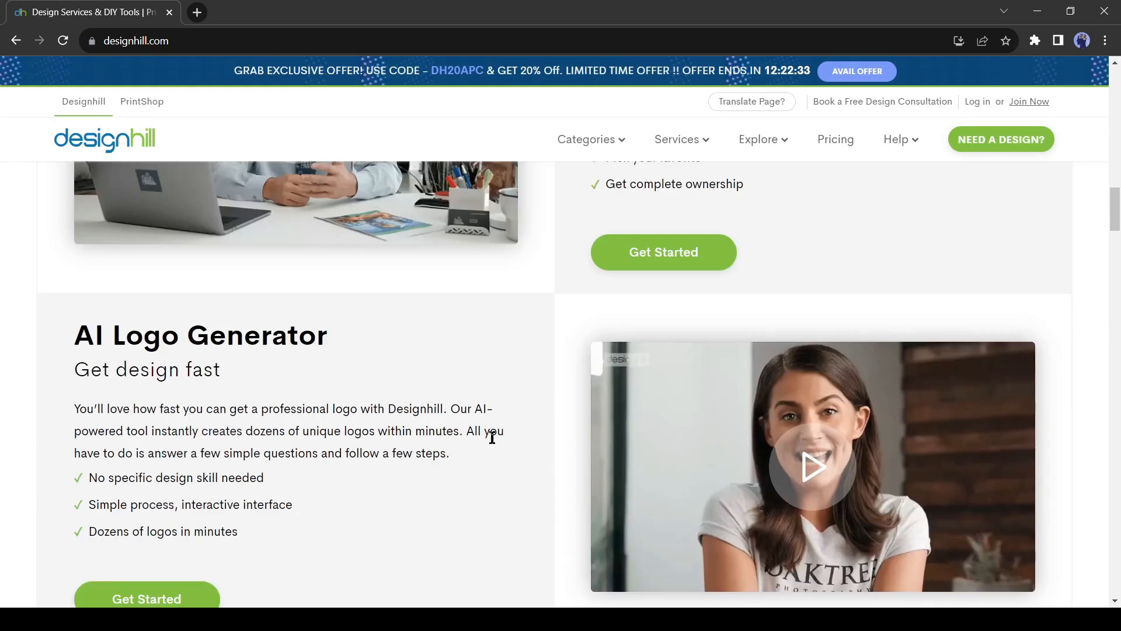
scroll(down, 3)
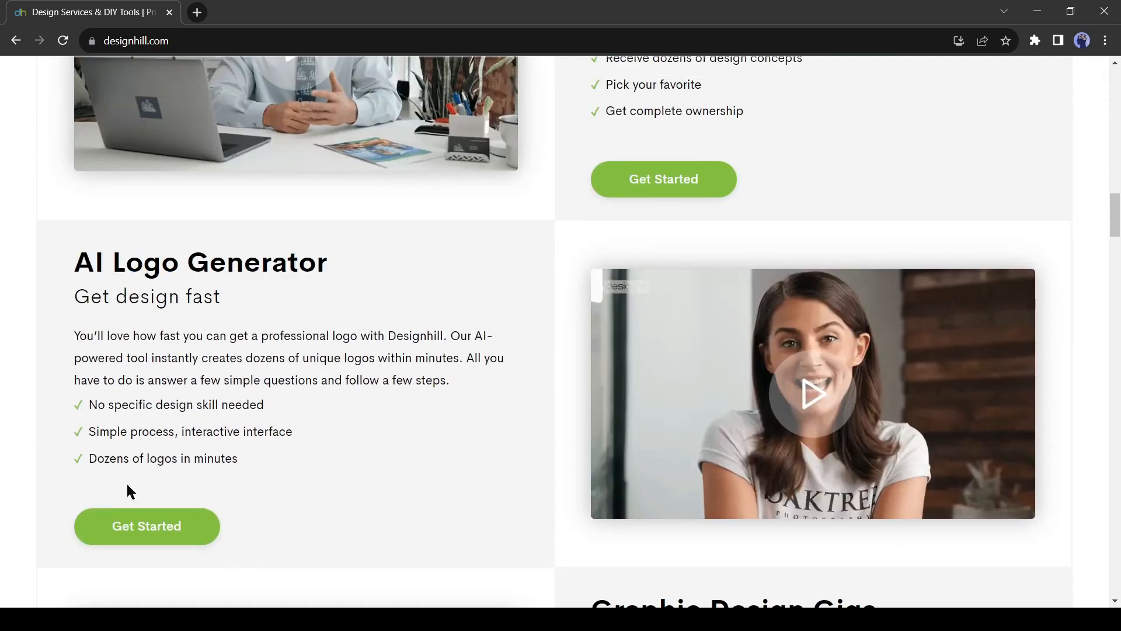
click(147, 525)
text(AI Lockup)
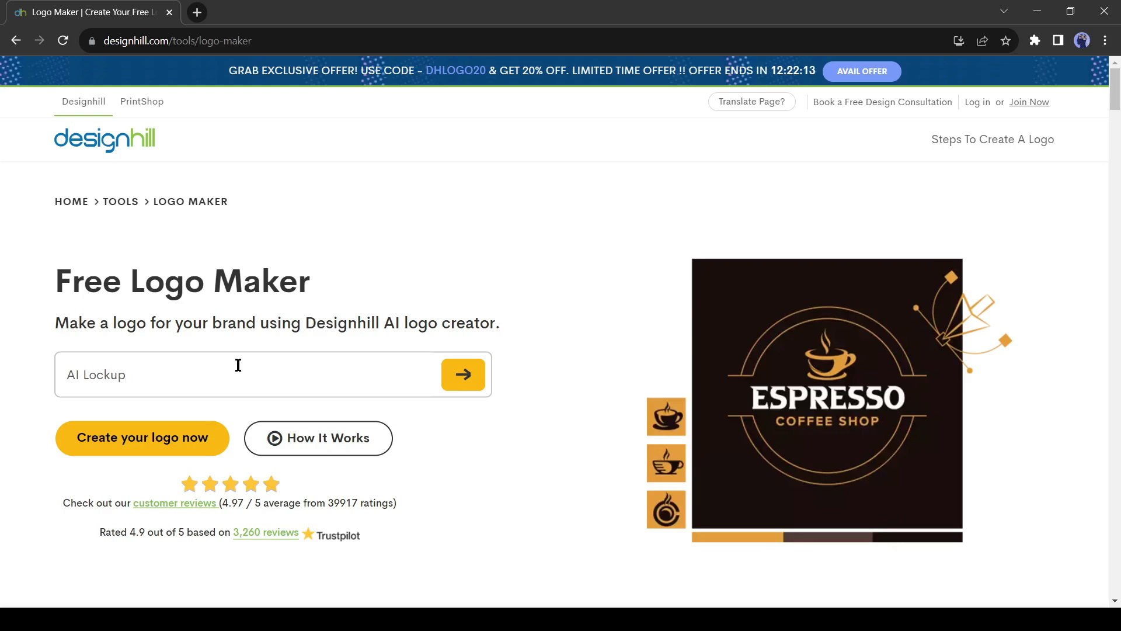
- Submit the AI Lockup name to reach the design-style gallery
click(462, 374)
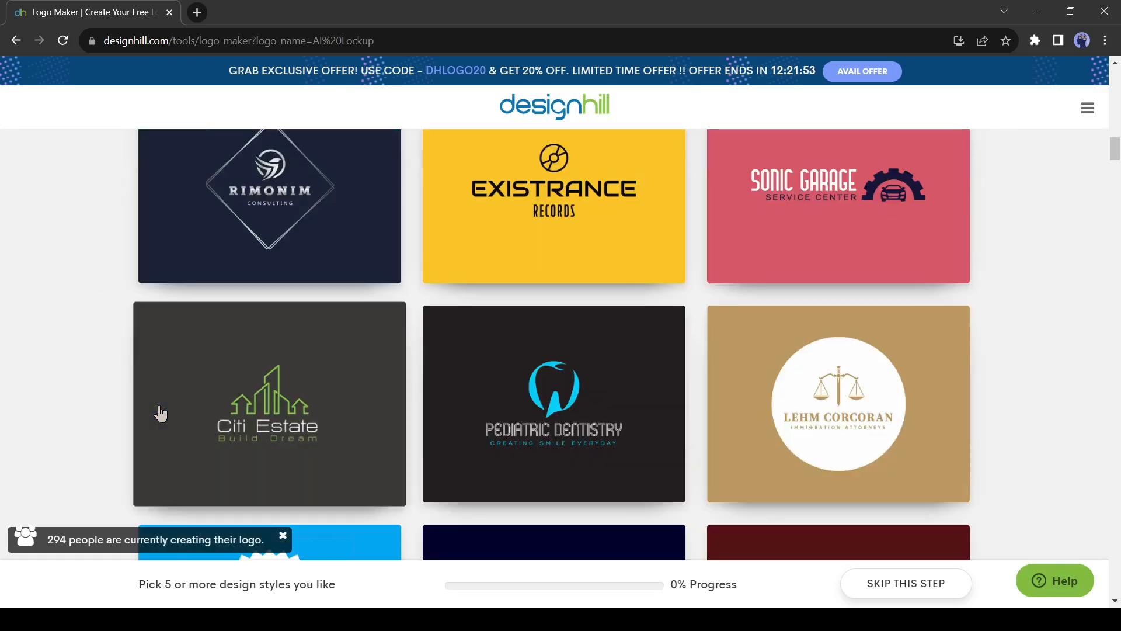
- Like five logo style cards, including Rimonim and Digital Art Club, filling the progress bar
click(269, 208)
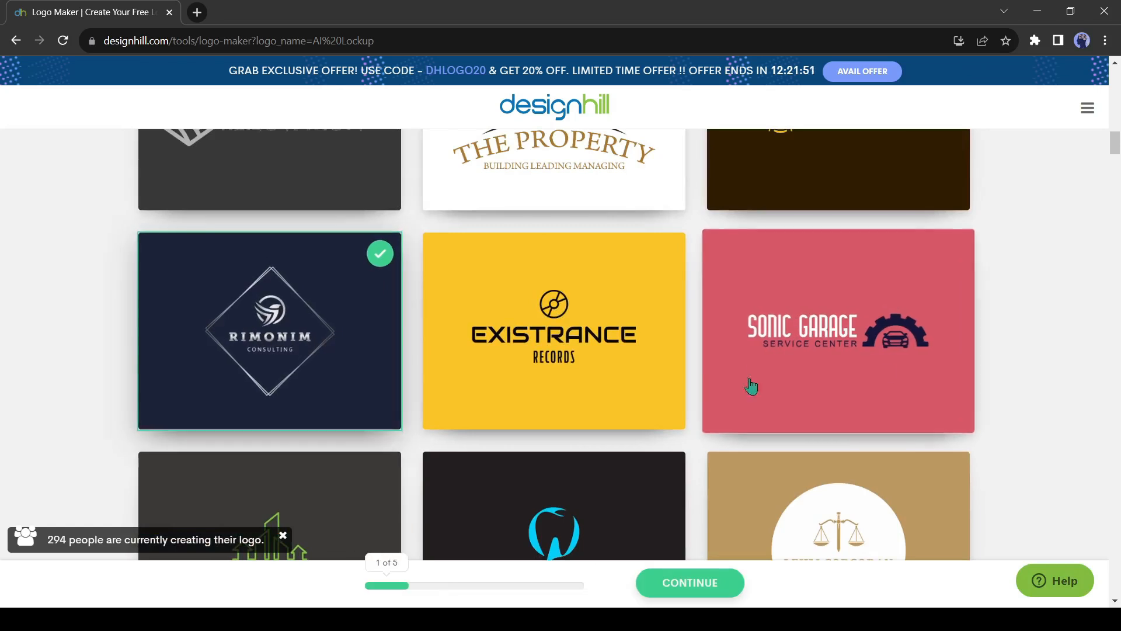
scroll(down, 3)
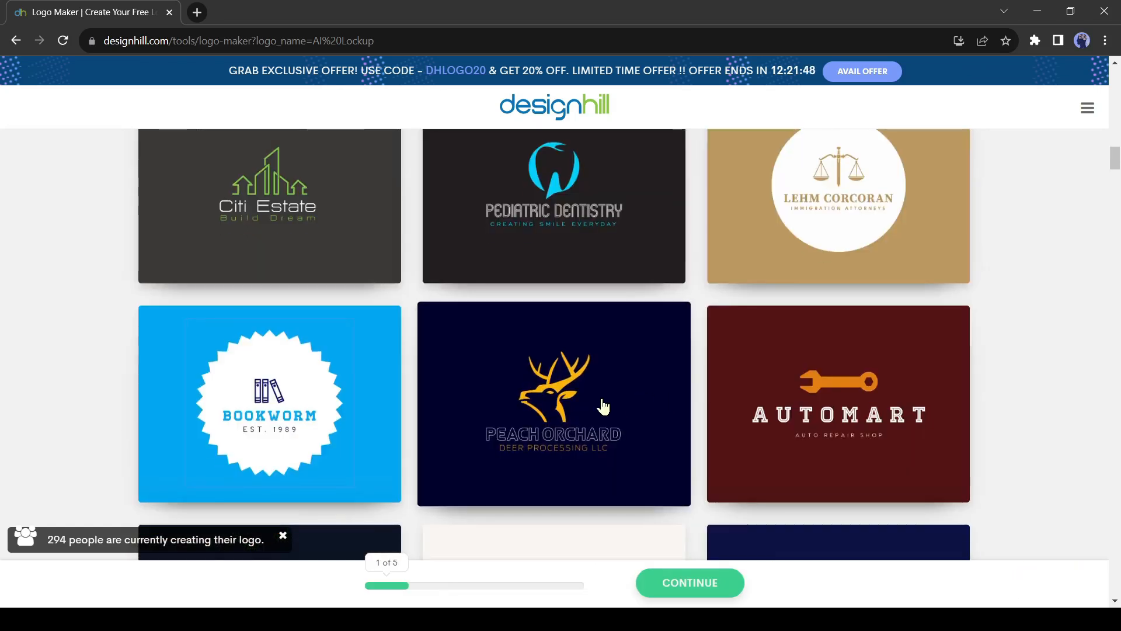
scroll(down, 3)
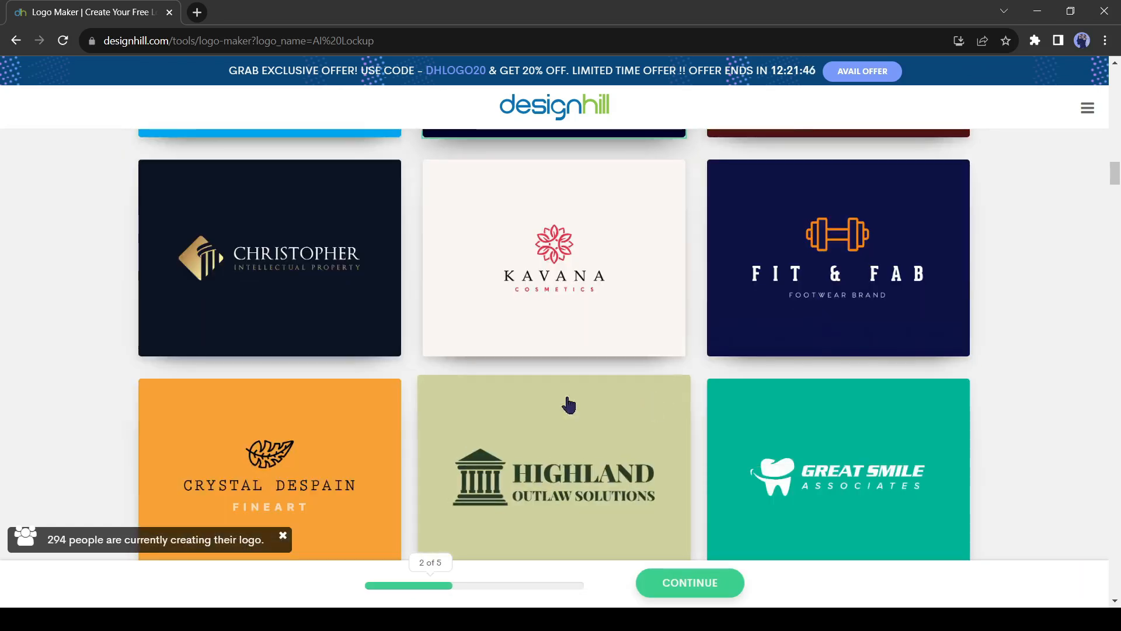
scroll(down, 3)
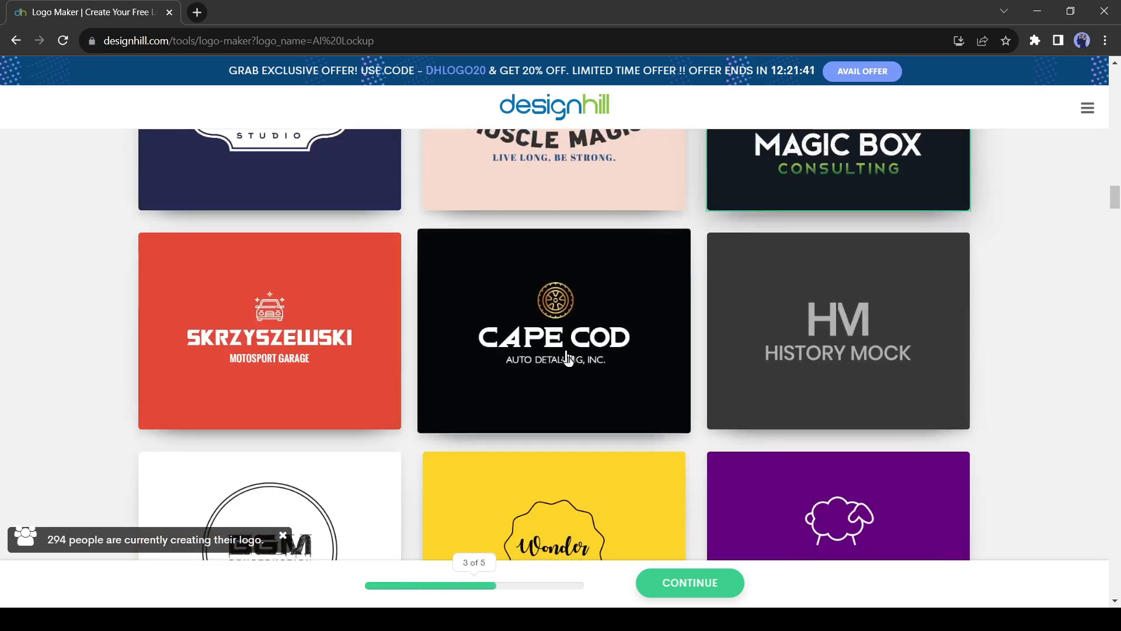
click(838, 329)
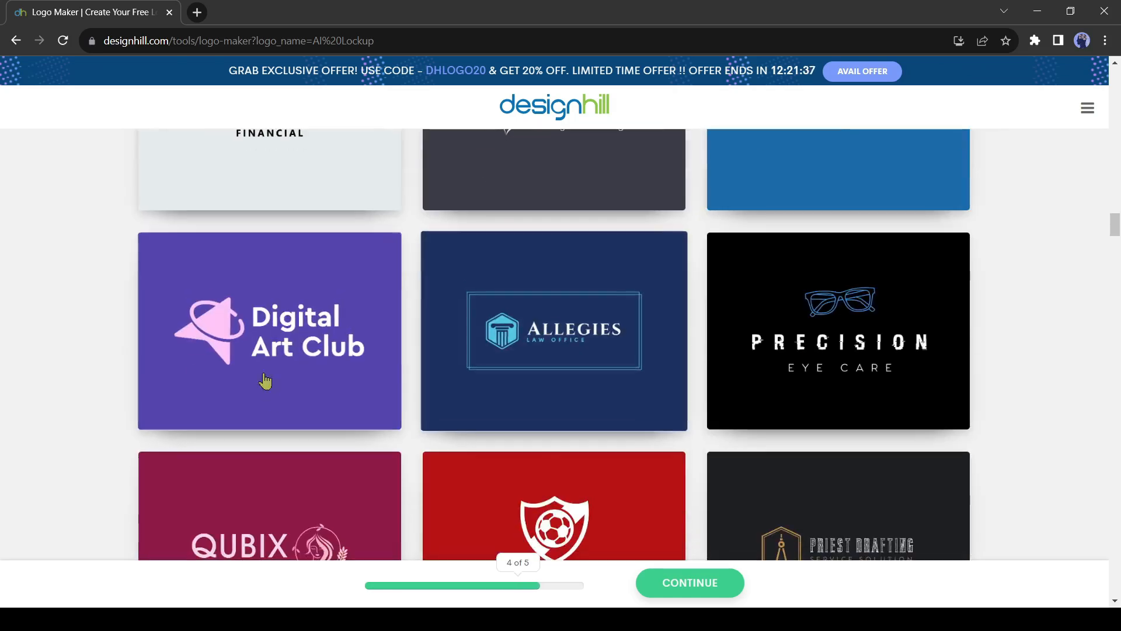
click(269, 329)
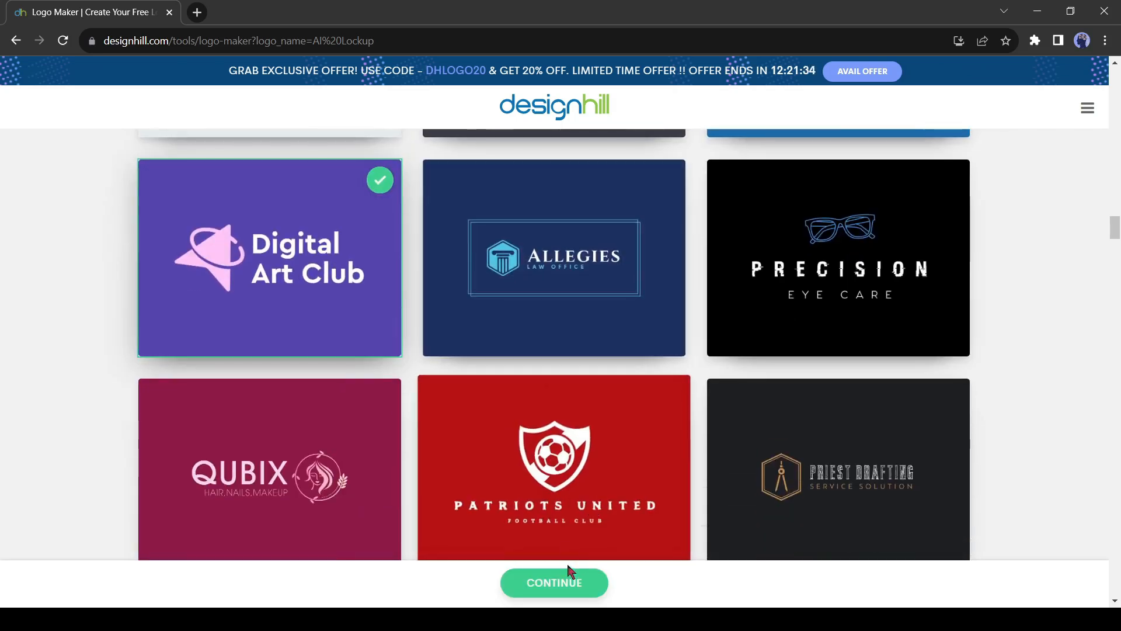
- Submit the styles, pick Blue and Let The System Choose Colors palettes, and continue
click(553, 582)
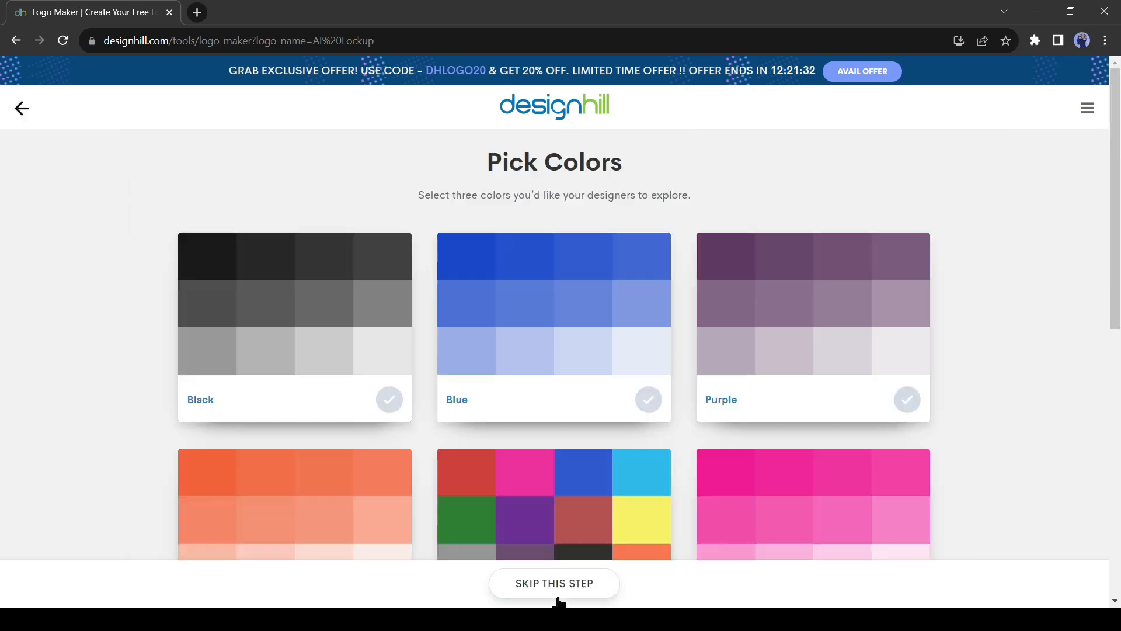
scroll(down, 3)
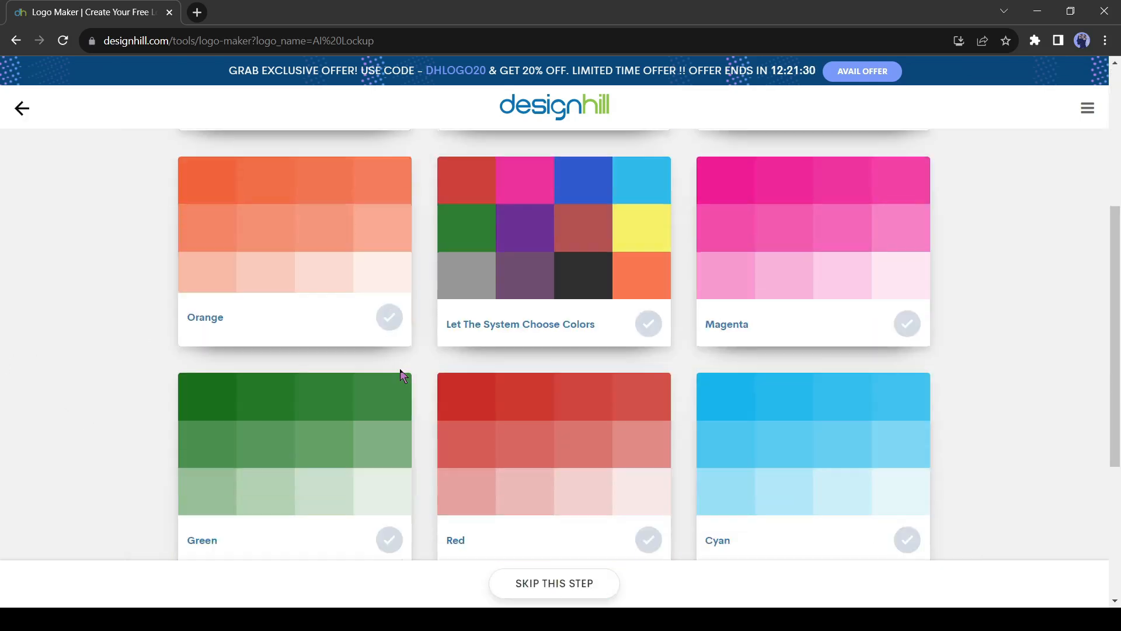
scroll(down, 3)
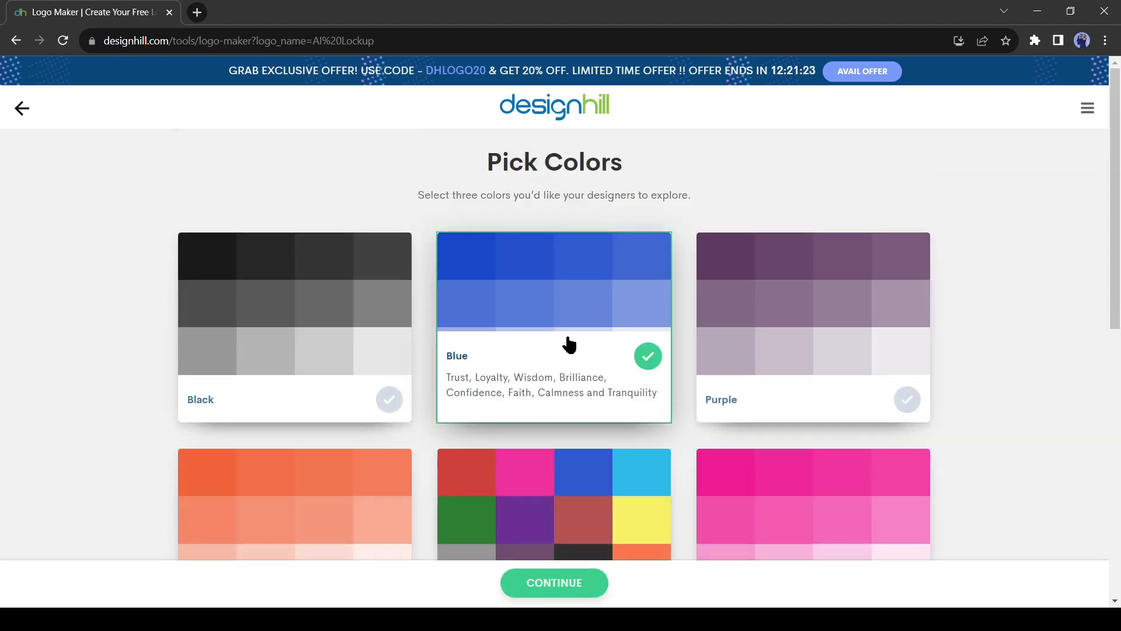
scroll(down, 3)
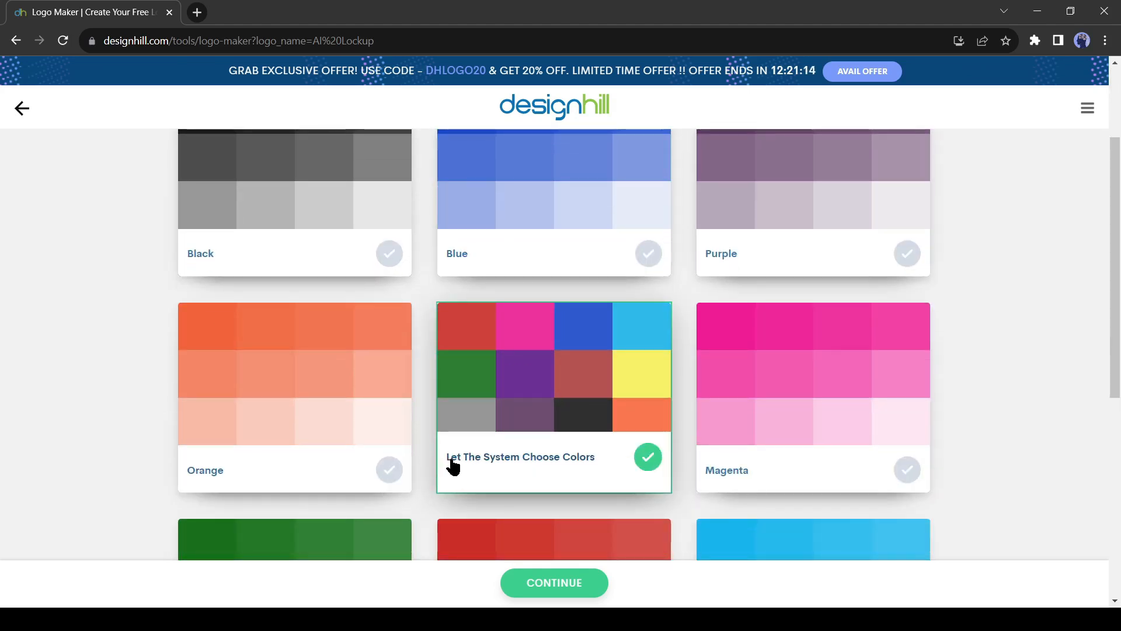
click(554, 582)
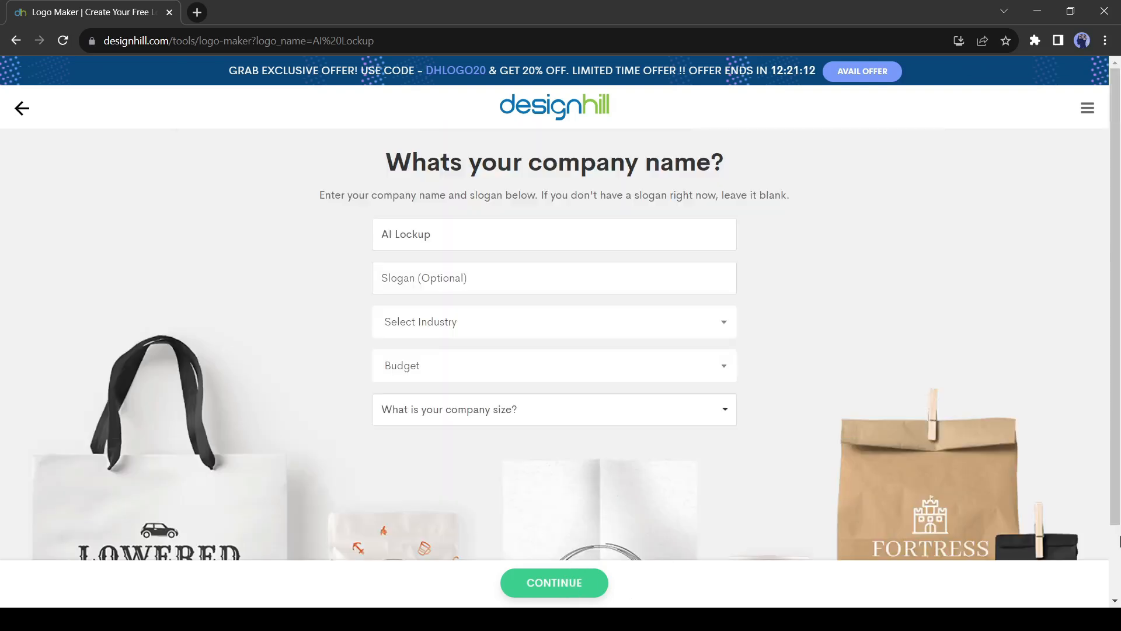
mouse_move(851, 403)
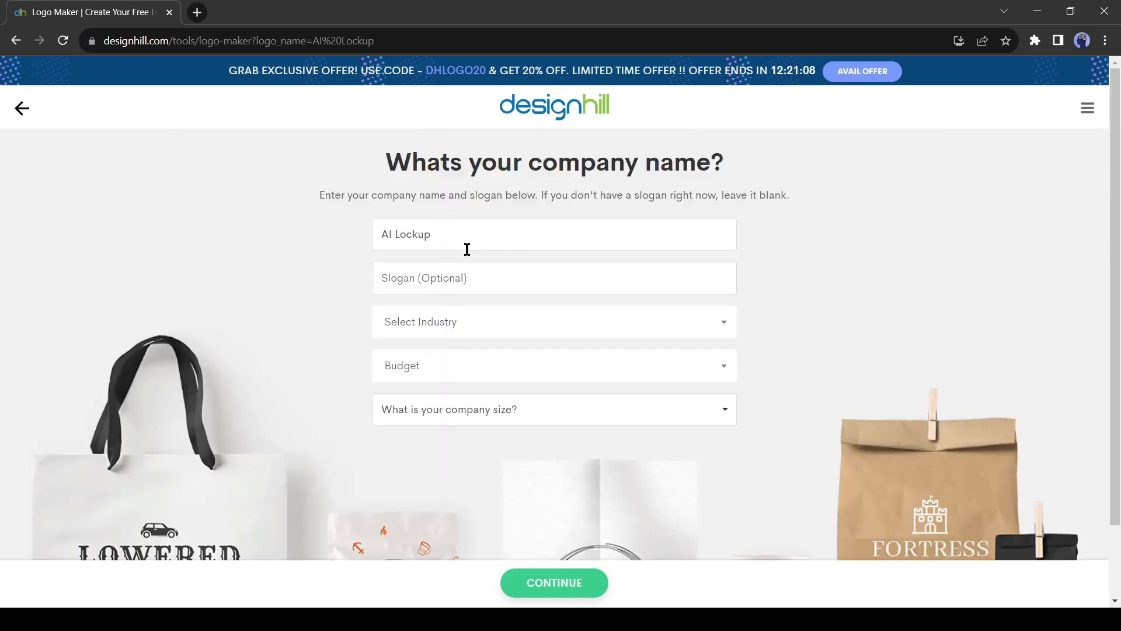
mouse_move(547, 291)
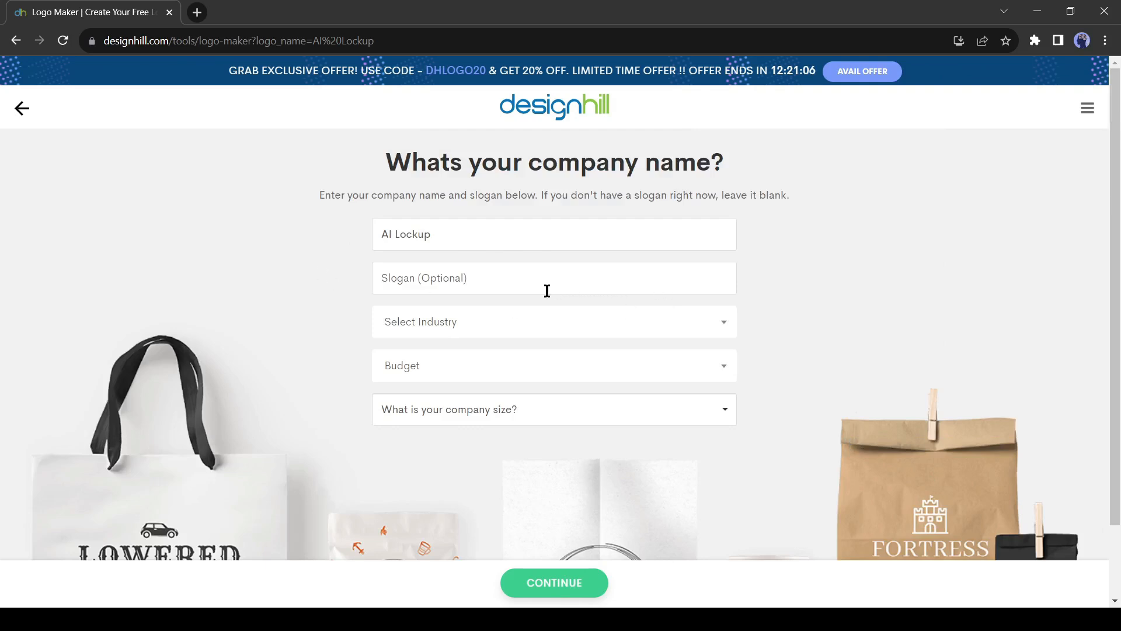
- Fill the company form with slogan Unleash Your Creativity and Technology industry, then continue
click(554, 278)
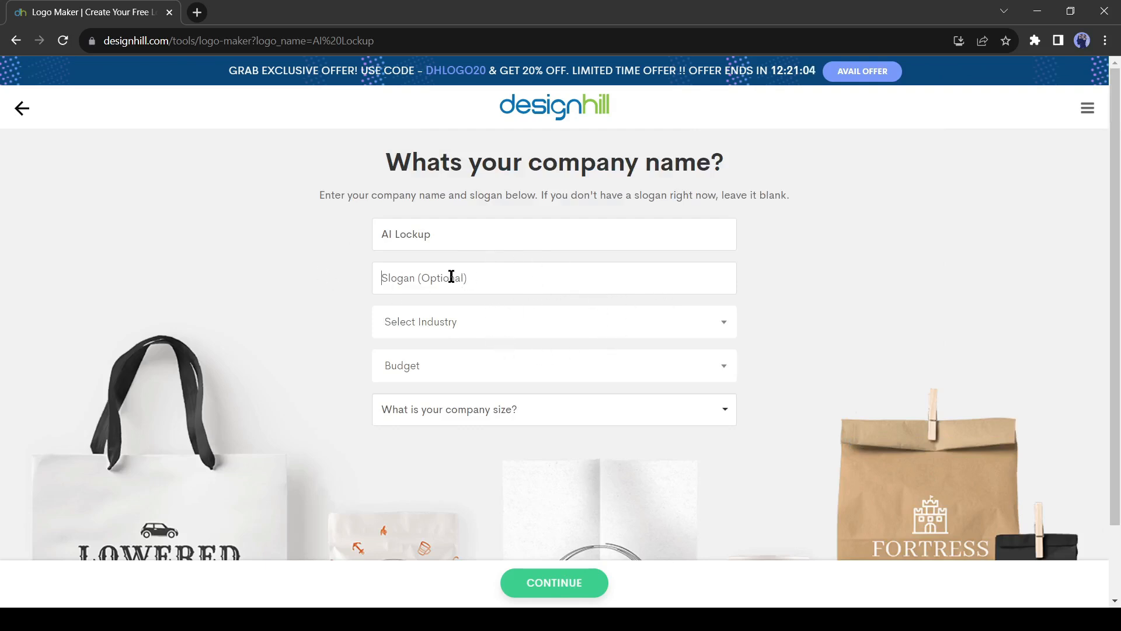
click(554, 277)
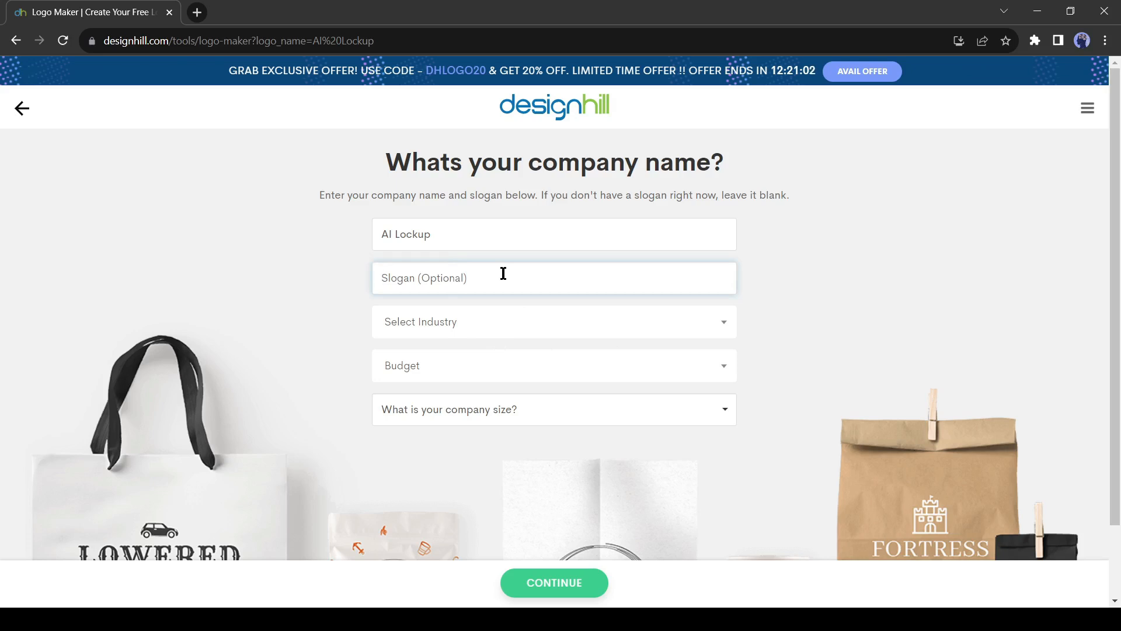
mouse_move(490, 373)
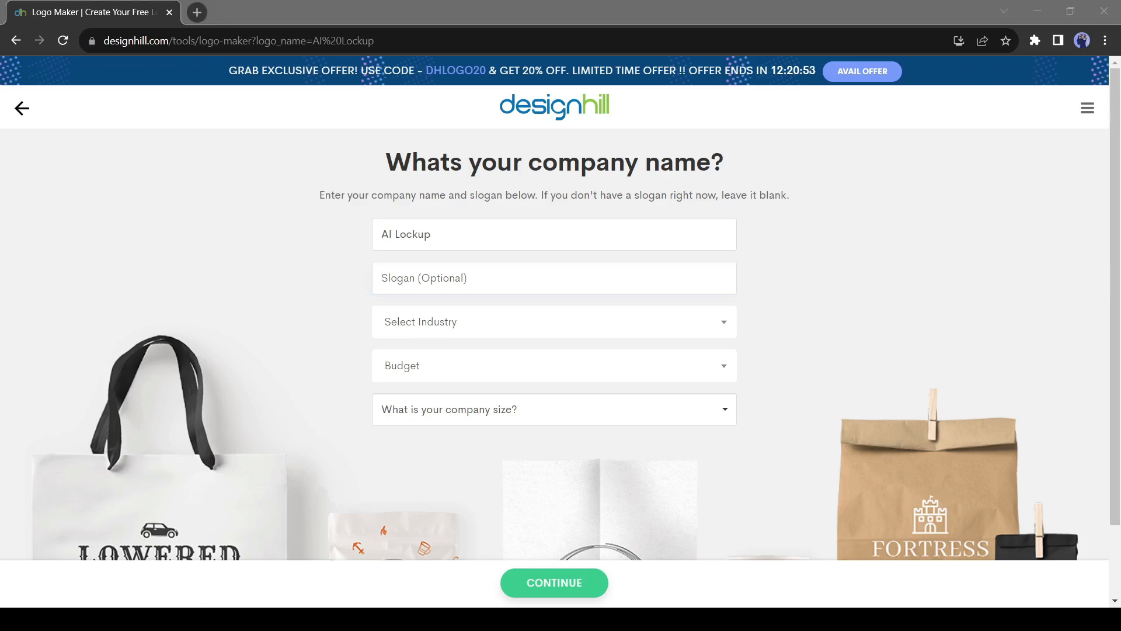
text(Unleash Your Creativity)
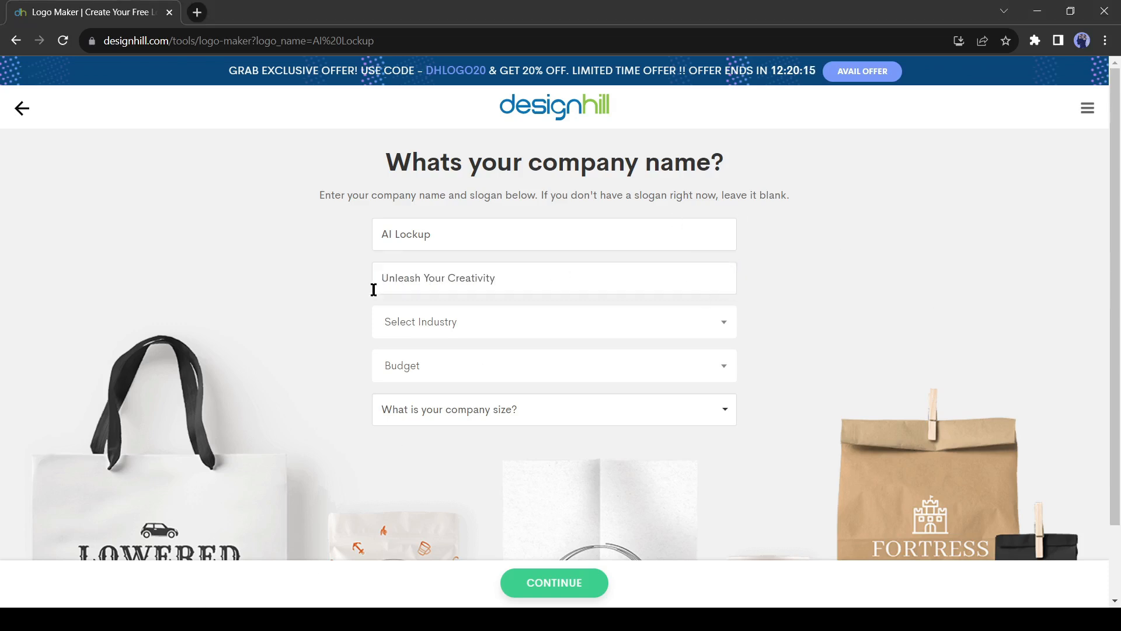
click(554, 322)
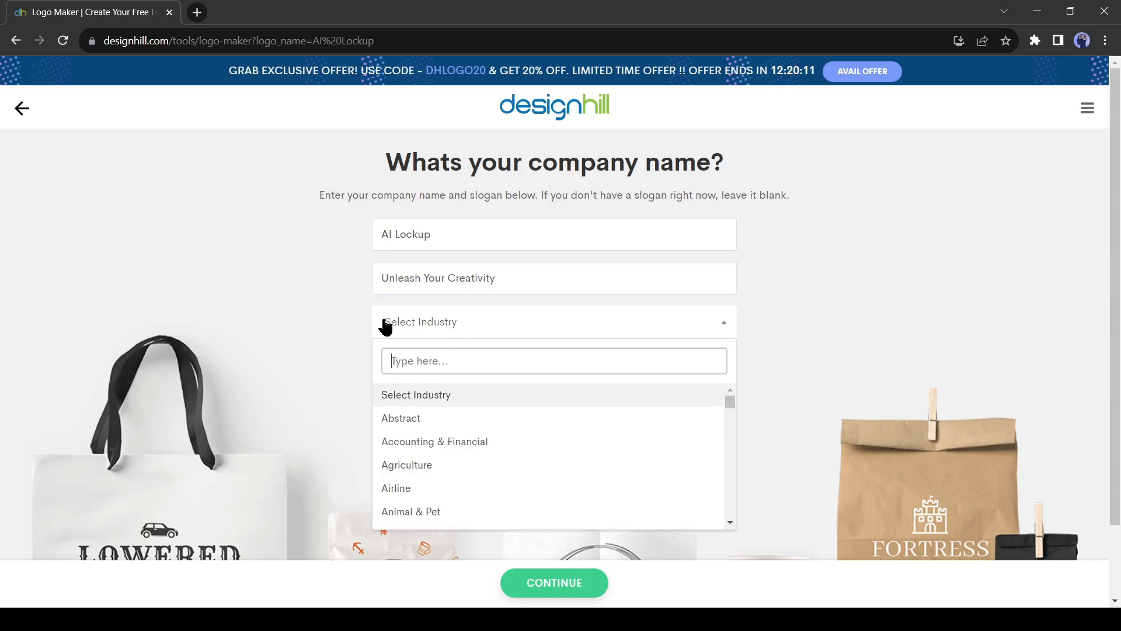
text(Technology)
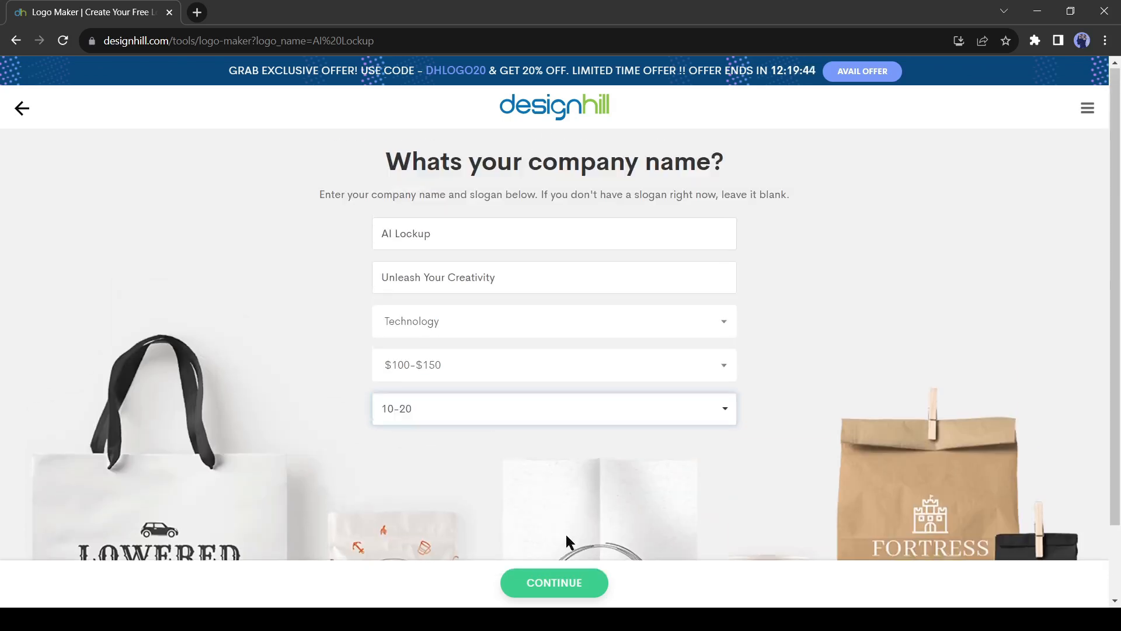
click(554, 582)
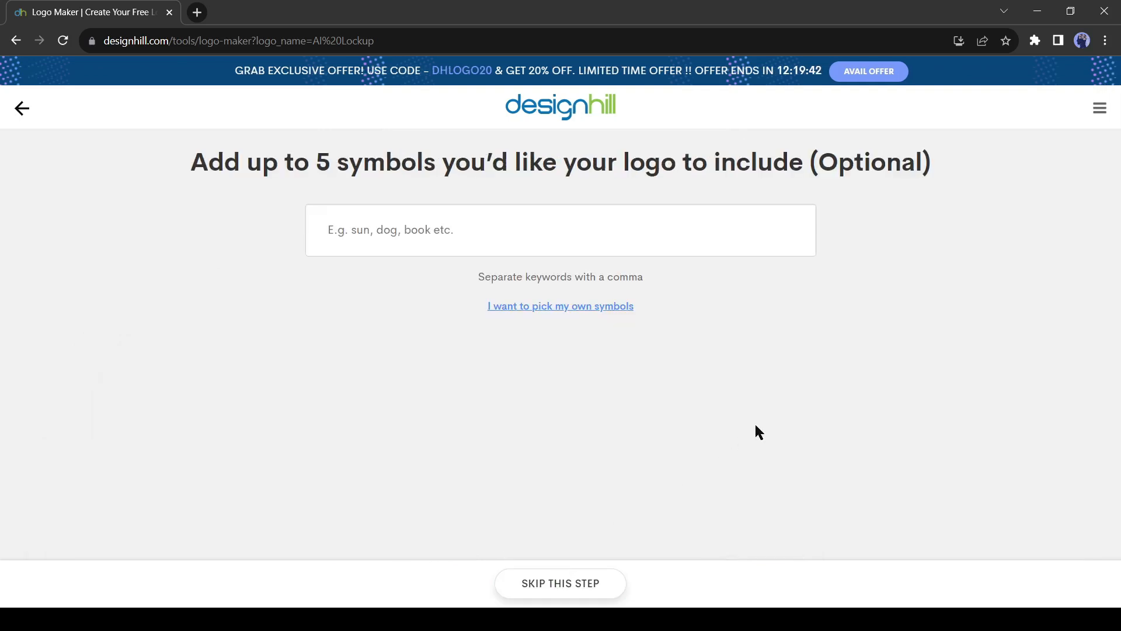
mouse_move(570, 393)
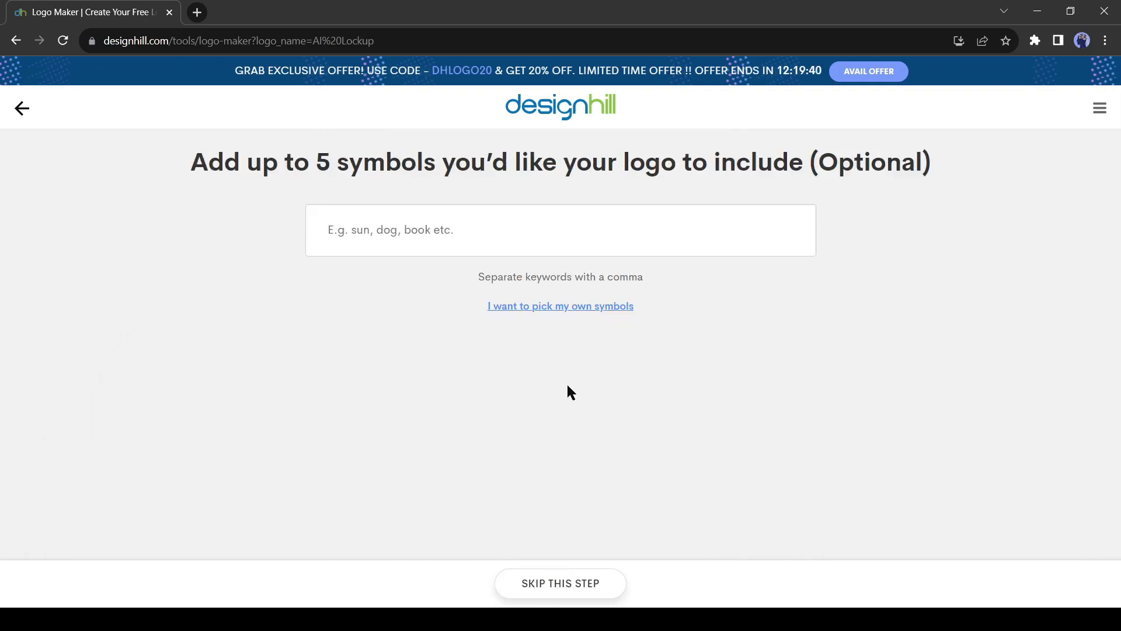
mouse_move(326, 350)
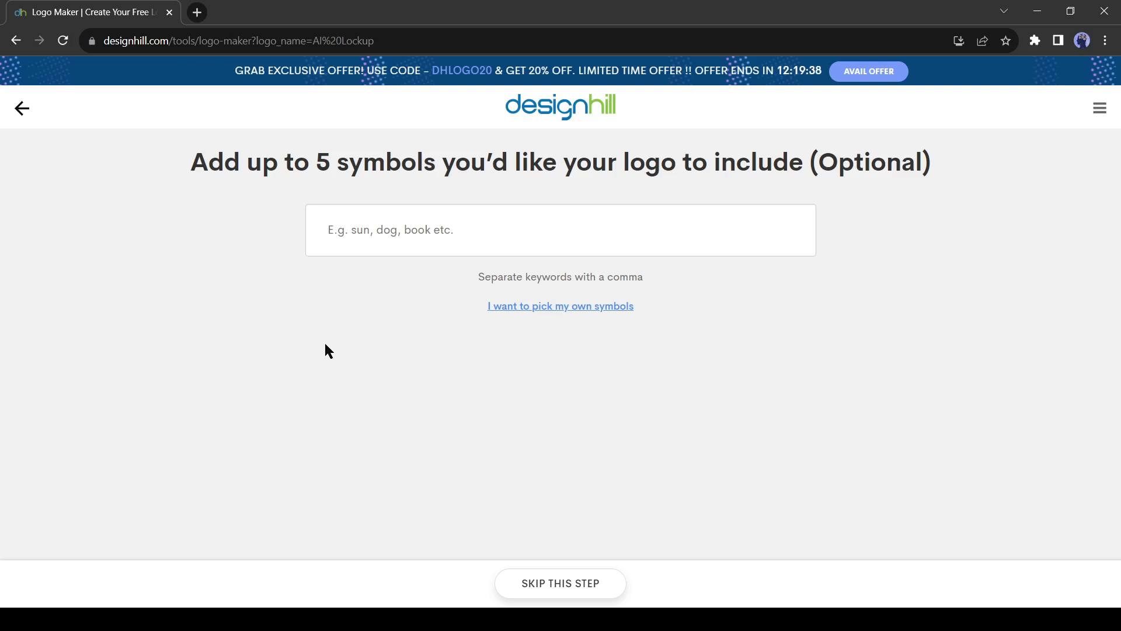
mouse_move(501, 272)
text(AI)
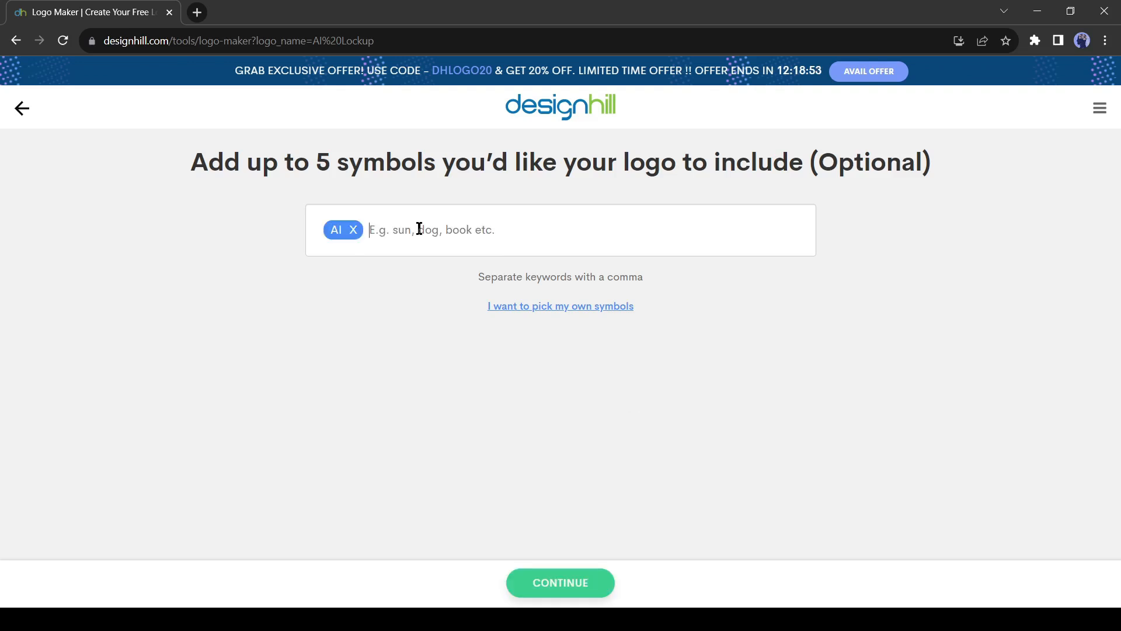
- Enter symbol keywords Robot, Brain, Tech, Computer after AI and continue to symbol picking
text(Robot, Bra)
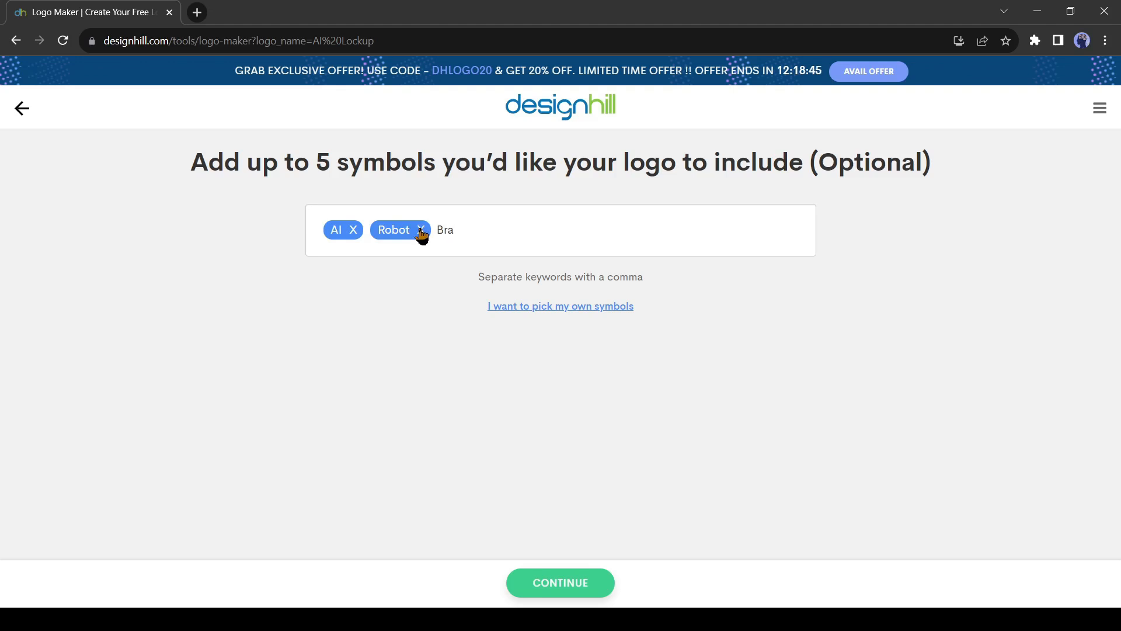
text(Brain, Tech, d)
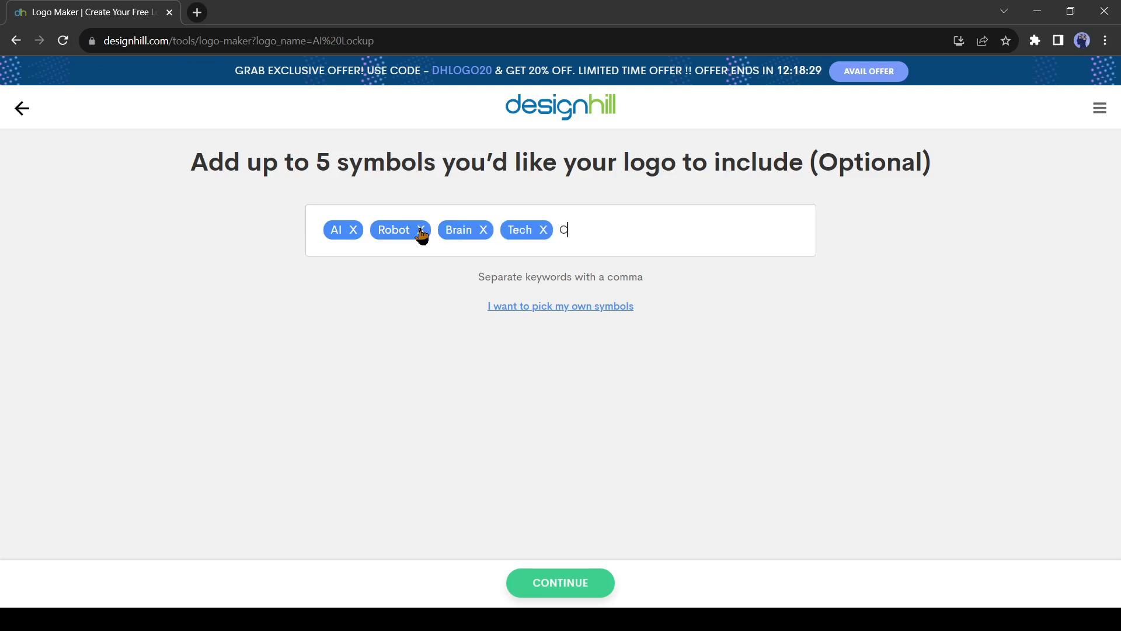
text(Computer,)
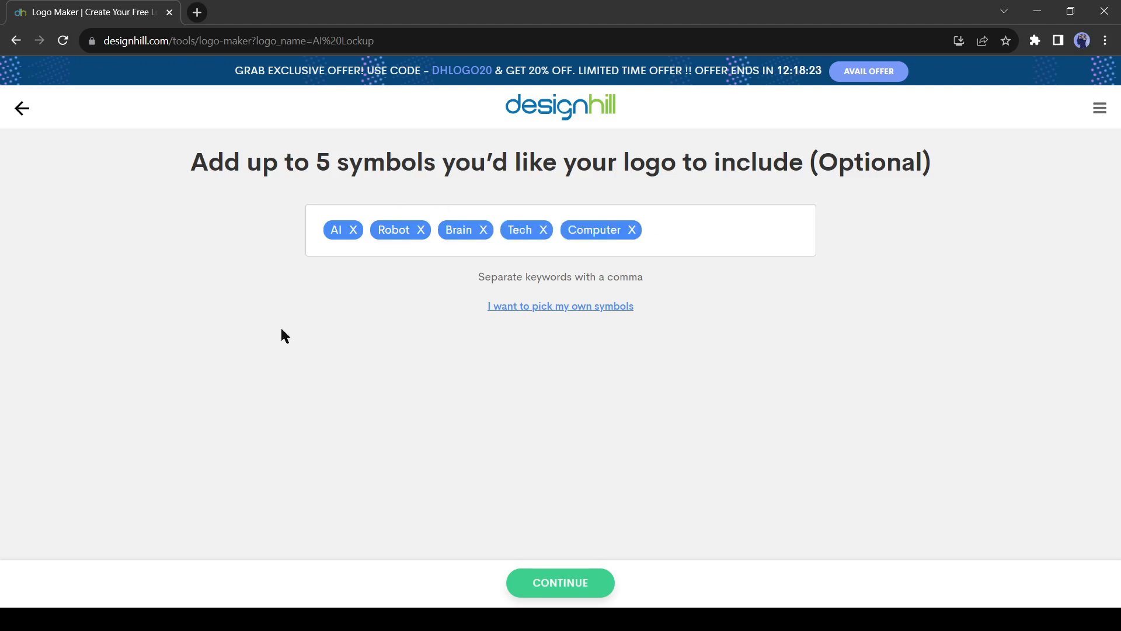
click(561, 306)
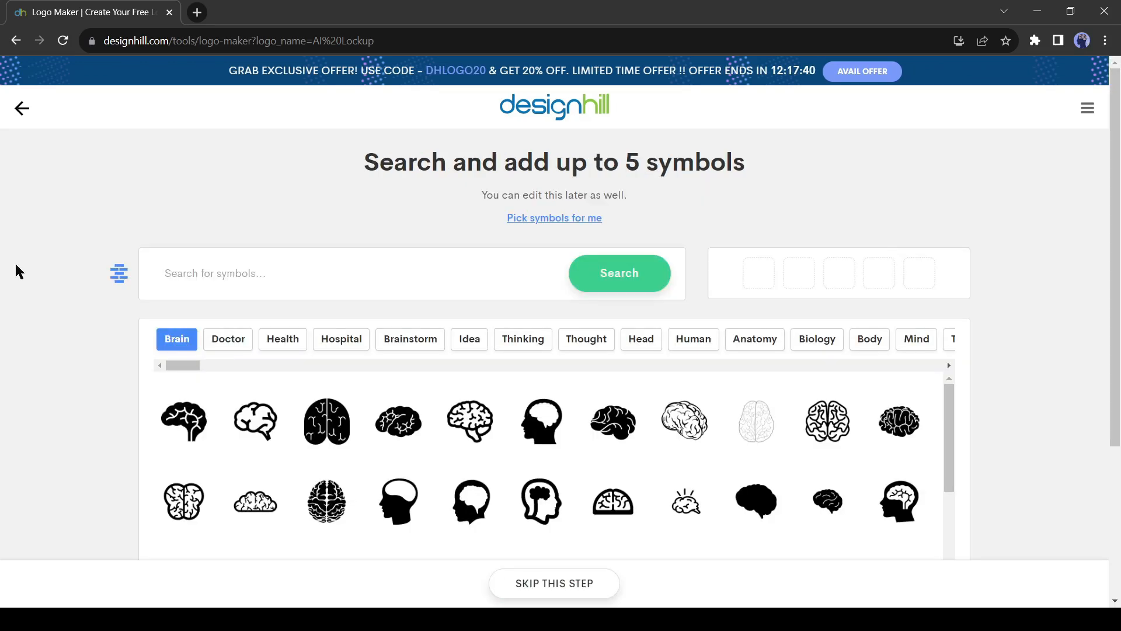
- Search Technology symbols and add the robot icon to the logo
text(Tech)
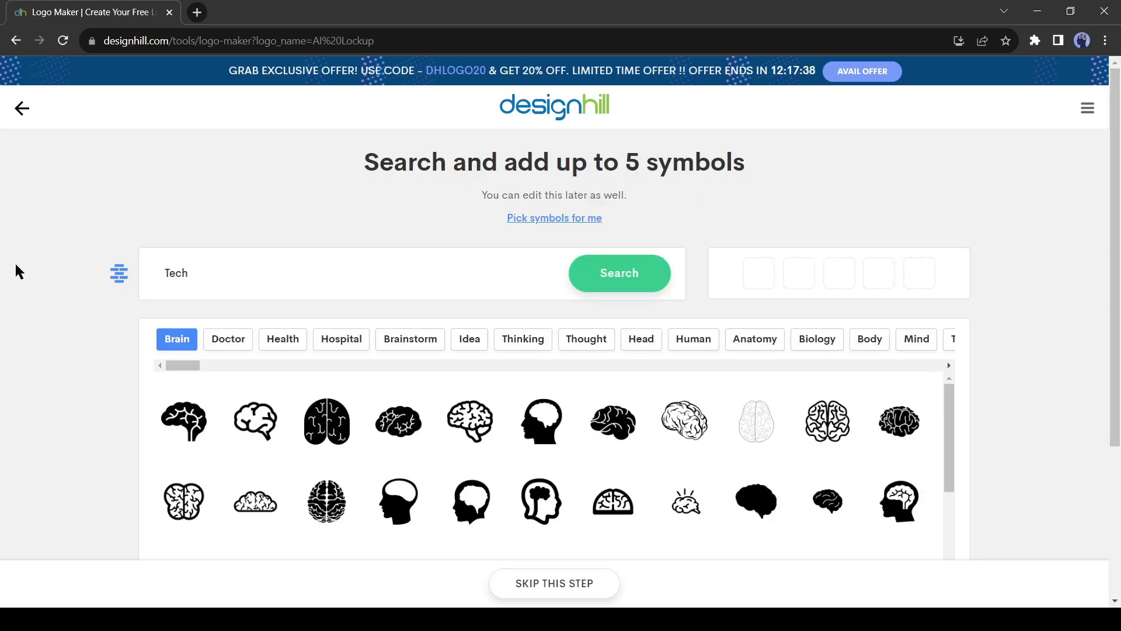
text(Technology)
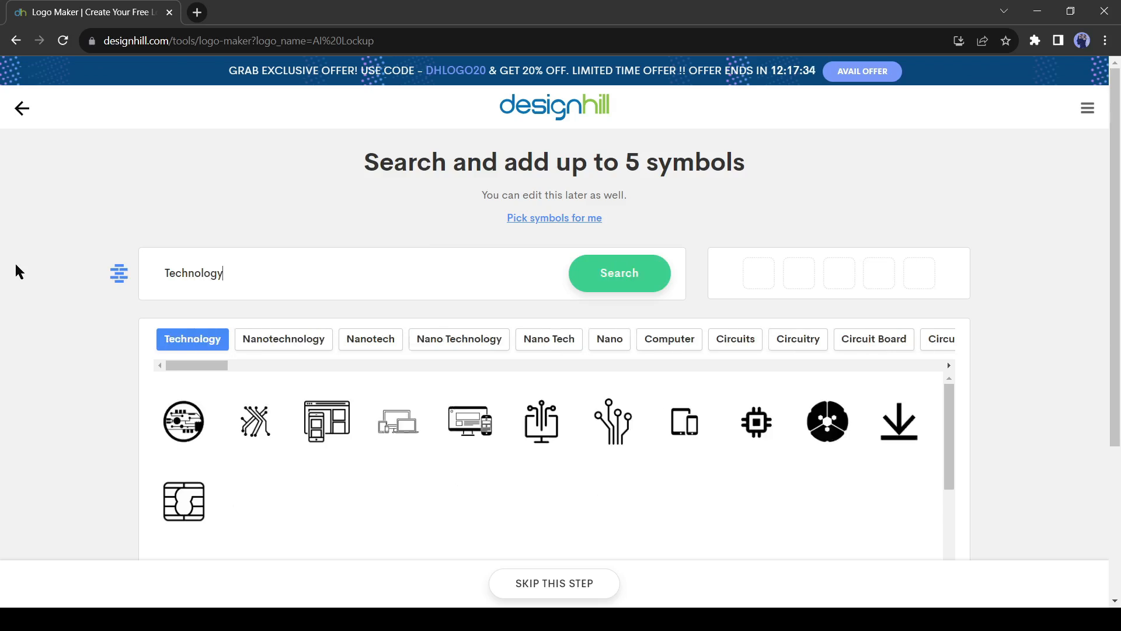
scroll(down, 3)
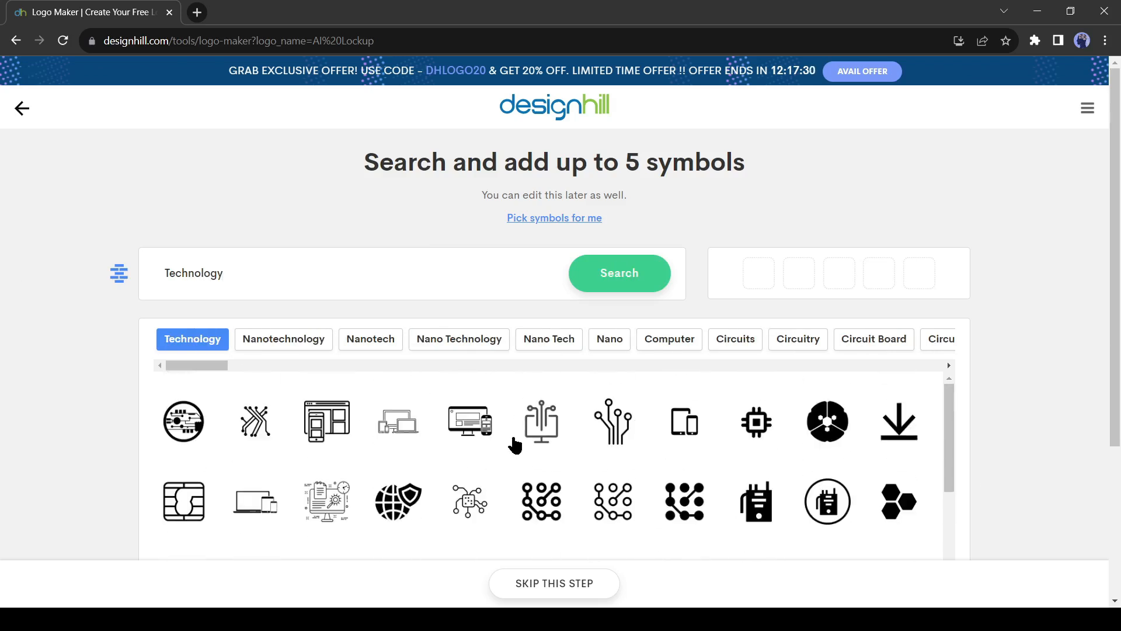
scroll(down, 3)
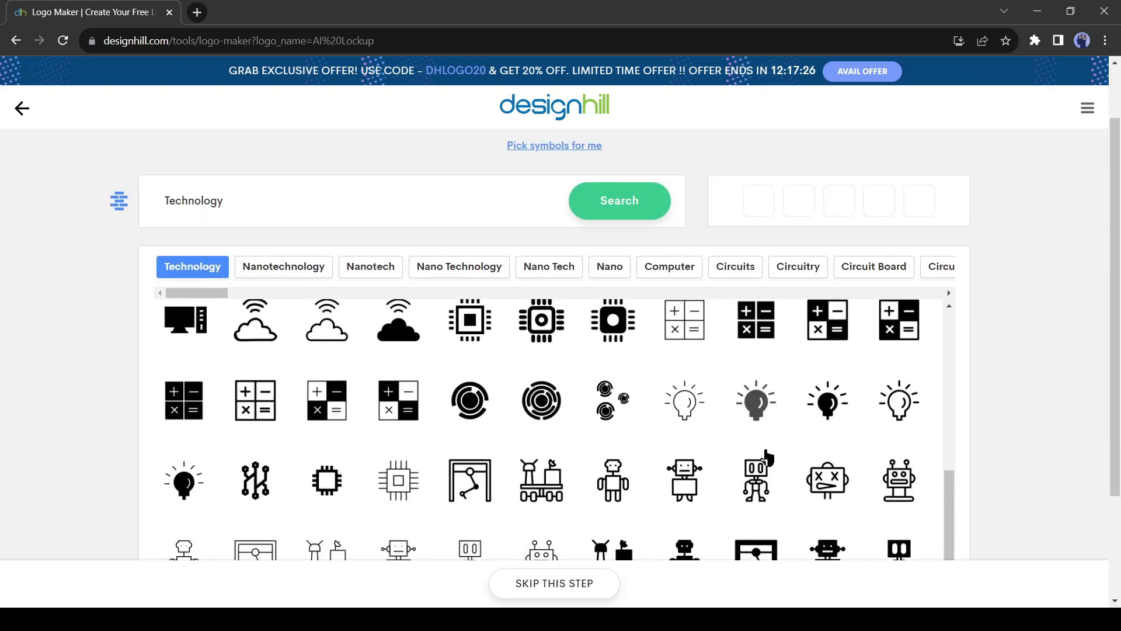
scroll(down, 3)
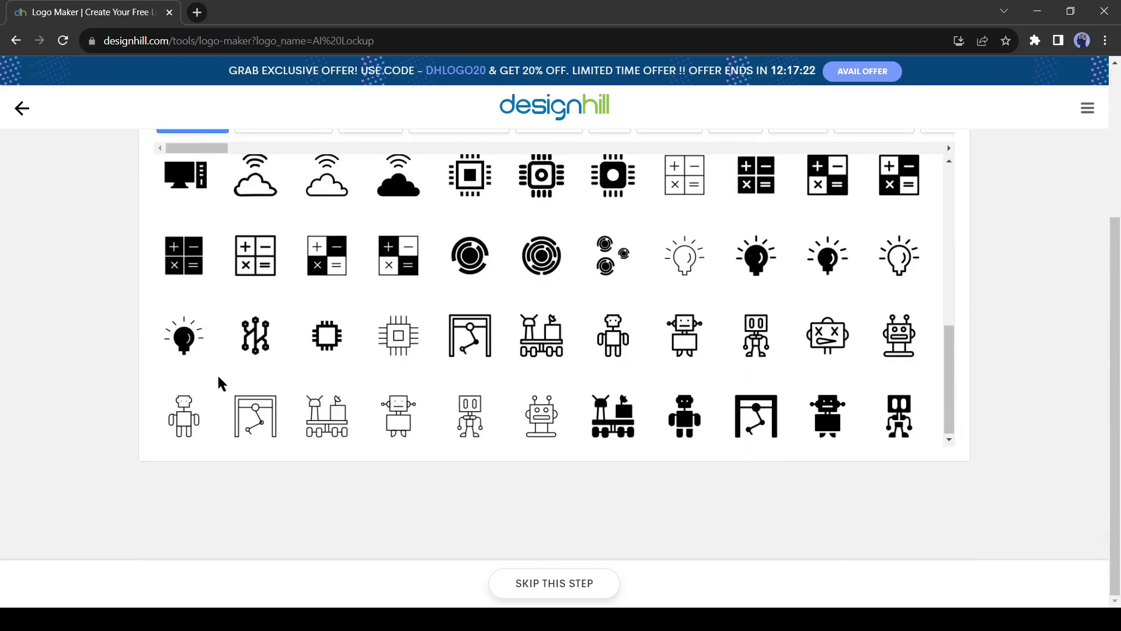
click(469, 416)
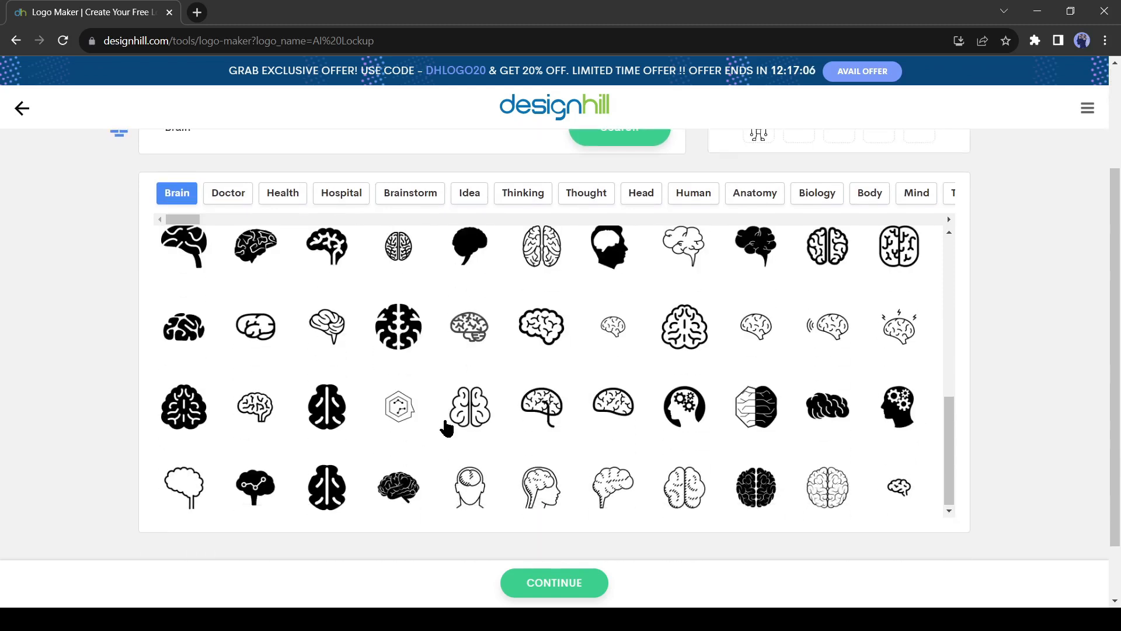
- Search further symbols and add the circuit-patterned head as the fifth symbol
scroll(down, 3)
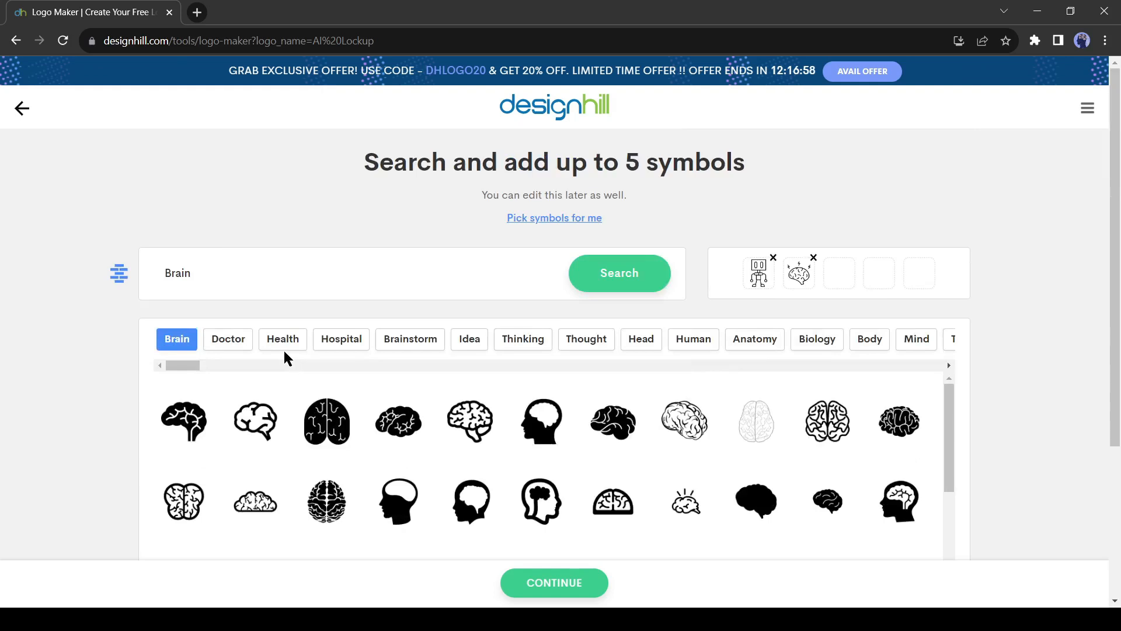
text(Com)
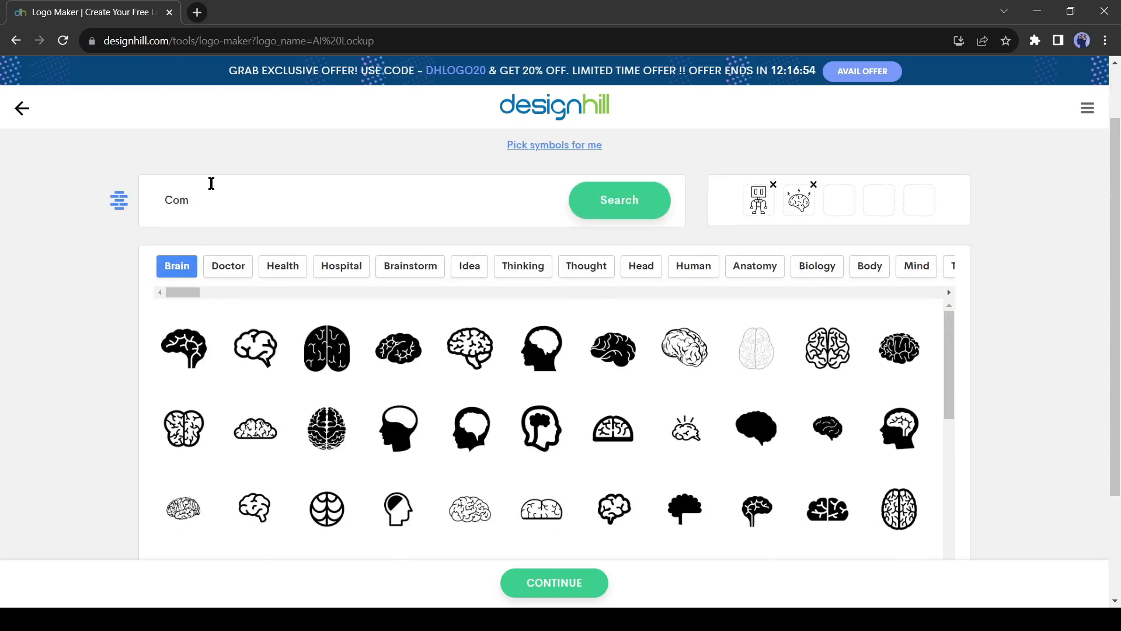
click(618, 200)
text(Circuits)
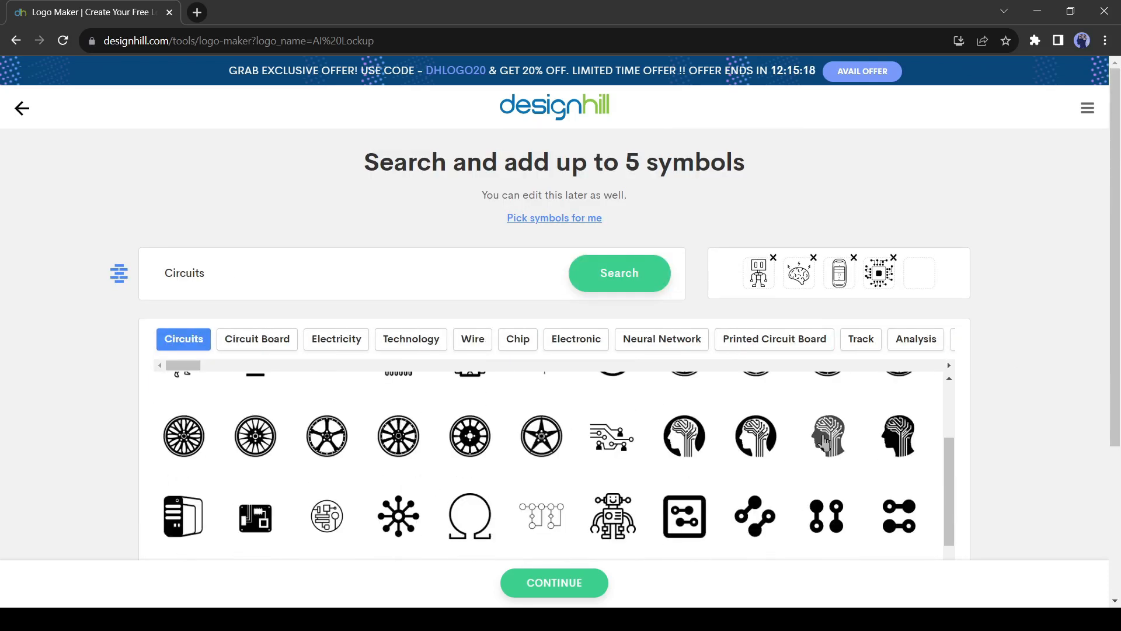
click(827, 435)
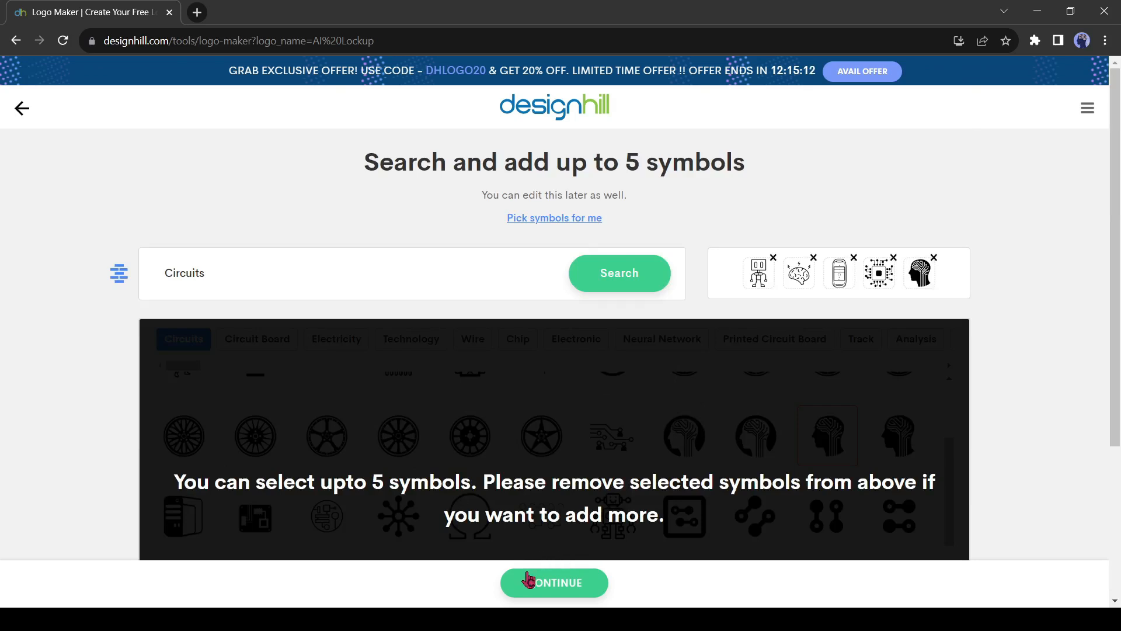
- Generate AI Lockup logo designs and load two more batches while browsing results
click(554, 582)
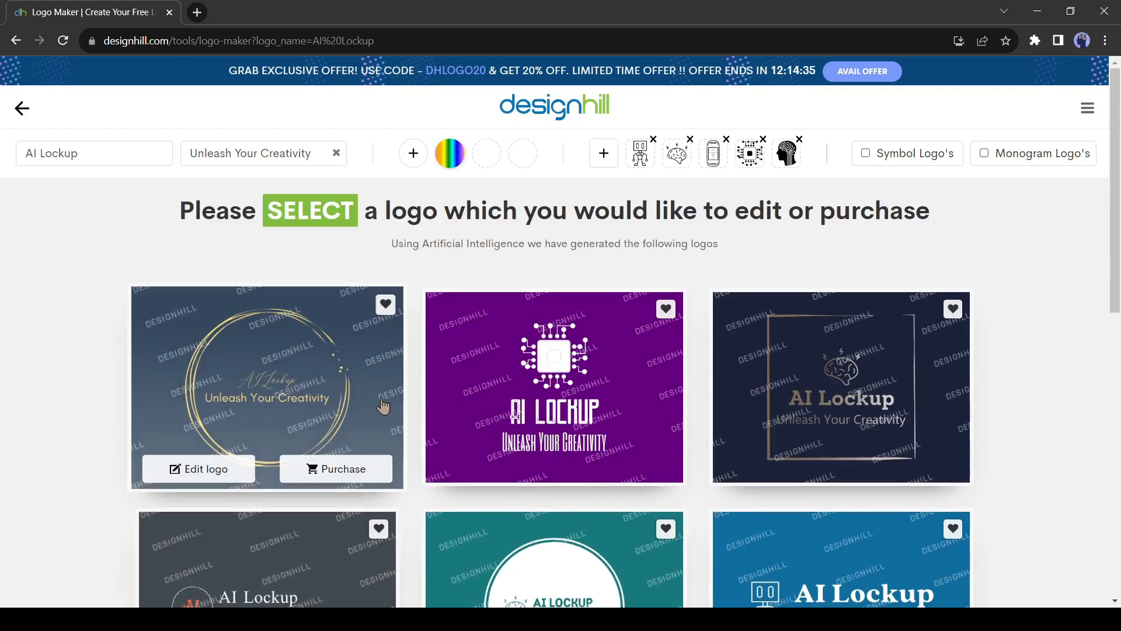
scroll(down, 3)
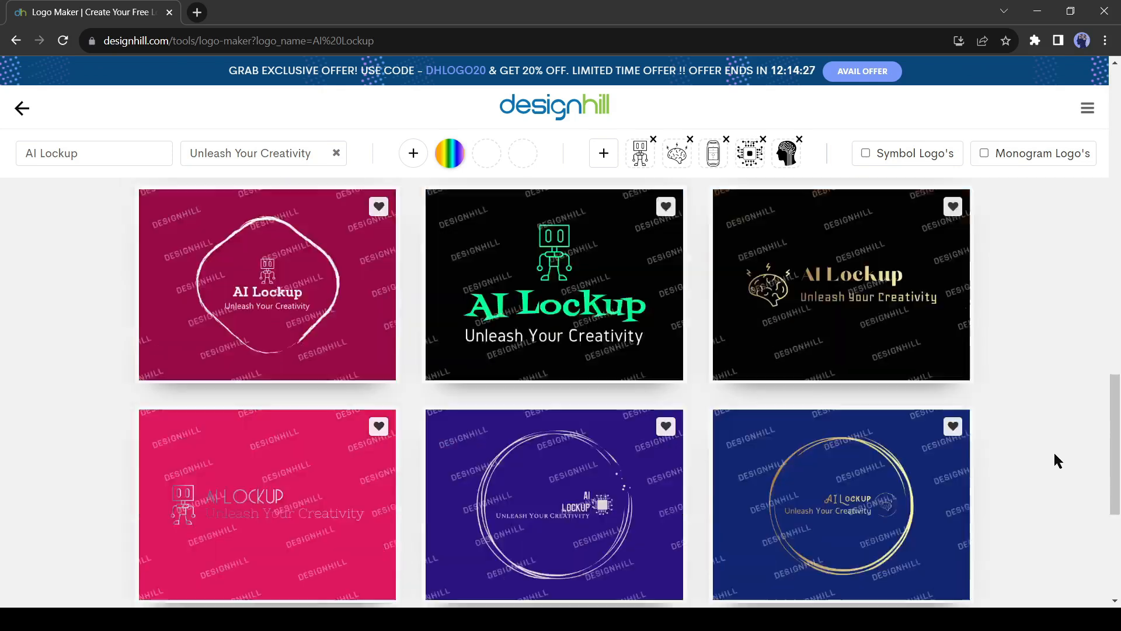
scroll(down, 3)
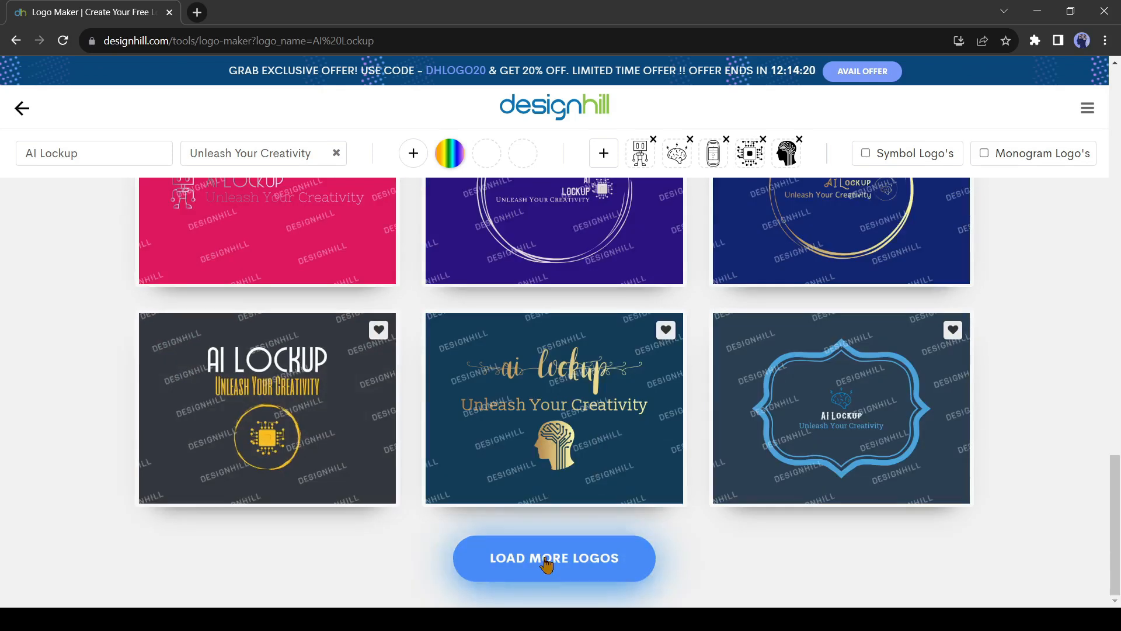
click(554, 558)
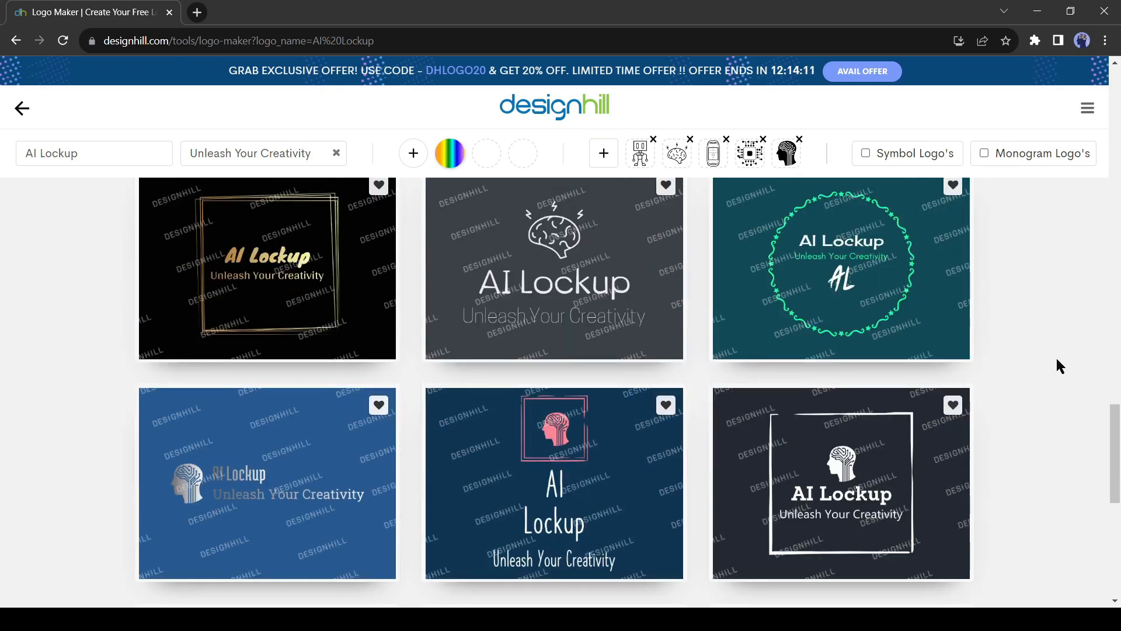
scroll(down, 3)
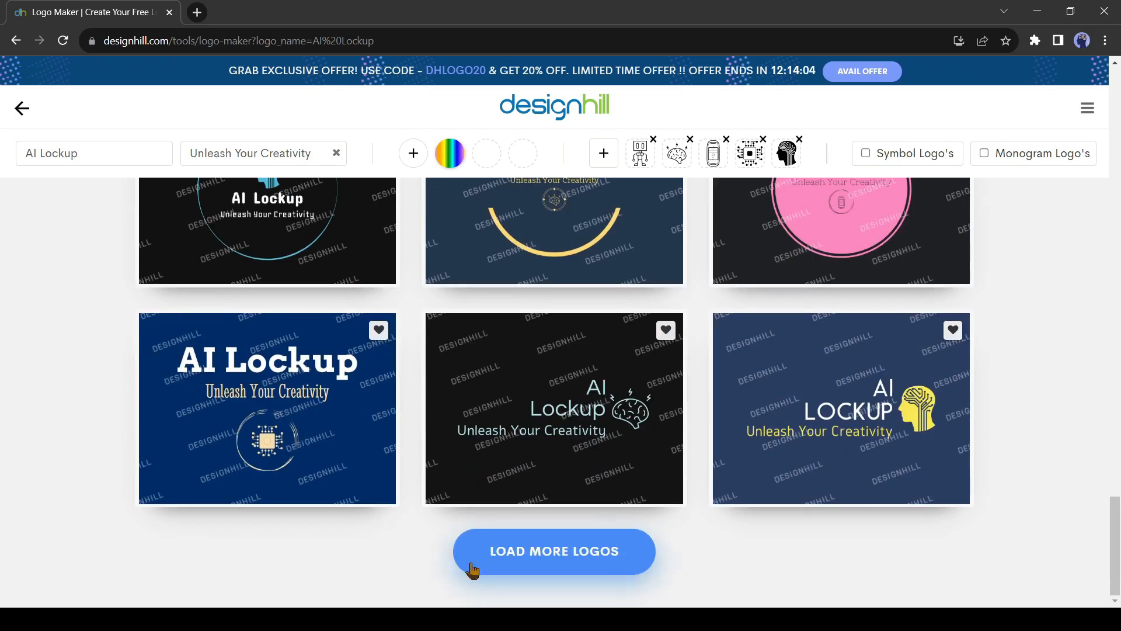
click(554, 550)
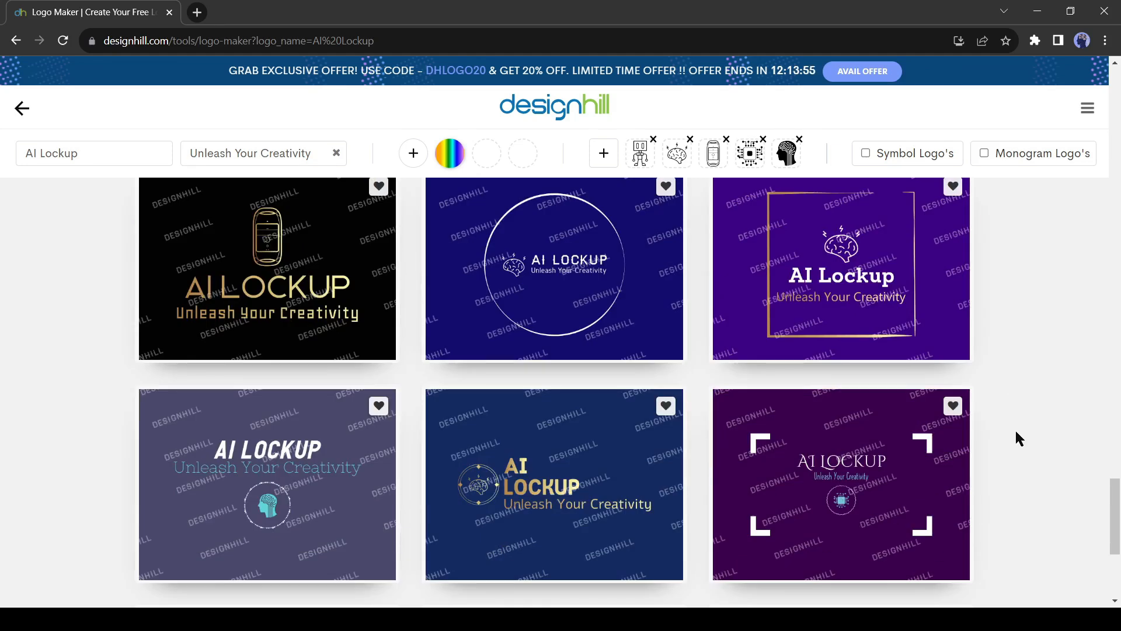
scroll(down, 3)
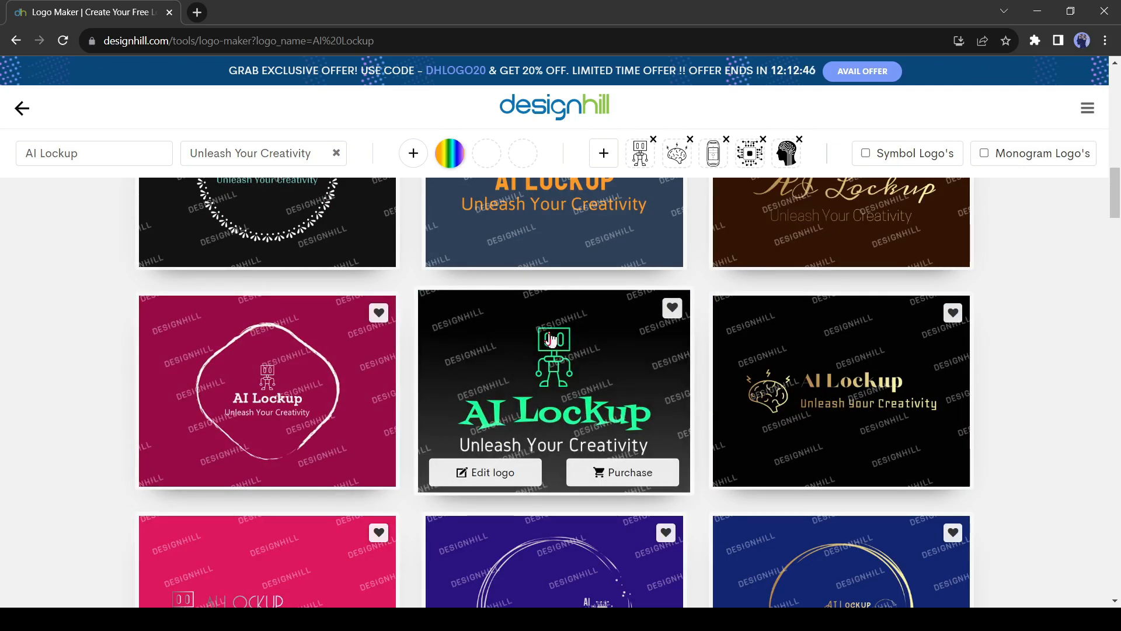
mouse_move(539, 452)
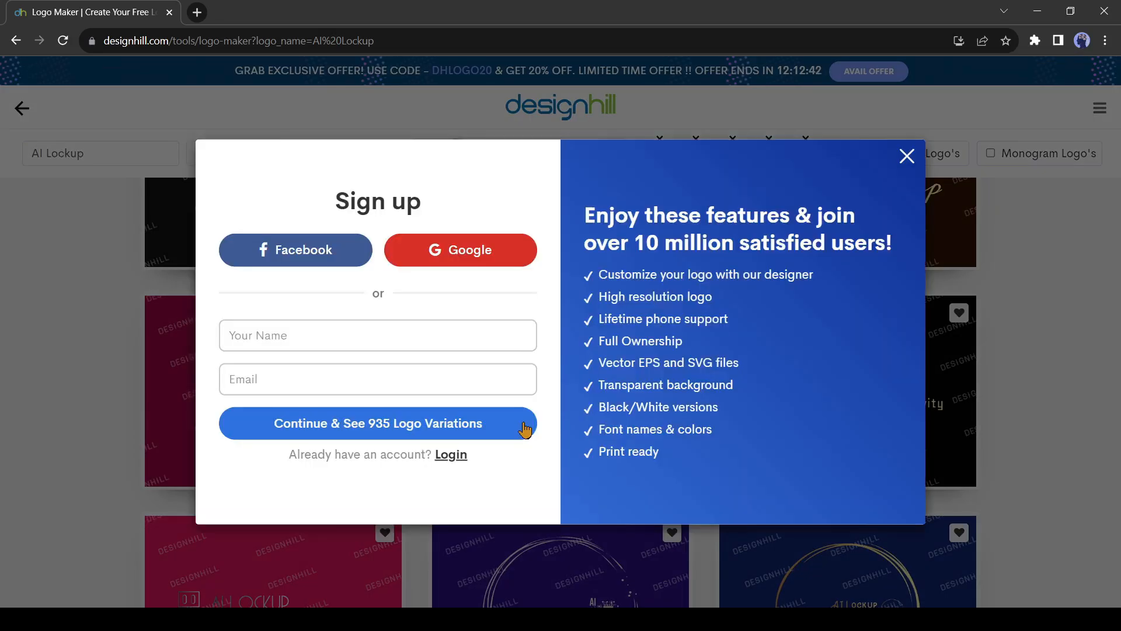
mouse_move(418, 309)
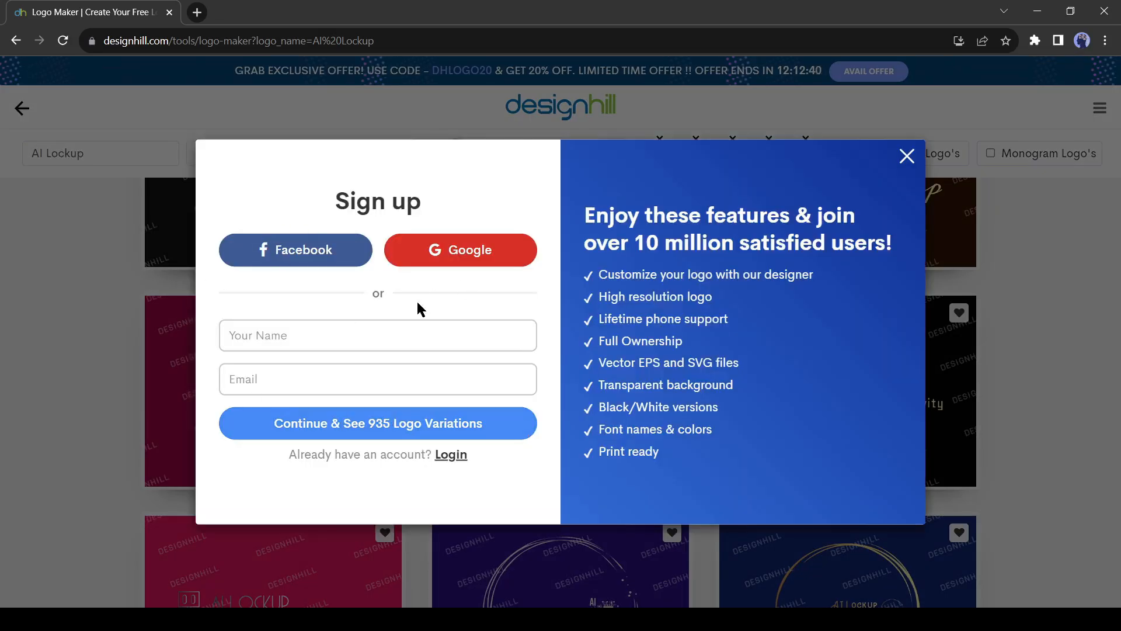
mouse_move(320, 549)
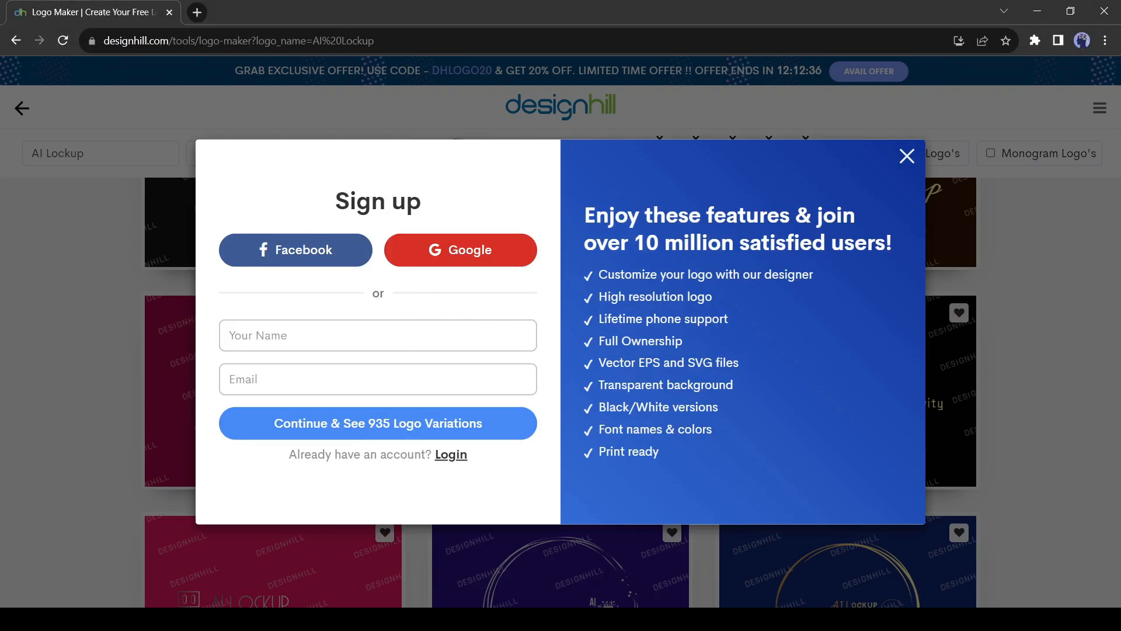
- Dismiss the Sign up popup to reach the robot logo editor
click(906, 156)
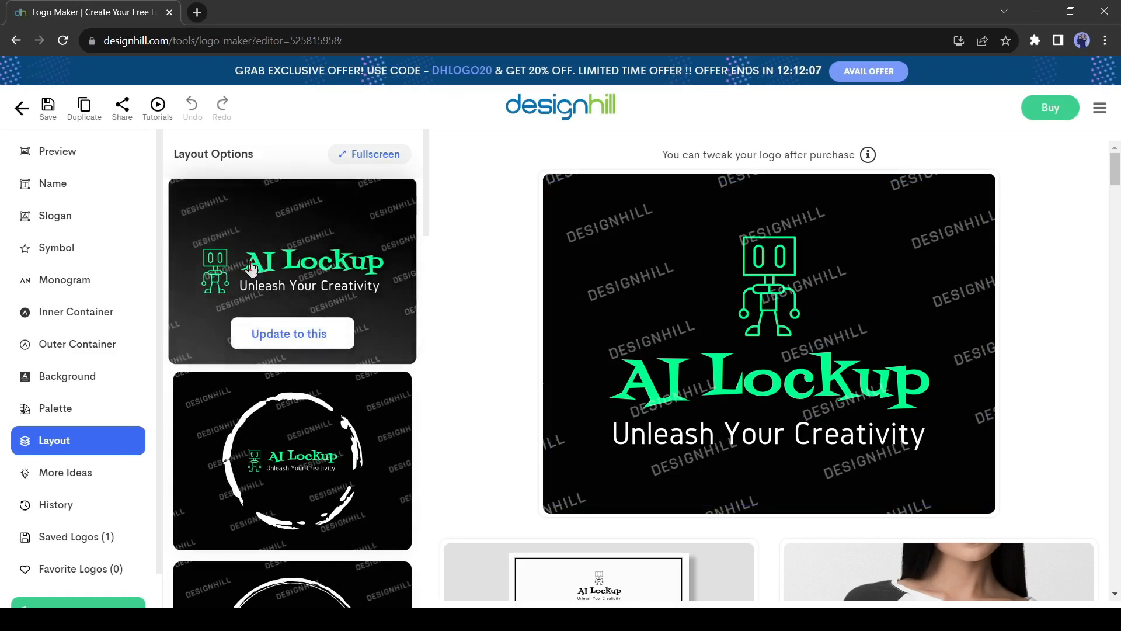
- Scroll through layout alternatives and the preview of the robot AI Lockup logo
scroll(down, 3)
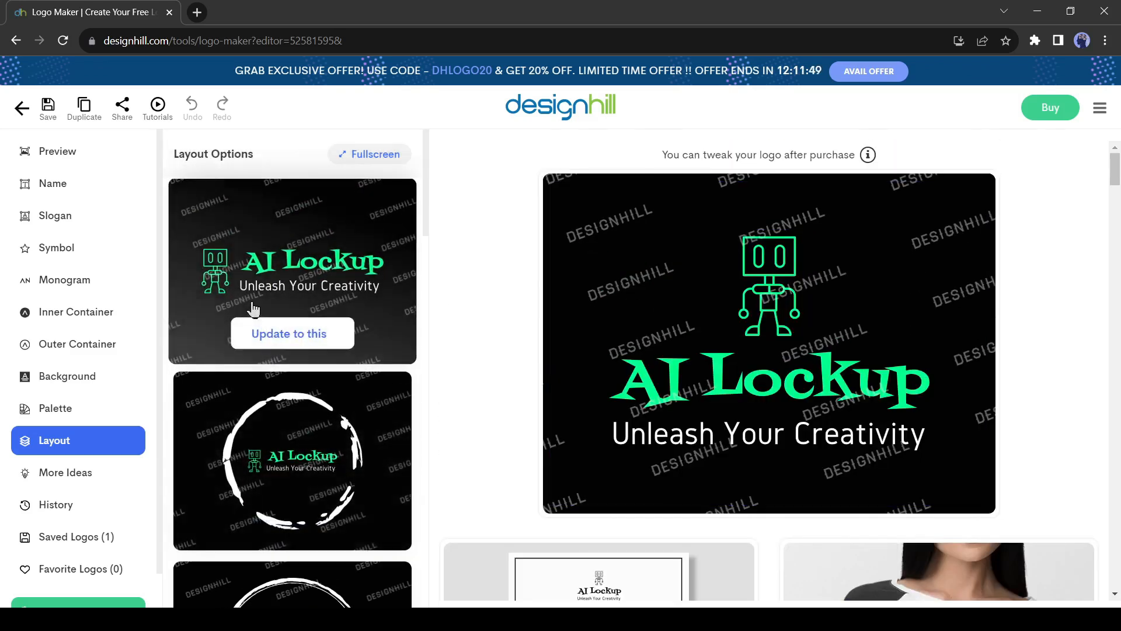
scroll(down, 3)
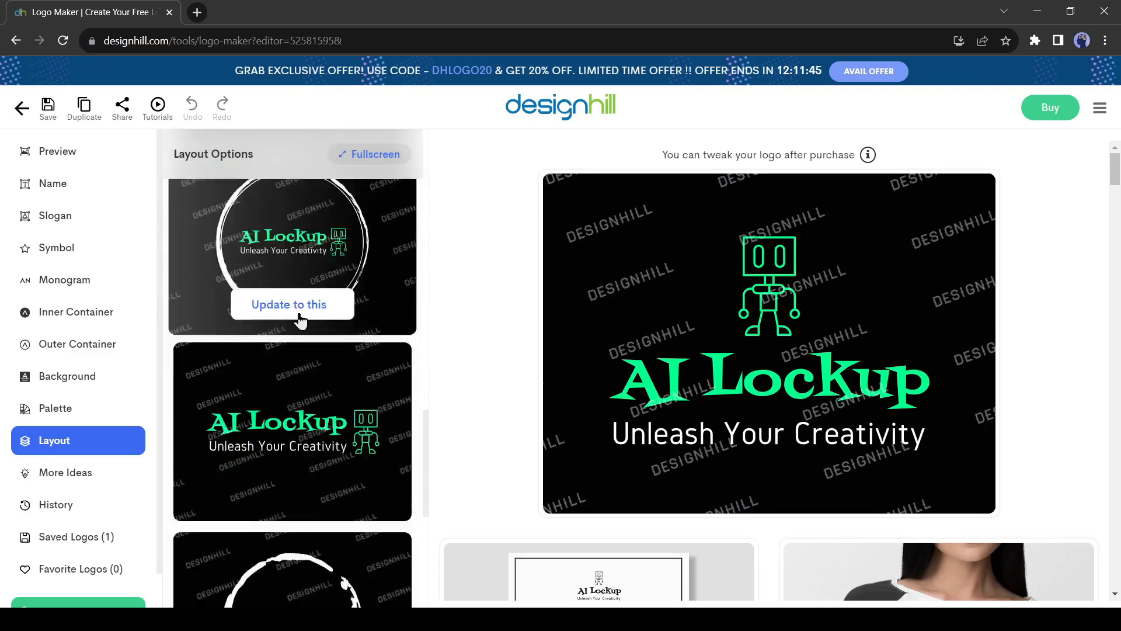
scroll(down, 3)
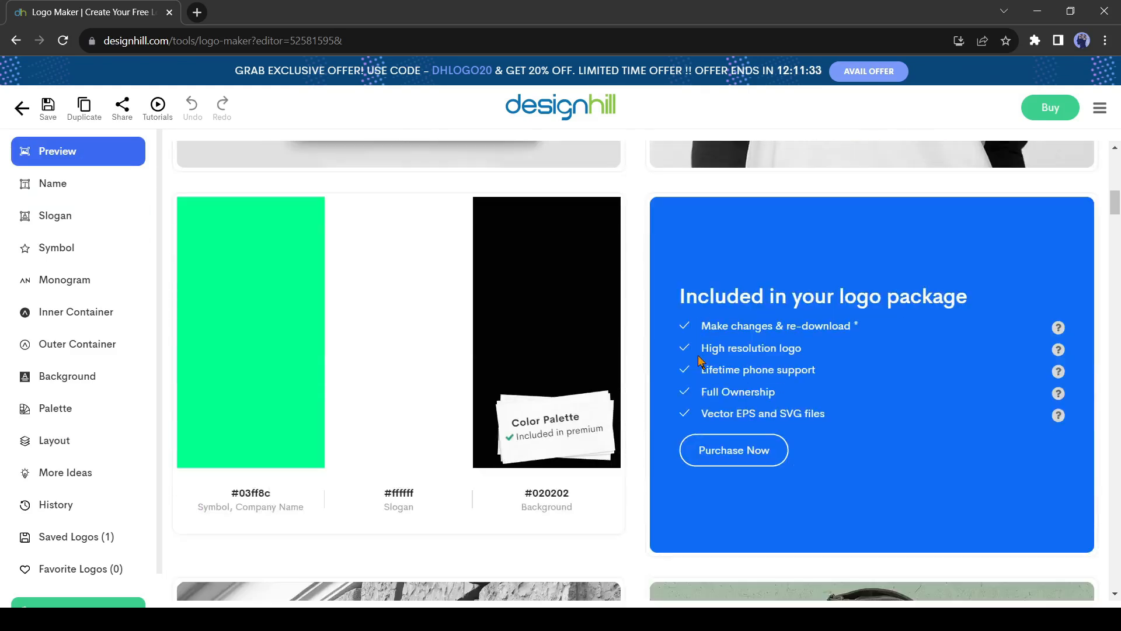
scroll(down, 3)
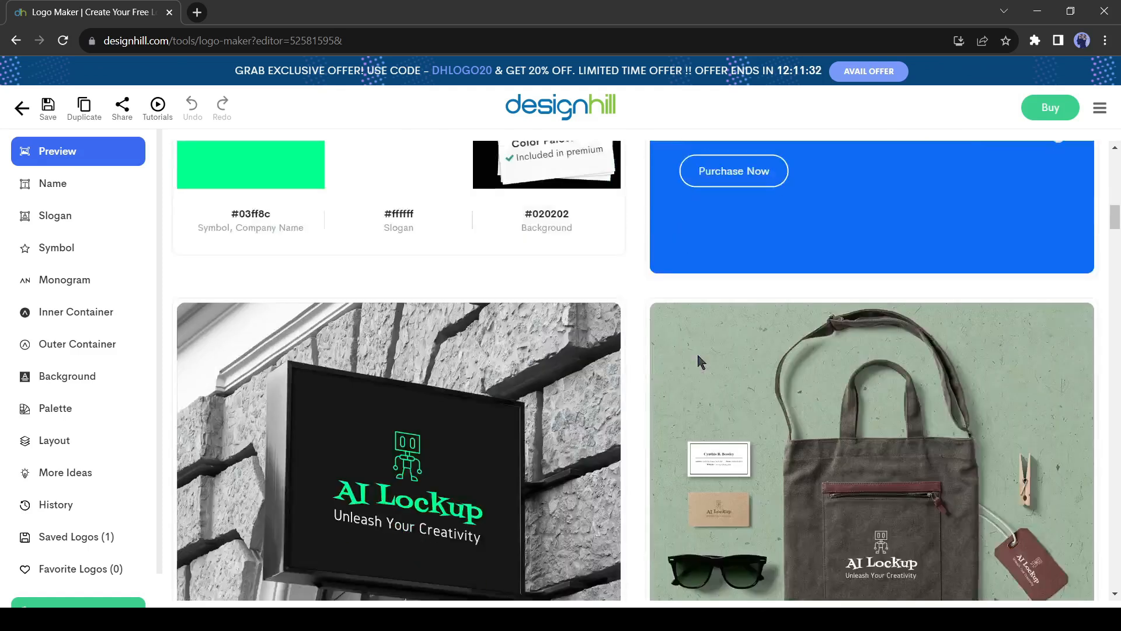
scroll(down, 3)
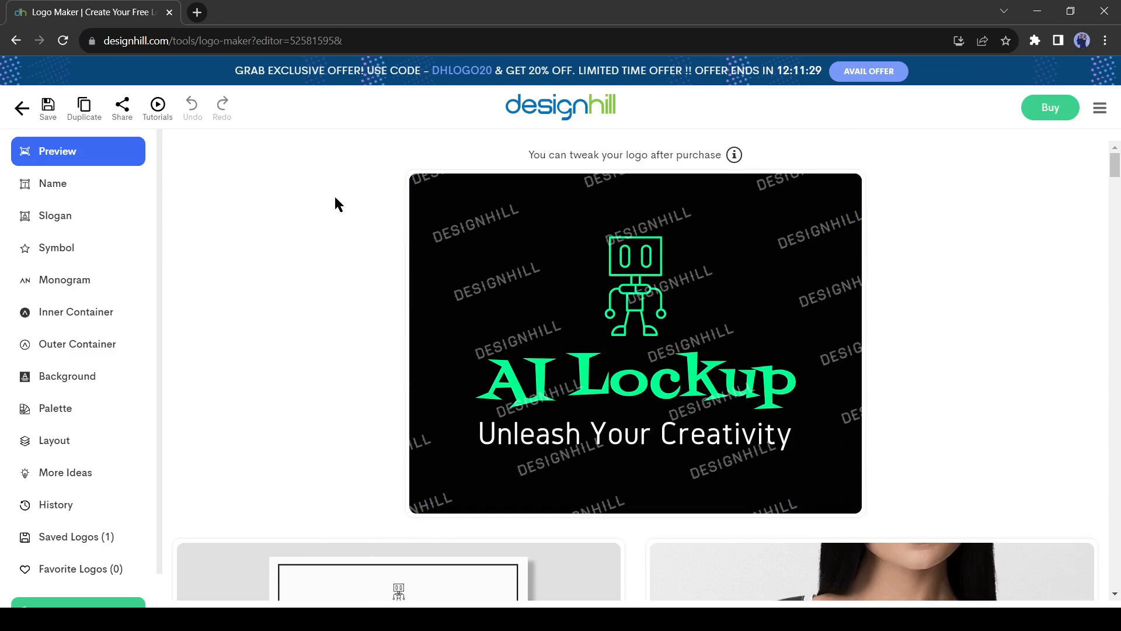
- Browse the name's font options and filter to the Futuristic category
click(53, 184)
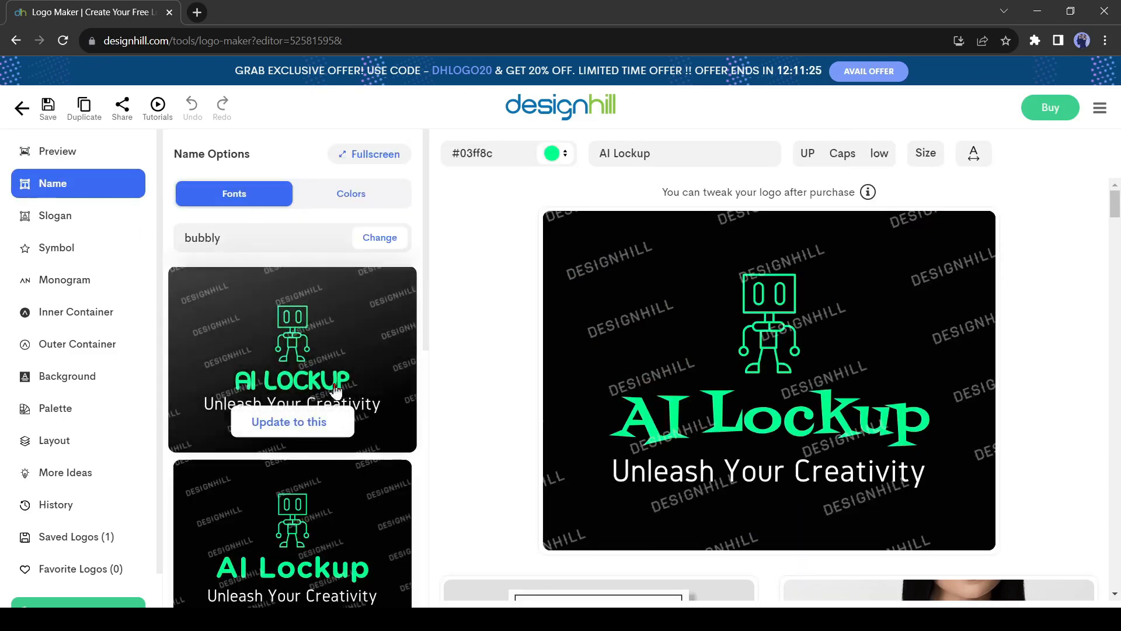
mouse_move(245, 453)
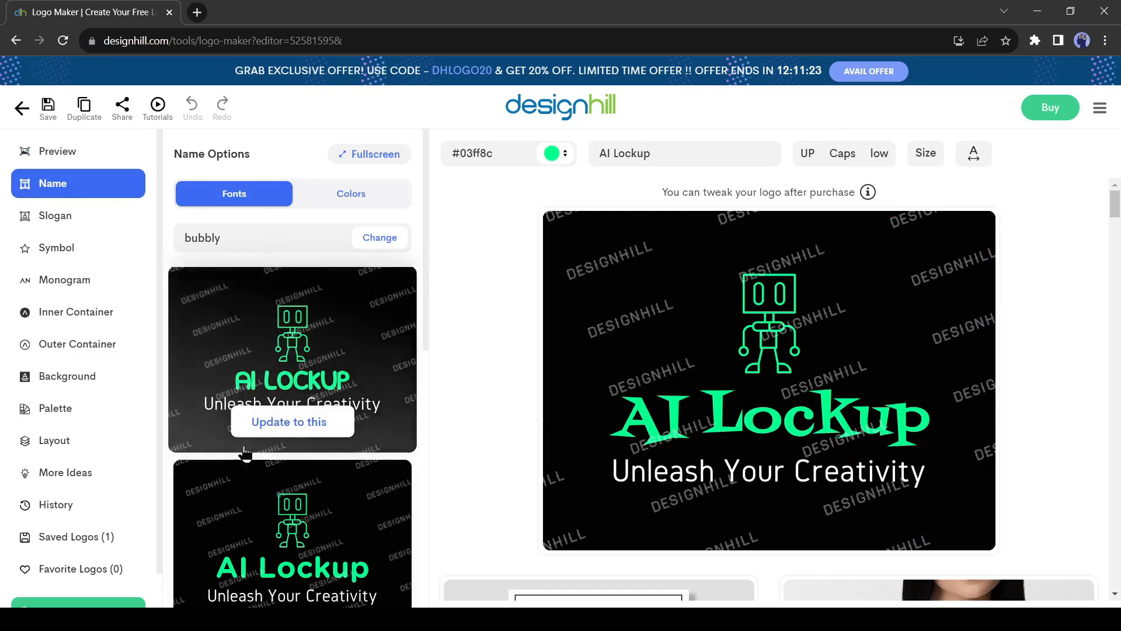
scroll(down, 3)
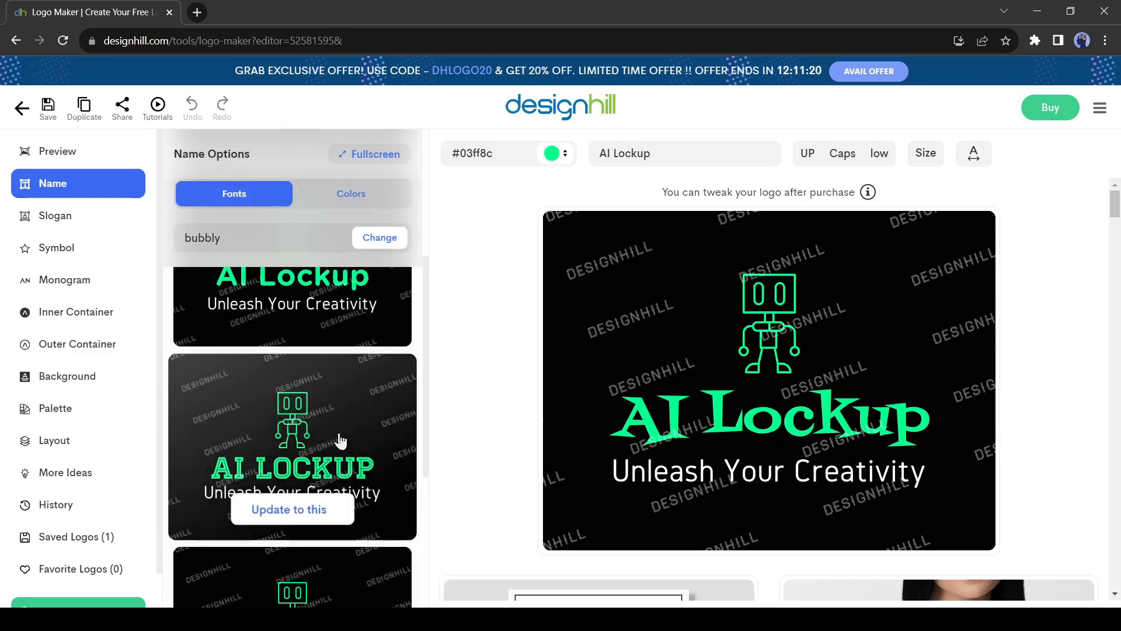
click(380, 237)
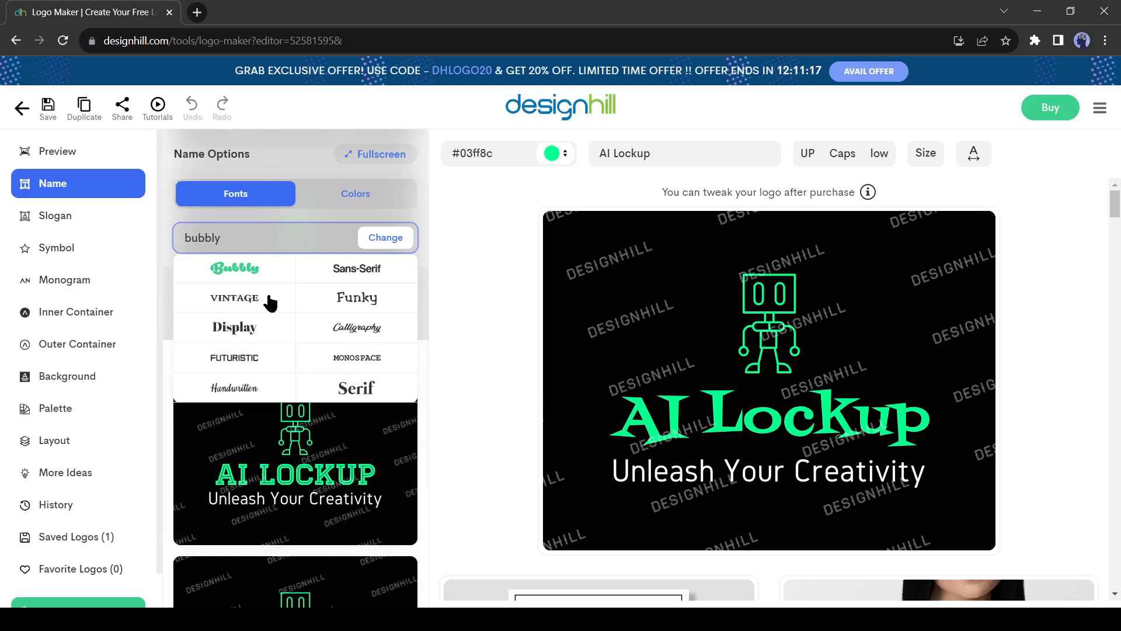
mouse_move(288, 326)
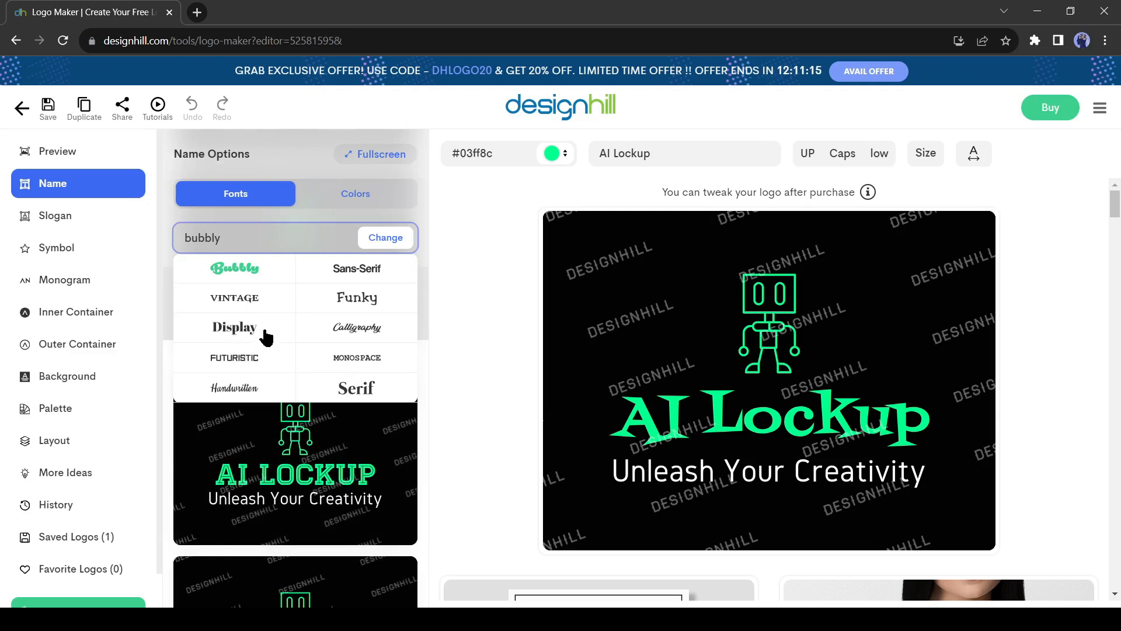
mouse_move(243, 366)
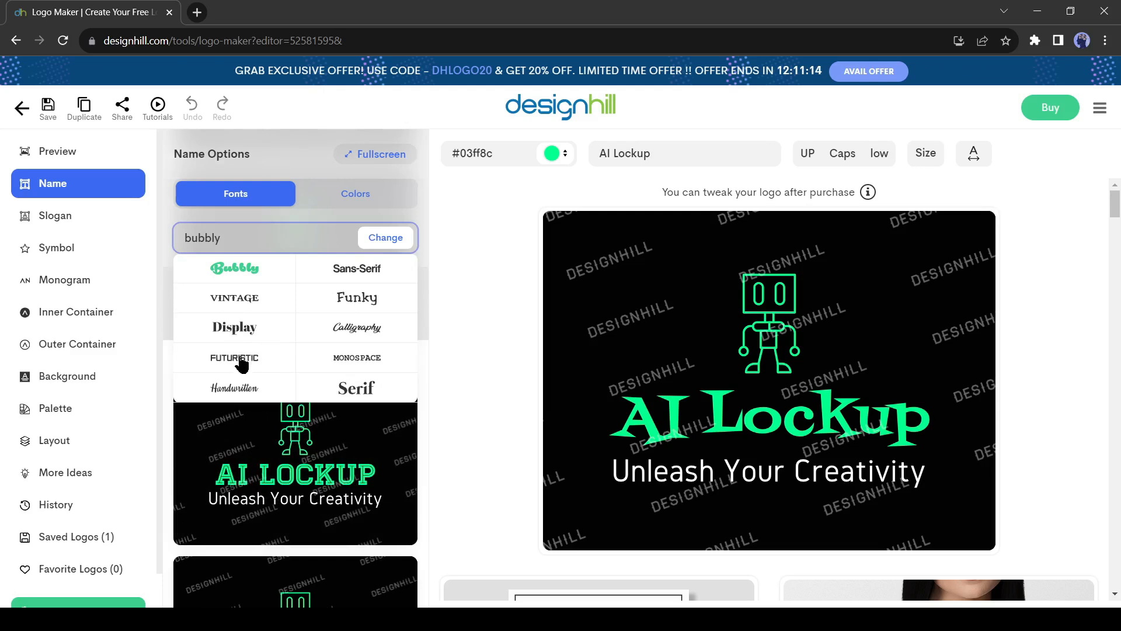
click(234, 358)
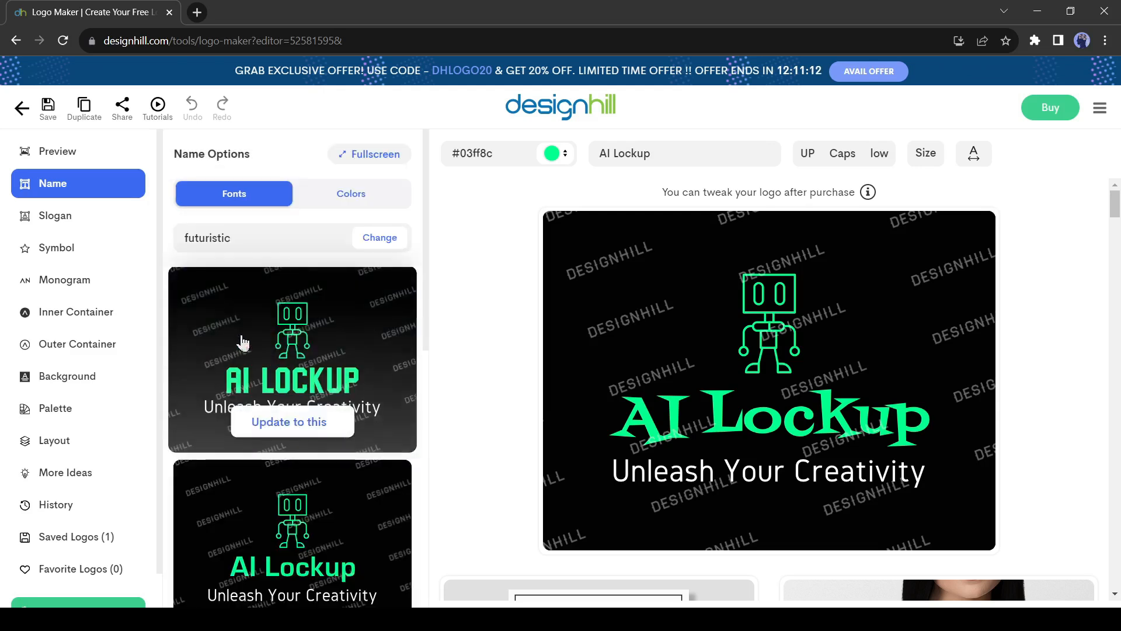
- Apply an outlined futuristic font to the AI LOCKUP name
scroll(down, 3)
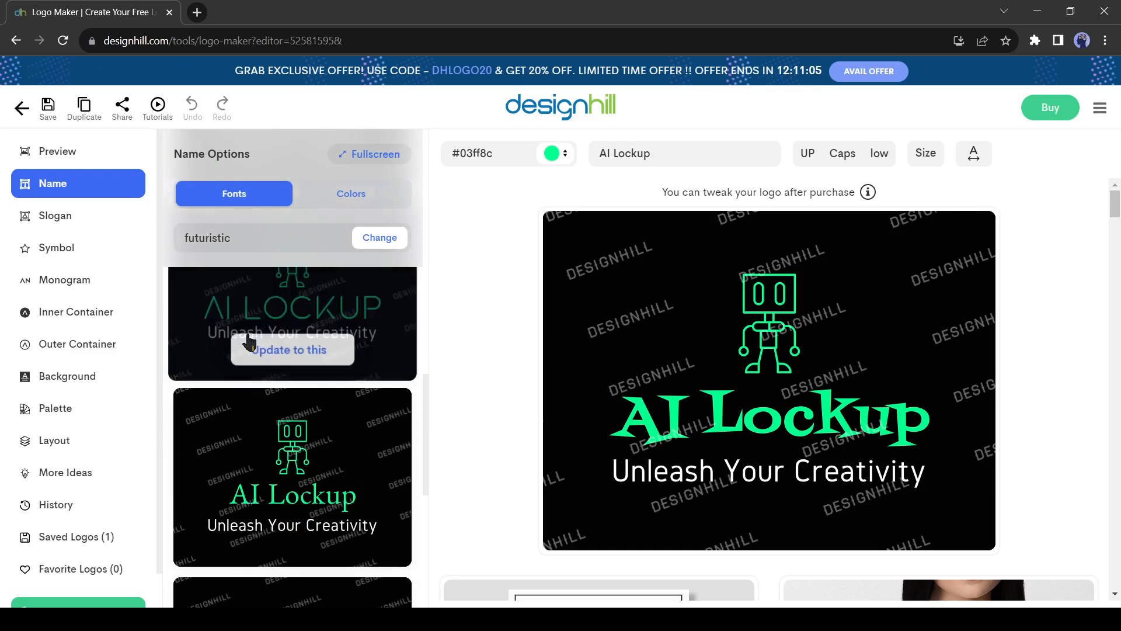
scroll(down, 3)
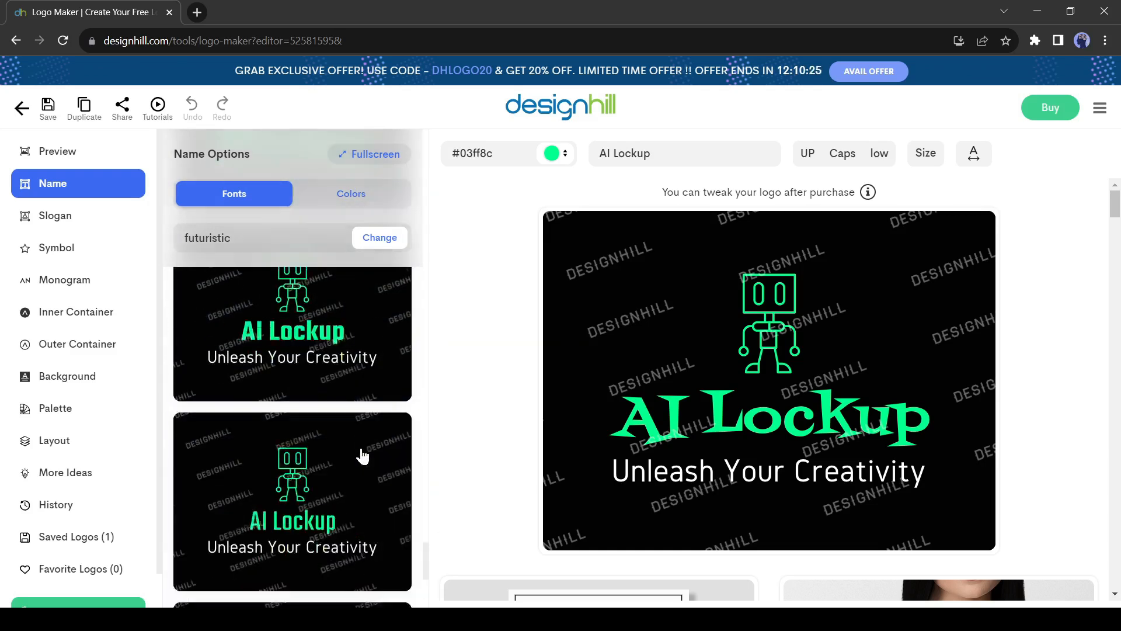
click(292, 448)
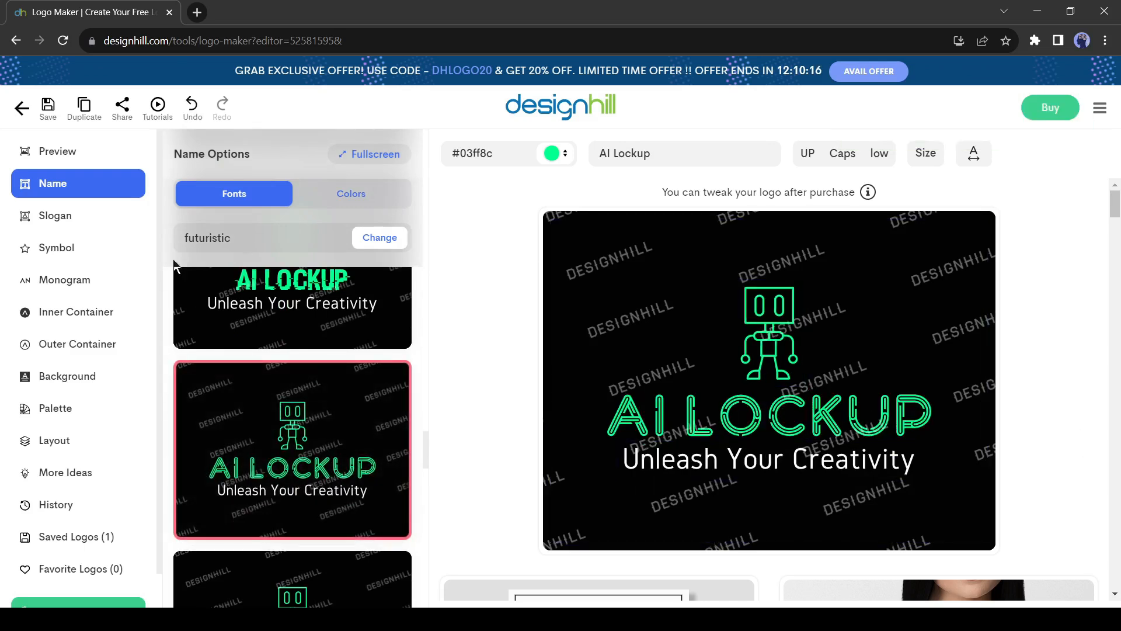
click(350, 192)
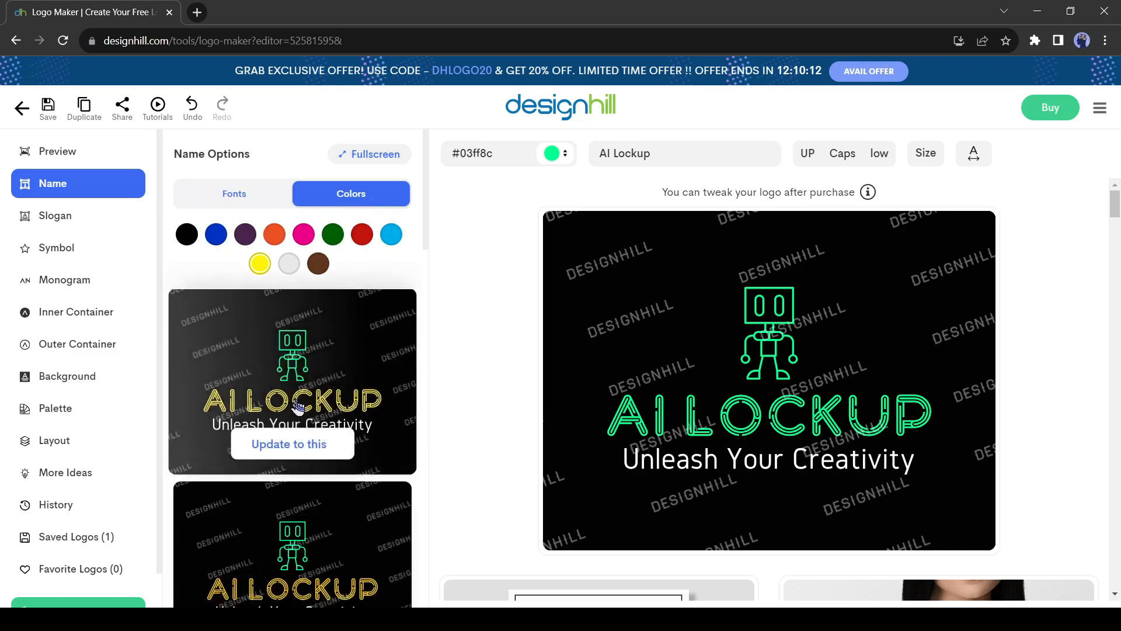
- Make the name yellow (after trying orange) and shrink it to size 60
click(273, 234)
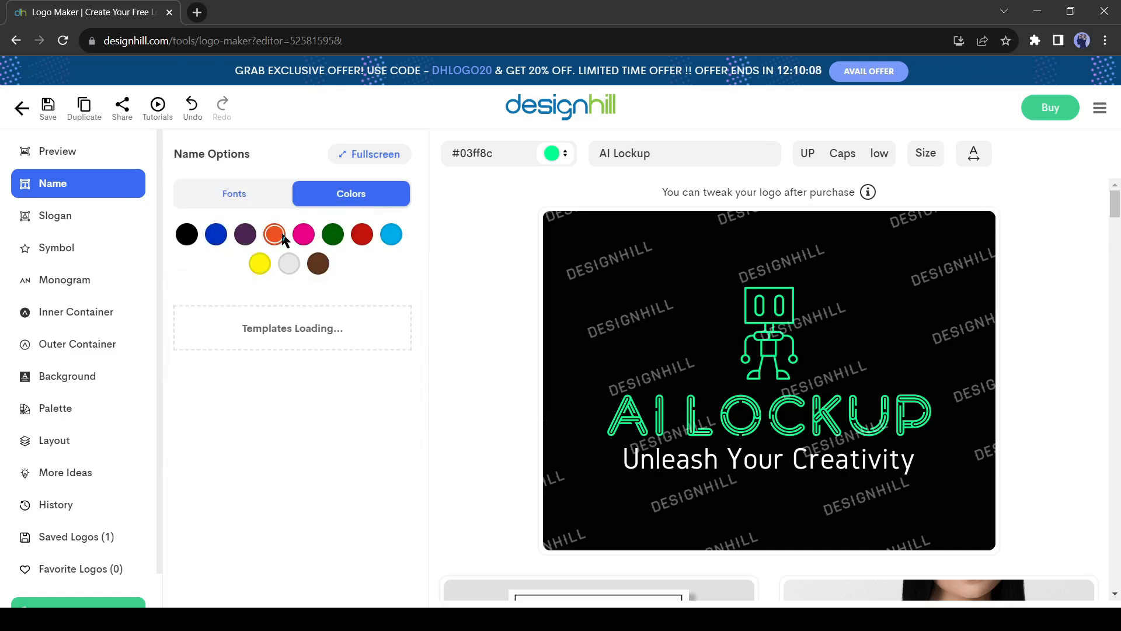
click(302, 234)
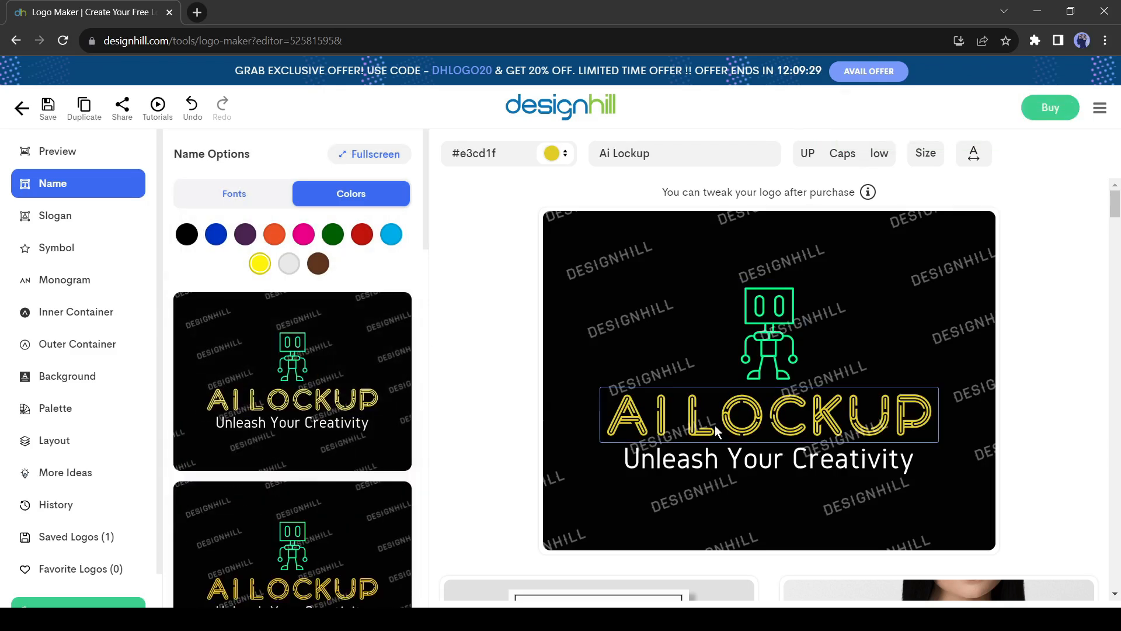
click(925, 153)
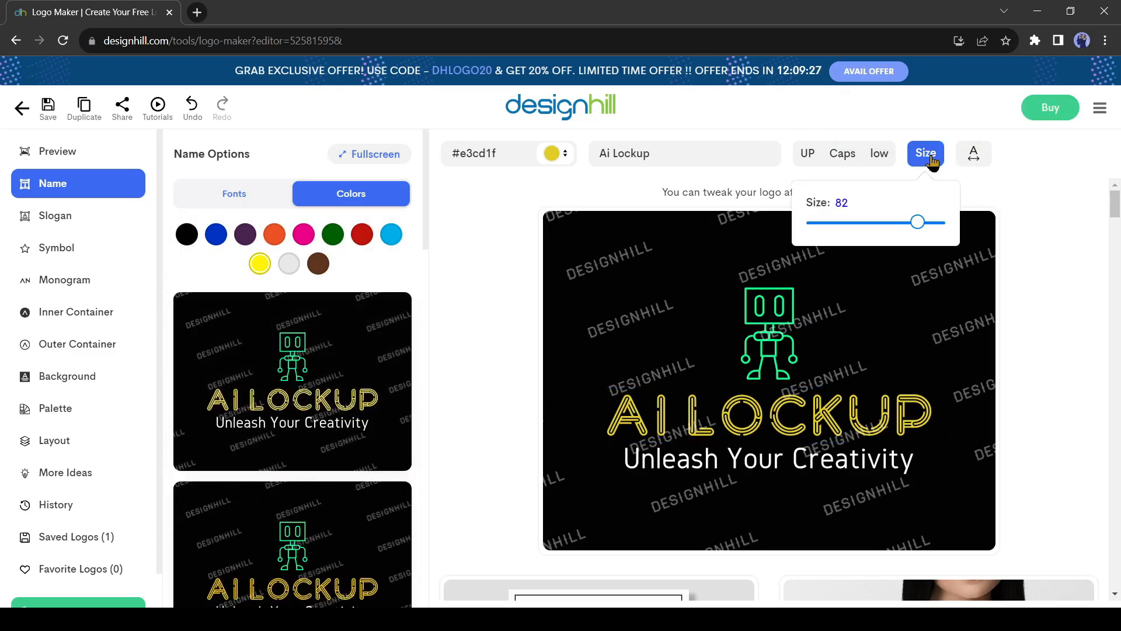
drag(918, 222, 891, 222)
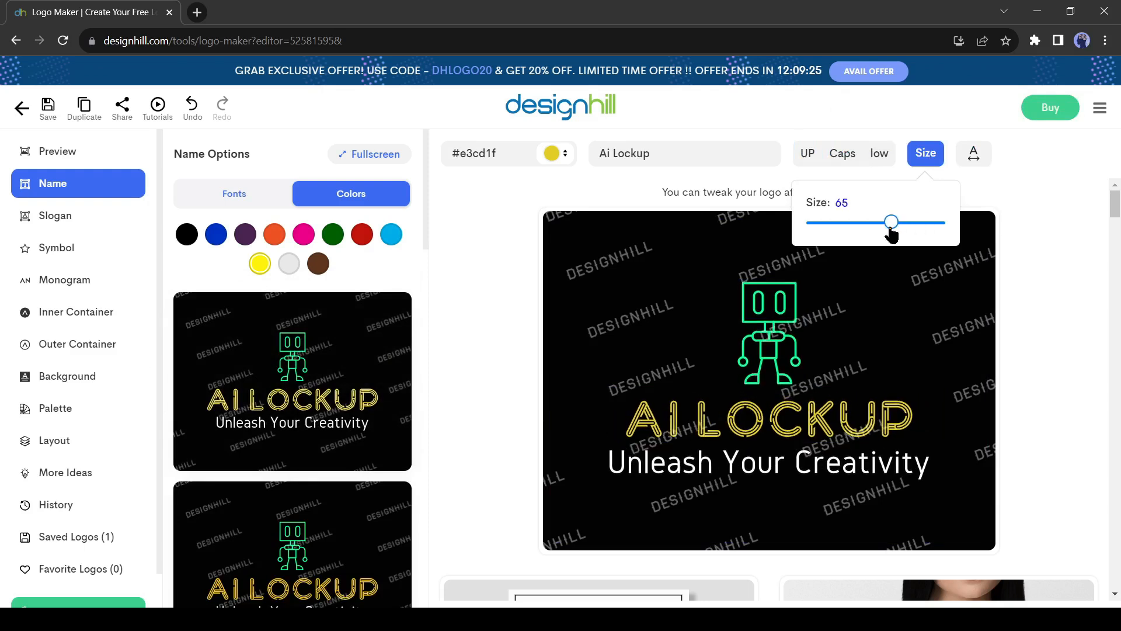
drag(892, 221, 879, 221)
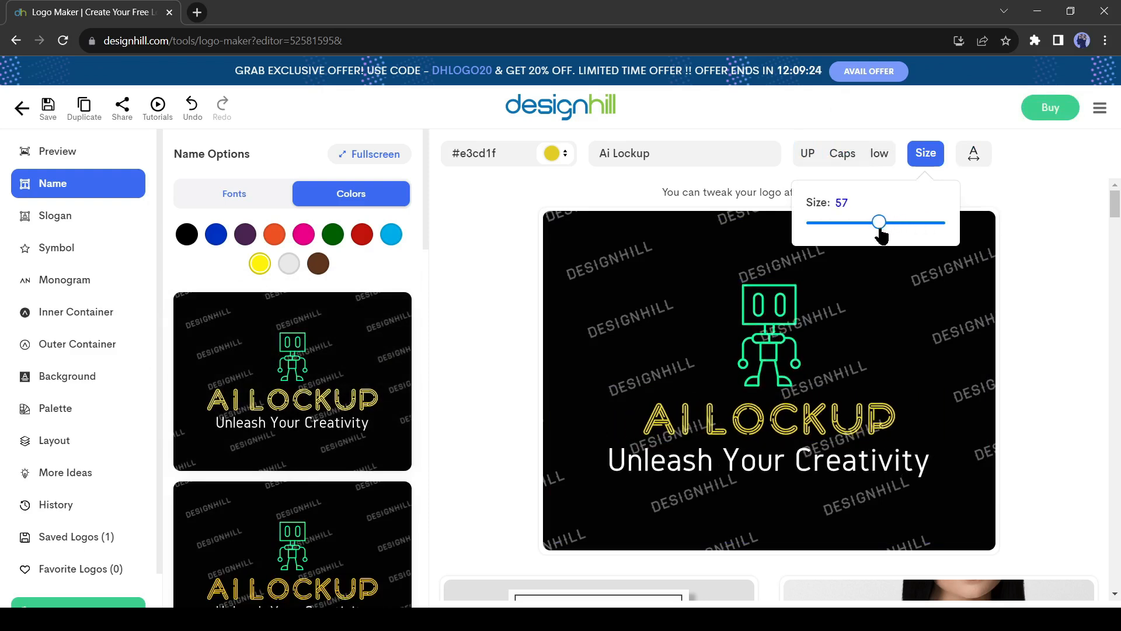
drag(878, 222, 885, 222)
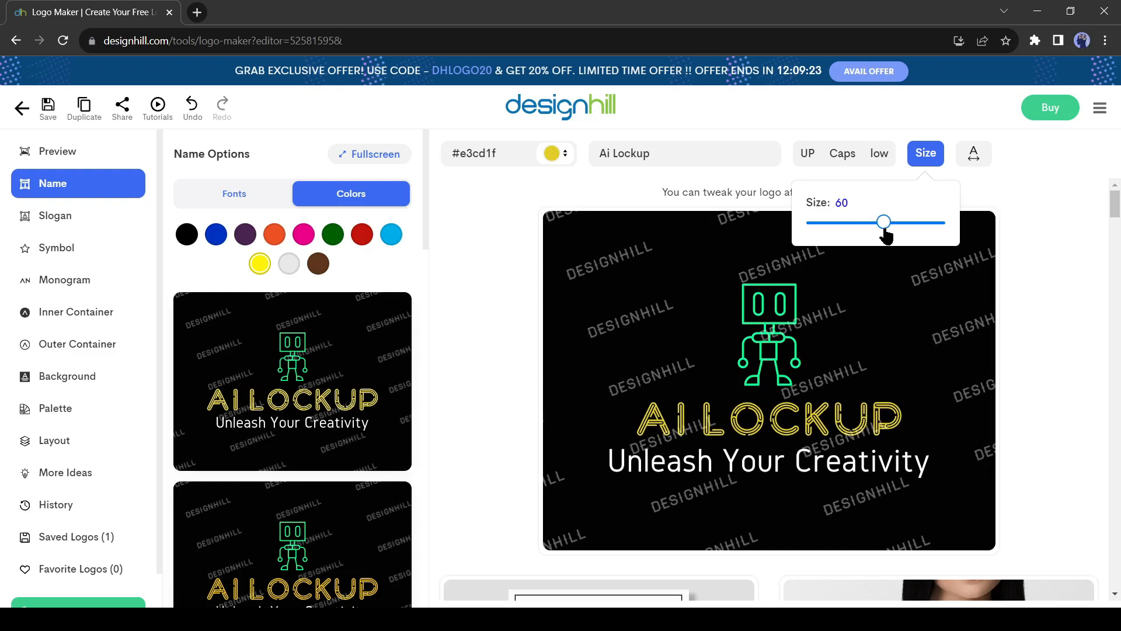
- Widen the name's letter spacing to about 3.5
click(972, 153)
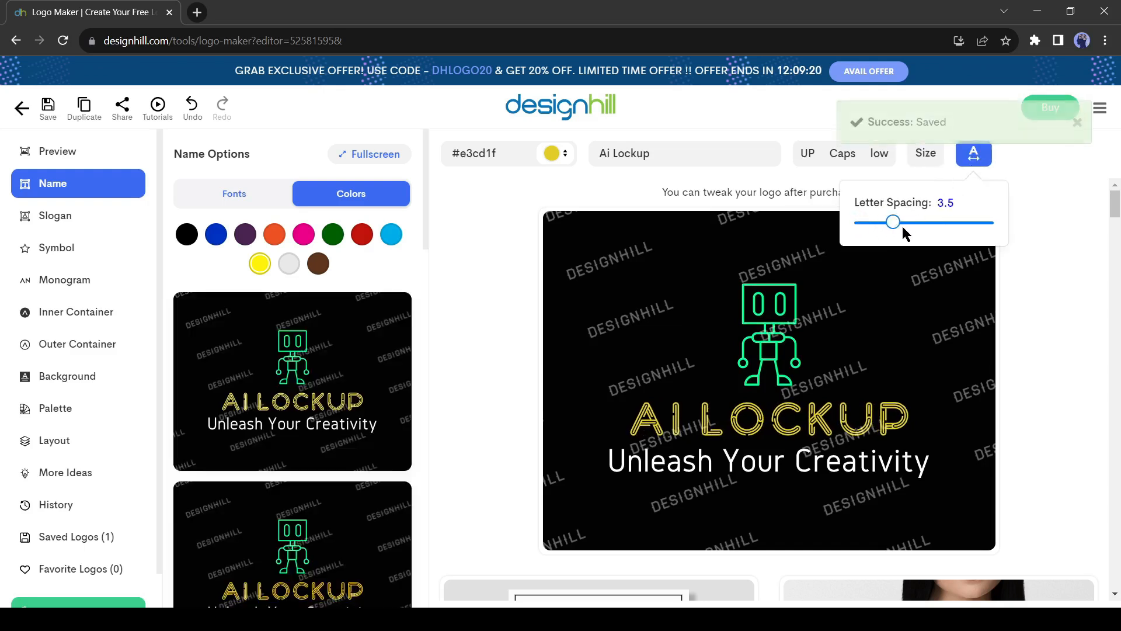
drag(893, 222, 868, 221)
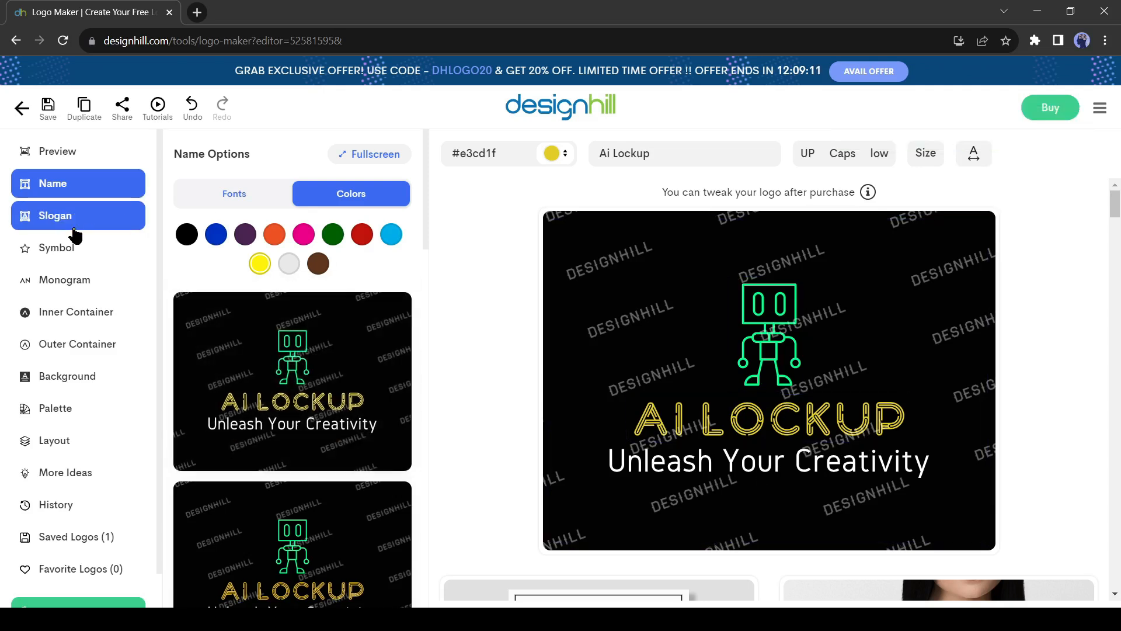
- Browse handwritten font styles for the Unleash Your Creativity slogan
click(54, 215)
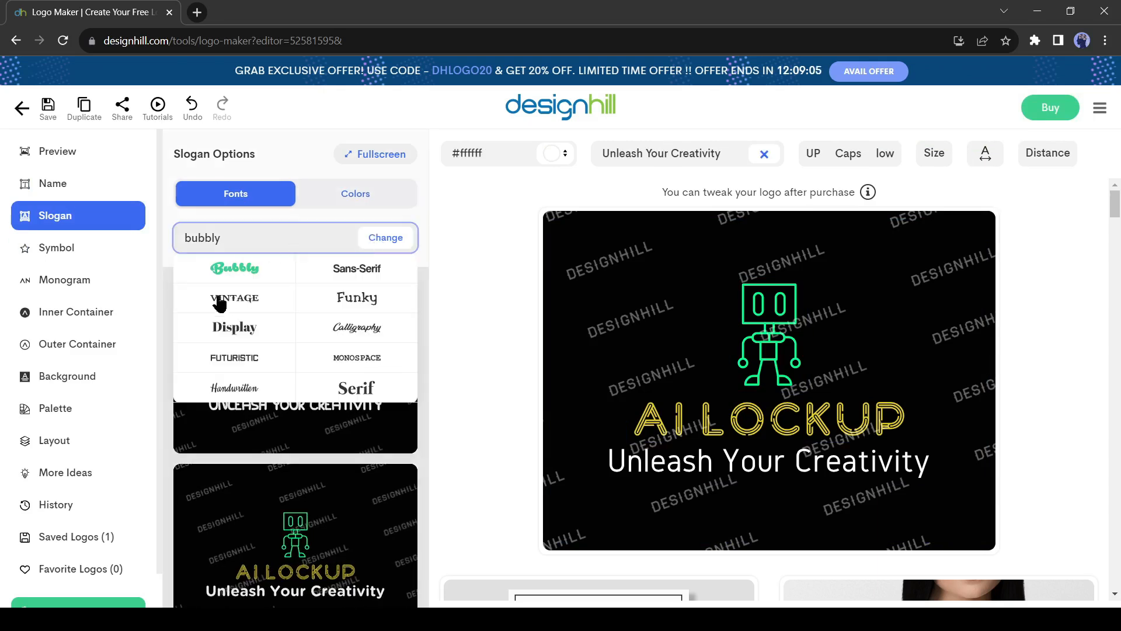
mouse_move(268, 378)
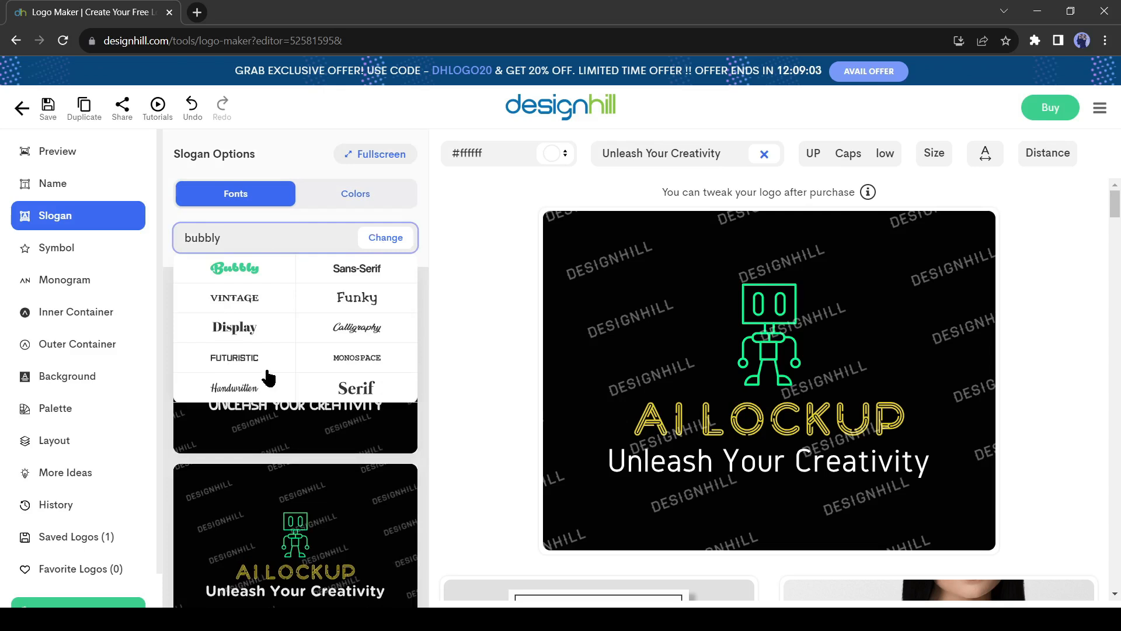
click(235, 388)
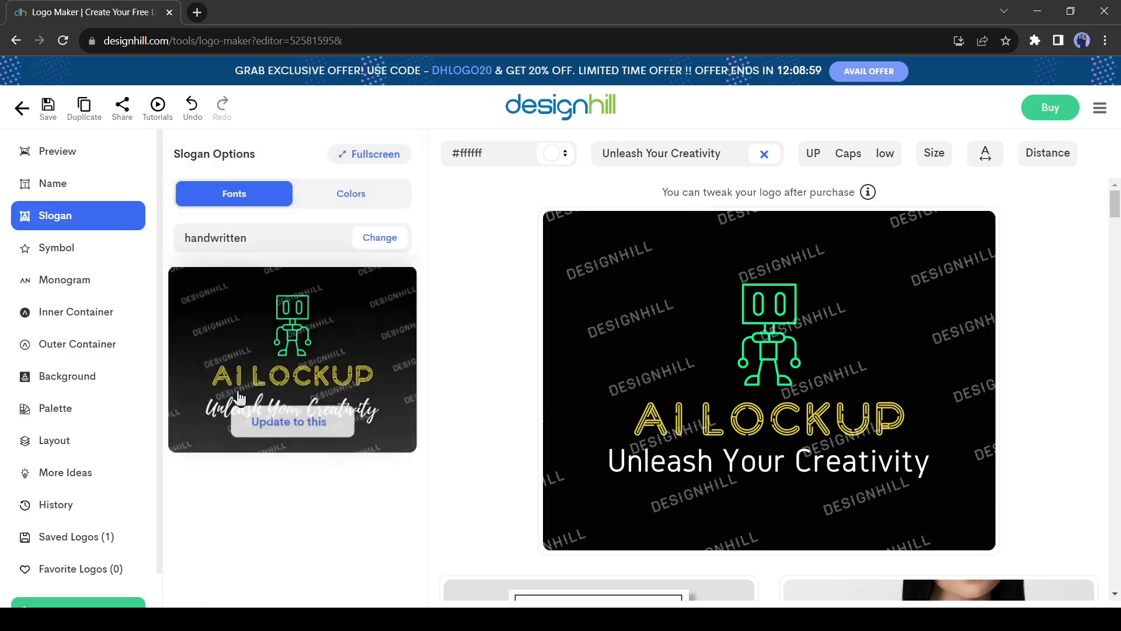
scroll(down, 3)
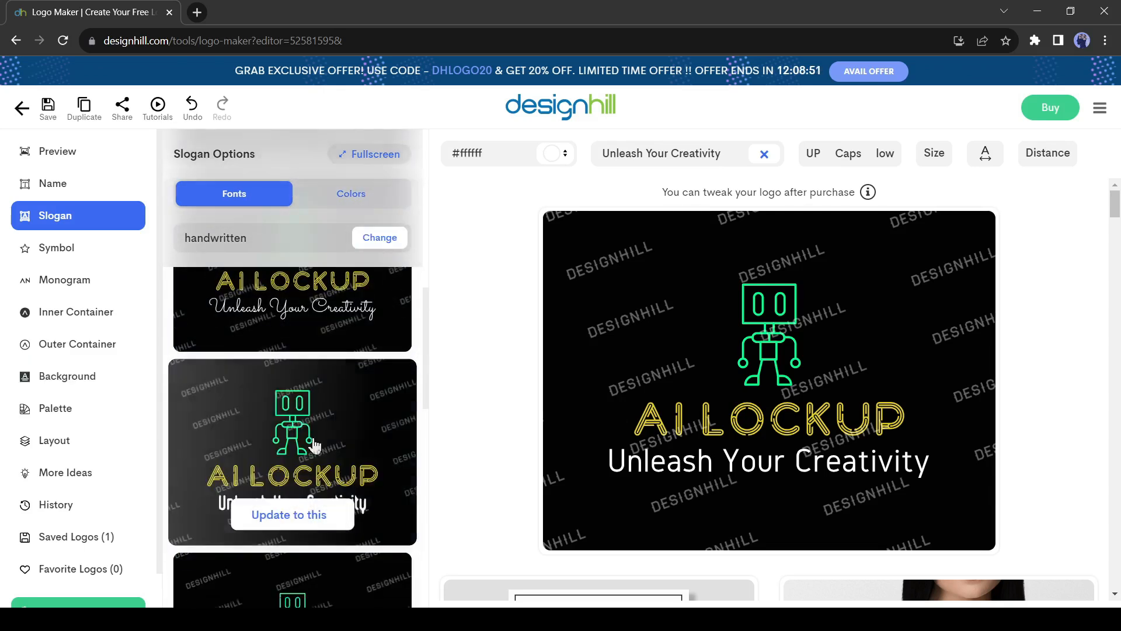
scroll(down, 3)
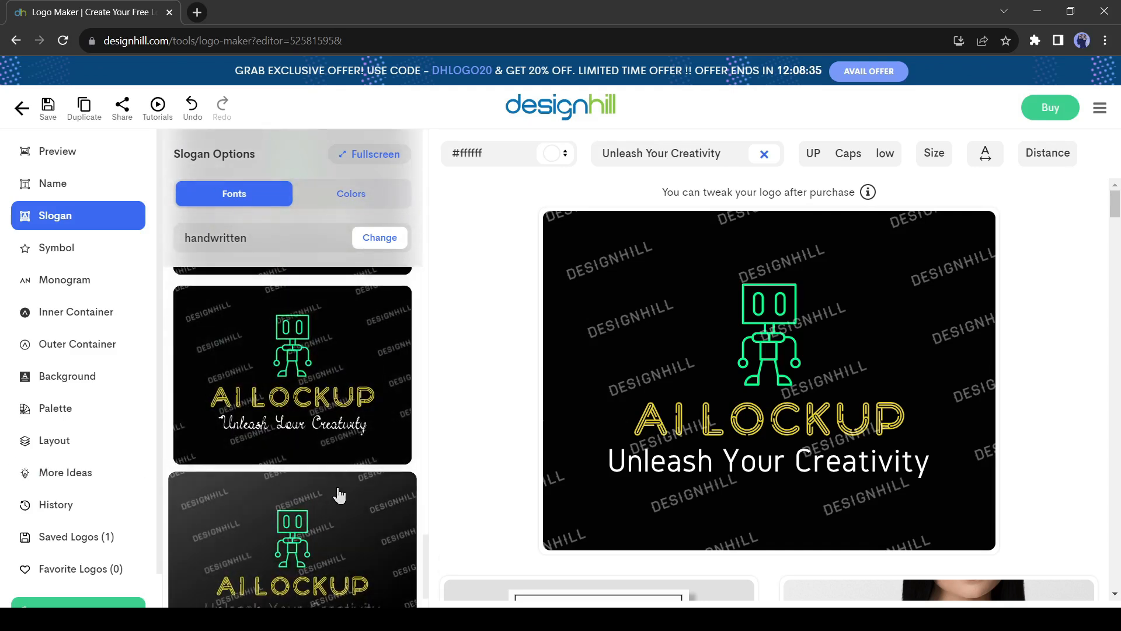
- Set the slogan in a thin sans-serif font instead
click(380, 237)
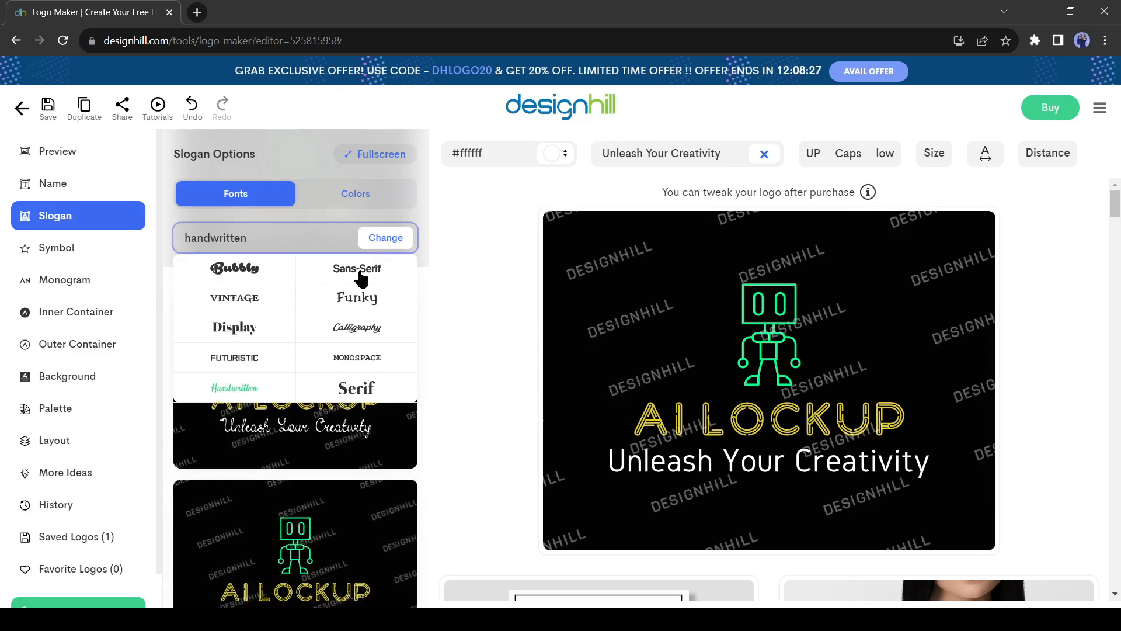
click(355, 269)
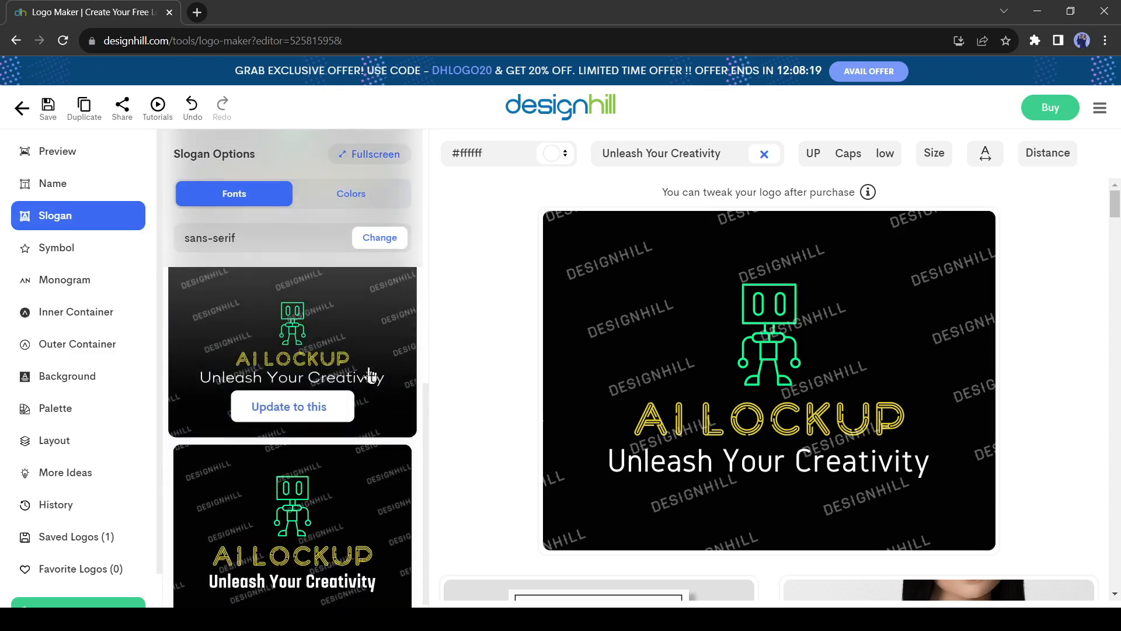
click(813, 153)
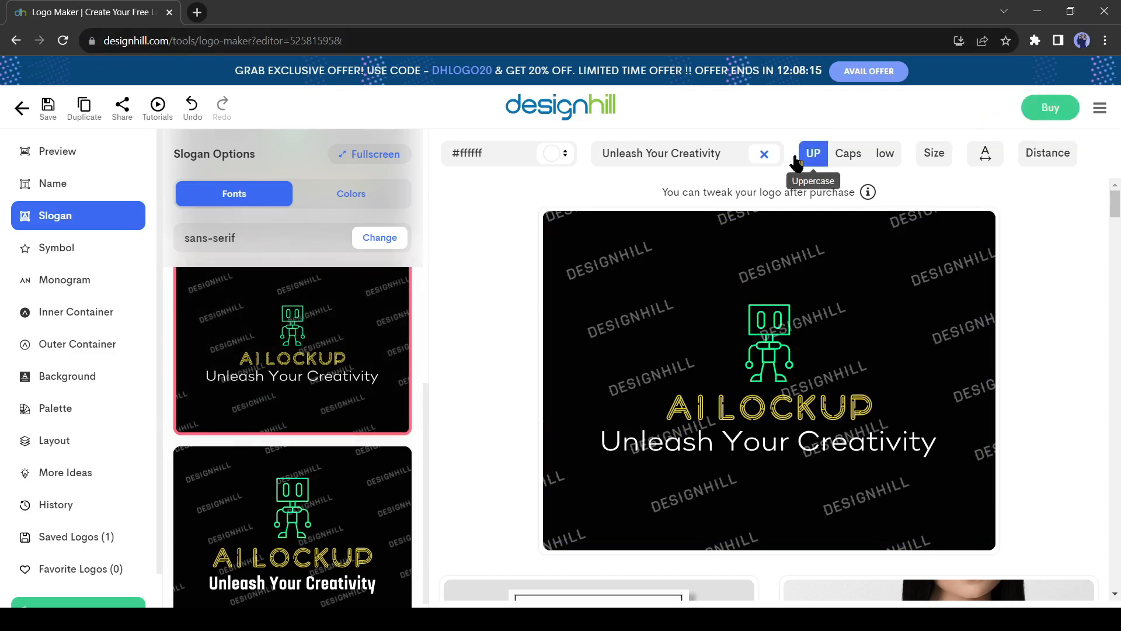
- Settle the slogan on title-case words and shrink its size to about 27
click(813, 153)
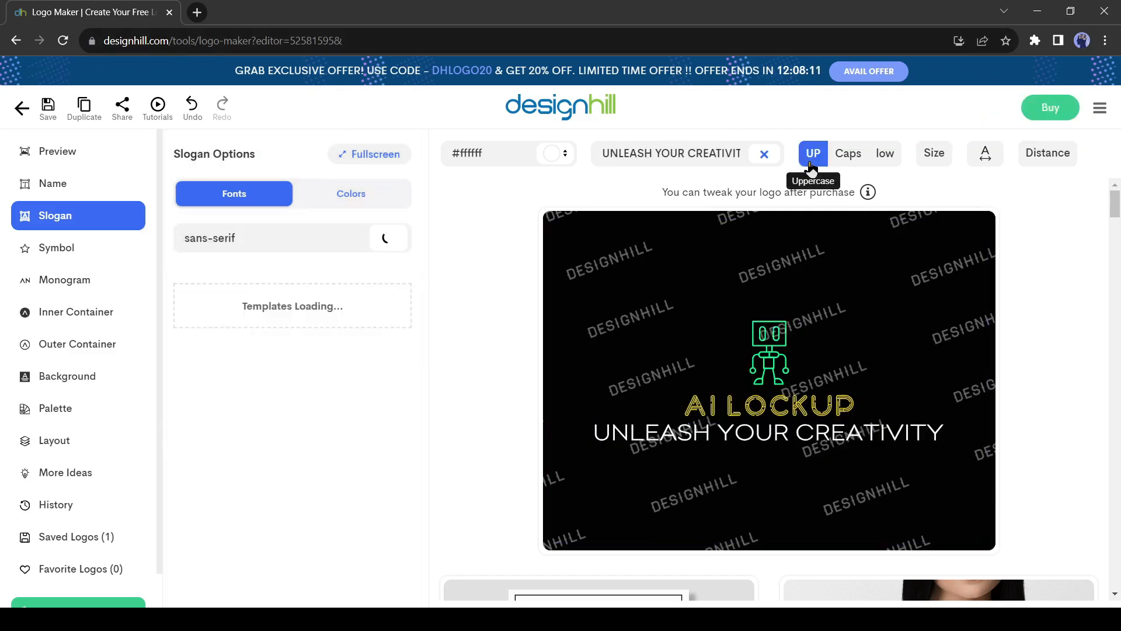
click(848, 153)
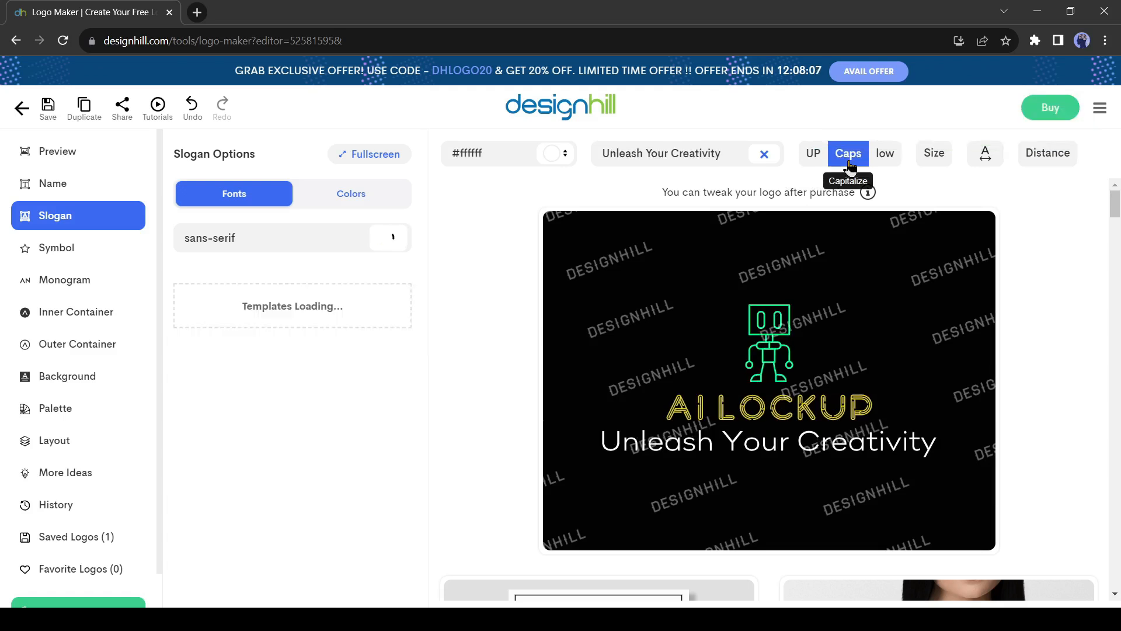
click(884, 153)
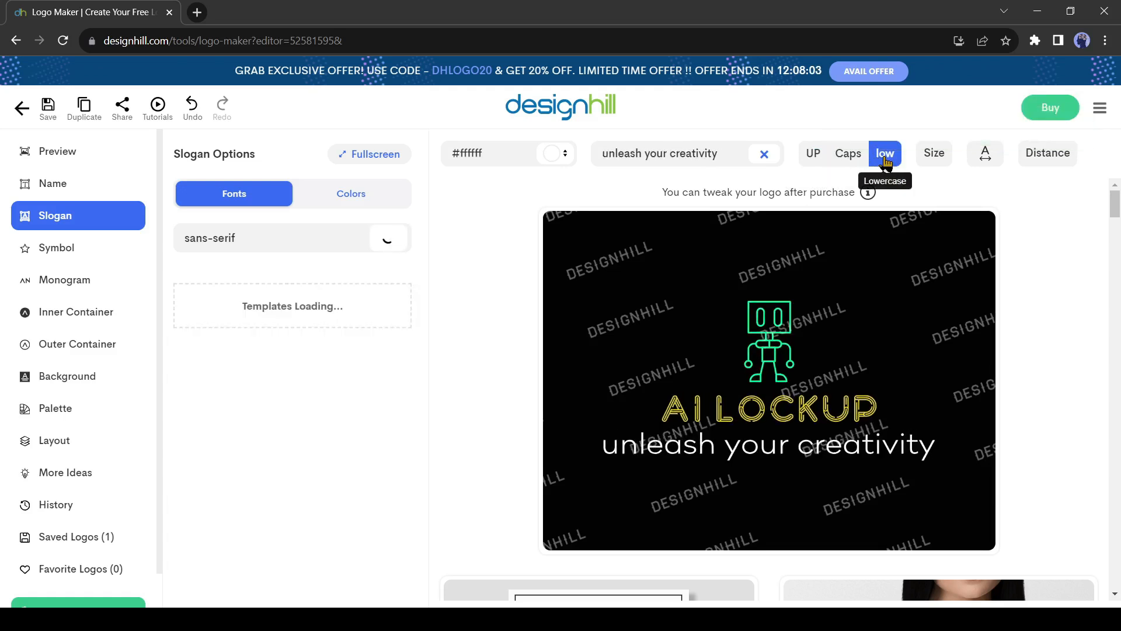
click(848, 153)
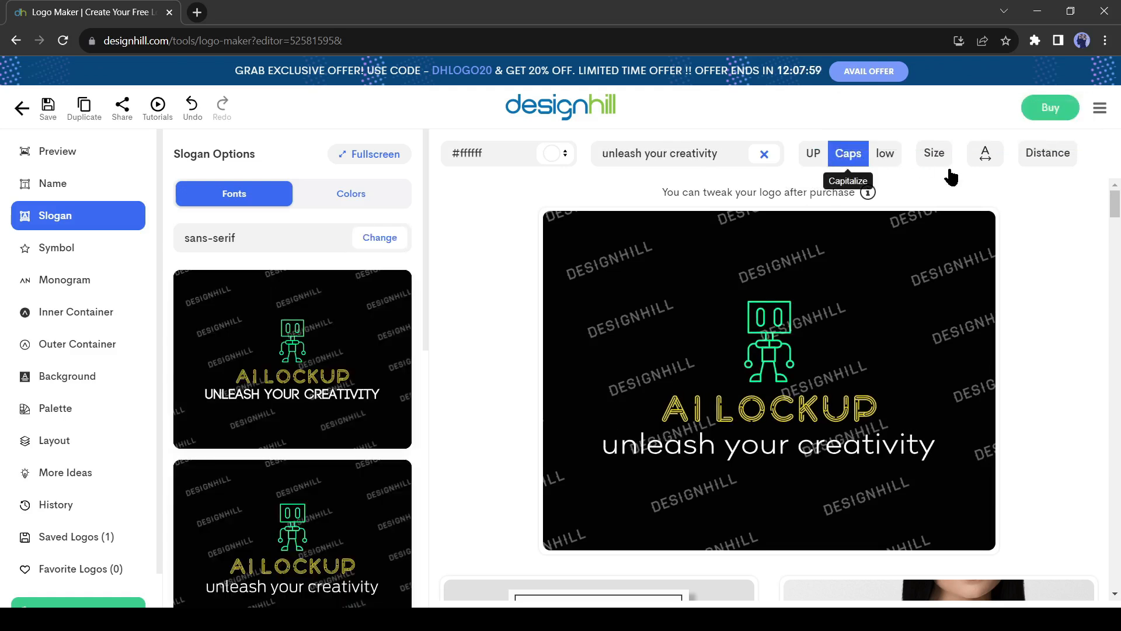
click(932, 153)
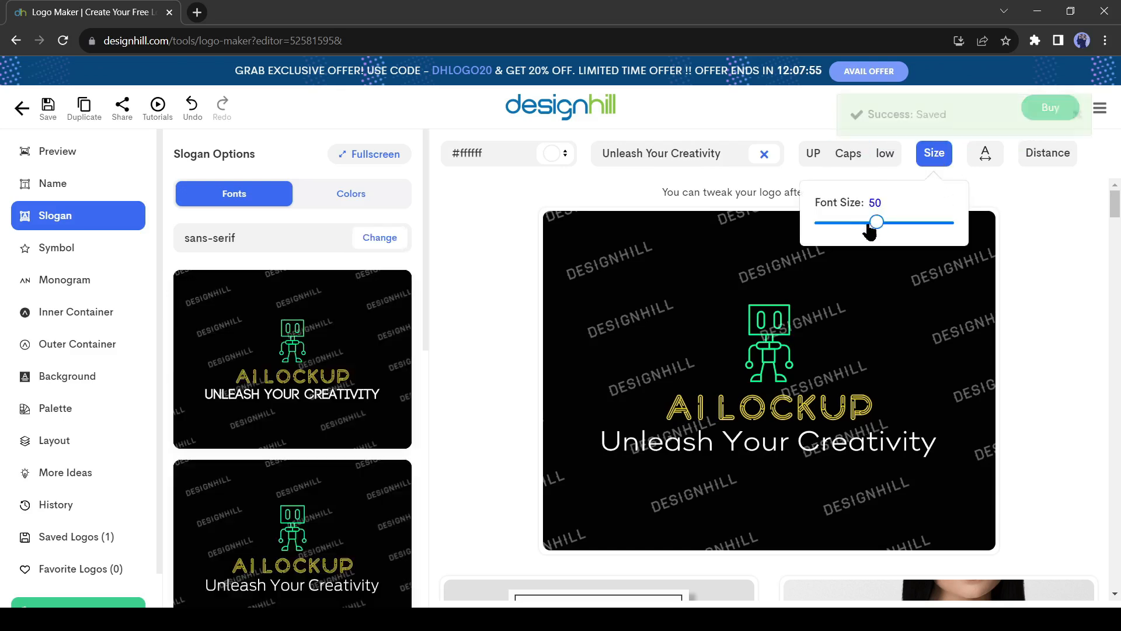
drag(877, 222, 842, 222)
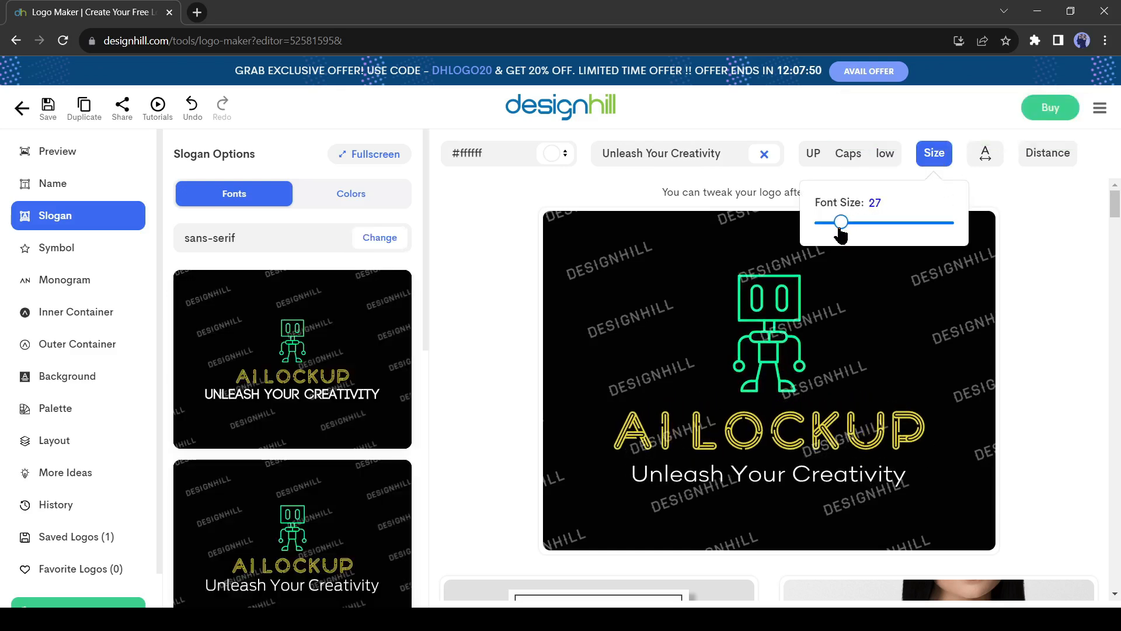
- Cut the name-to-slogan distance to 0 and nudge the slogan letter spacing
click(1047, 153)
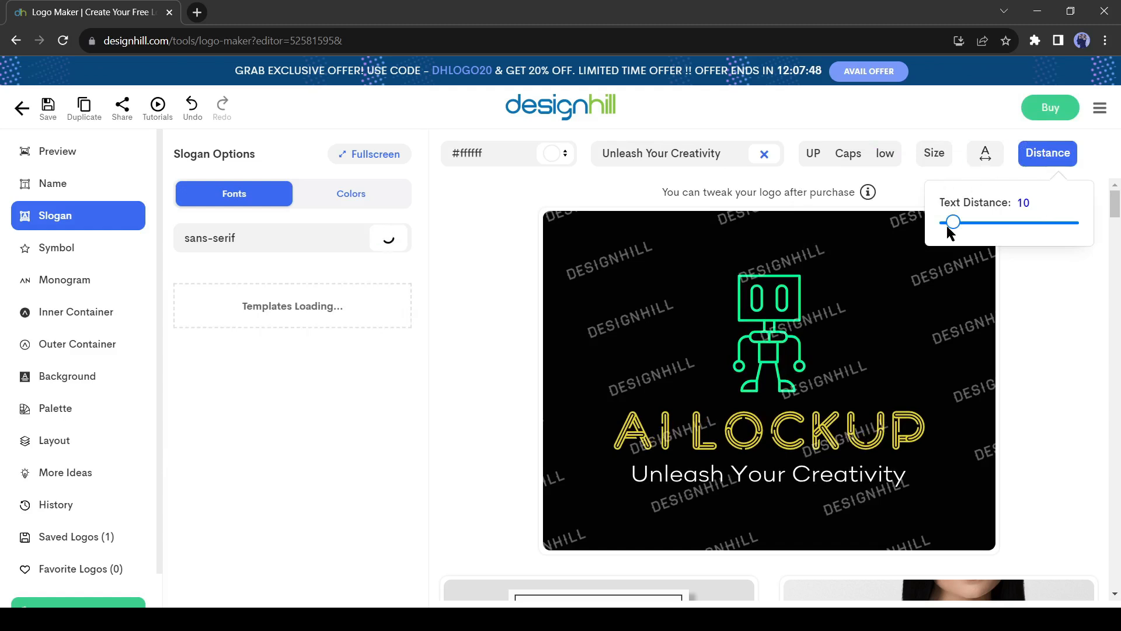
drag(953, 222, 942, 221)
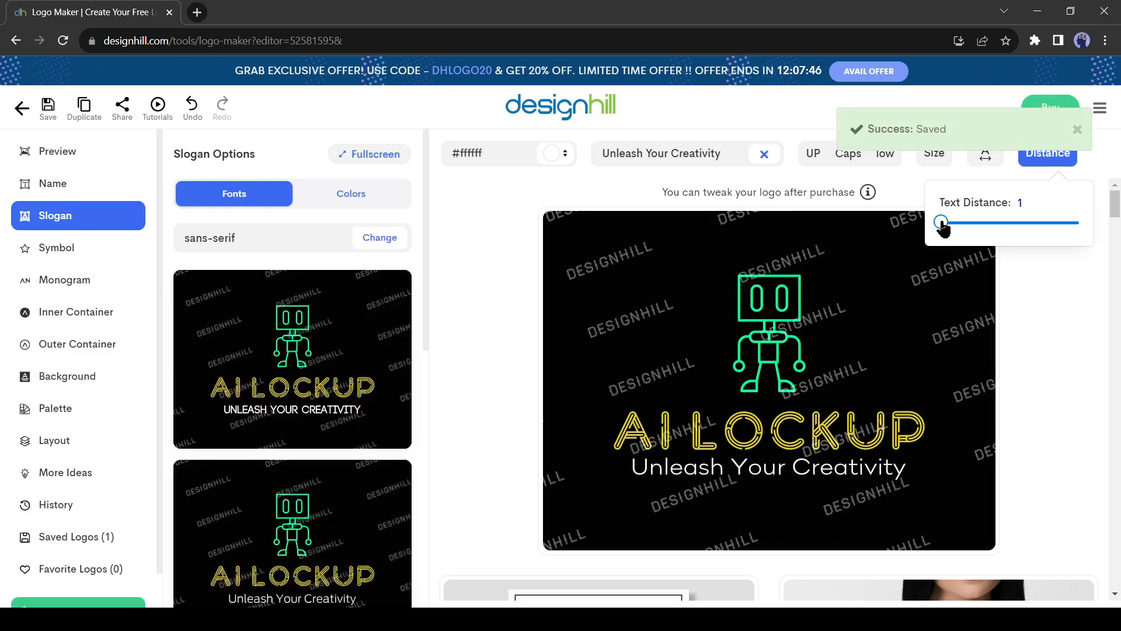
drag(943, 221, 938, 222)
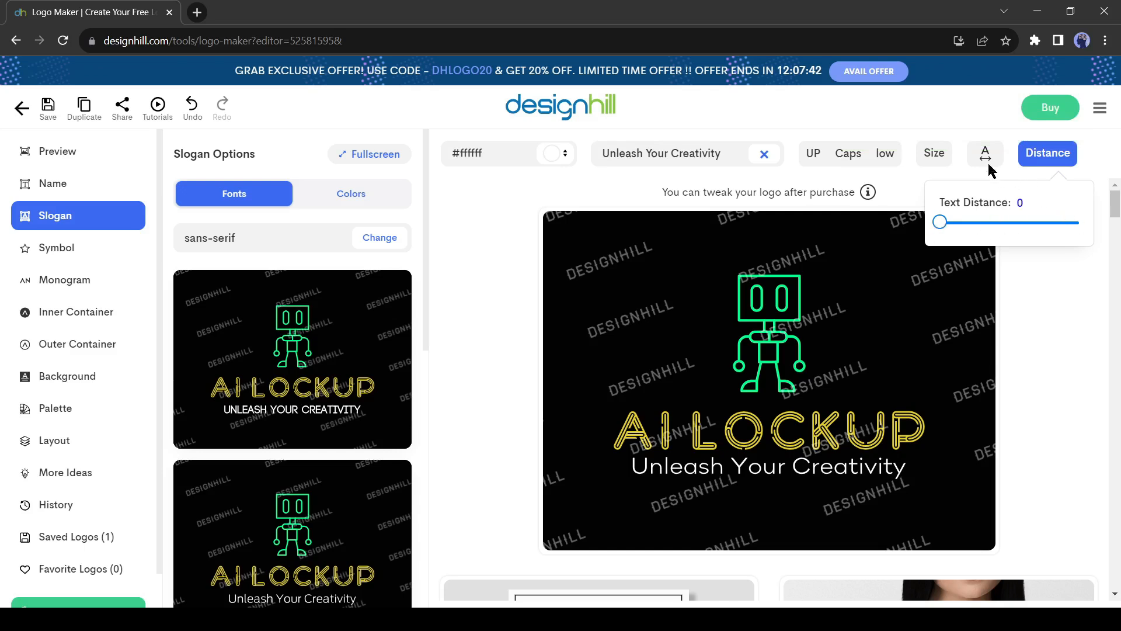
click(984, 153)
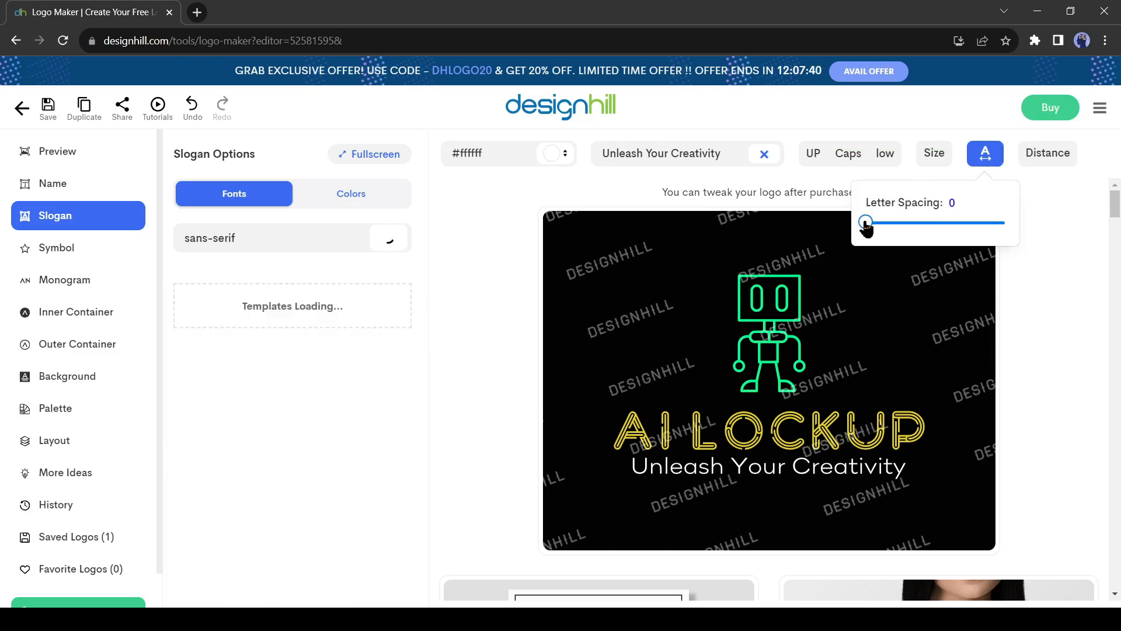
drag(865, 222, 875, 222)
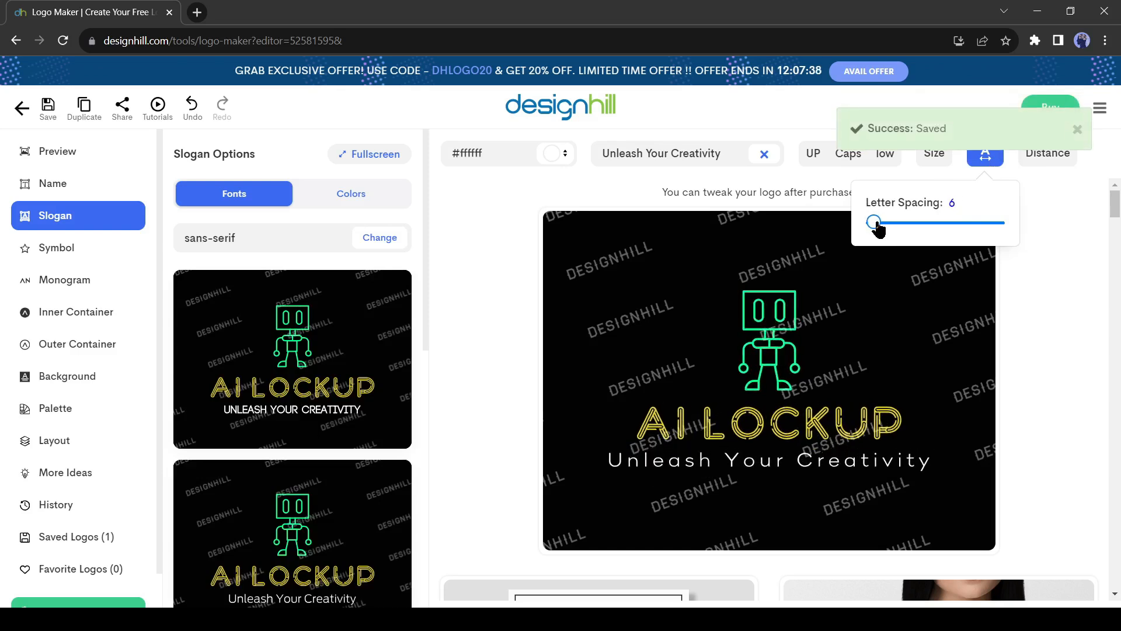
drag(879, 222, 866, 222)
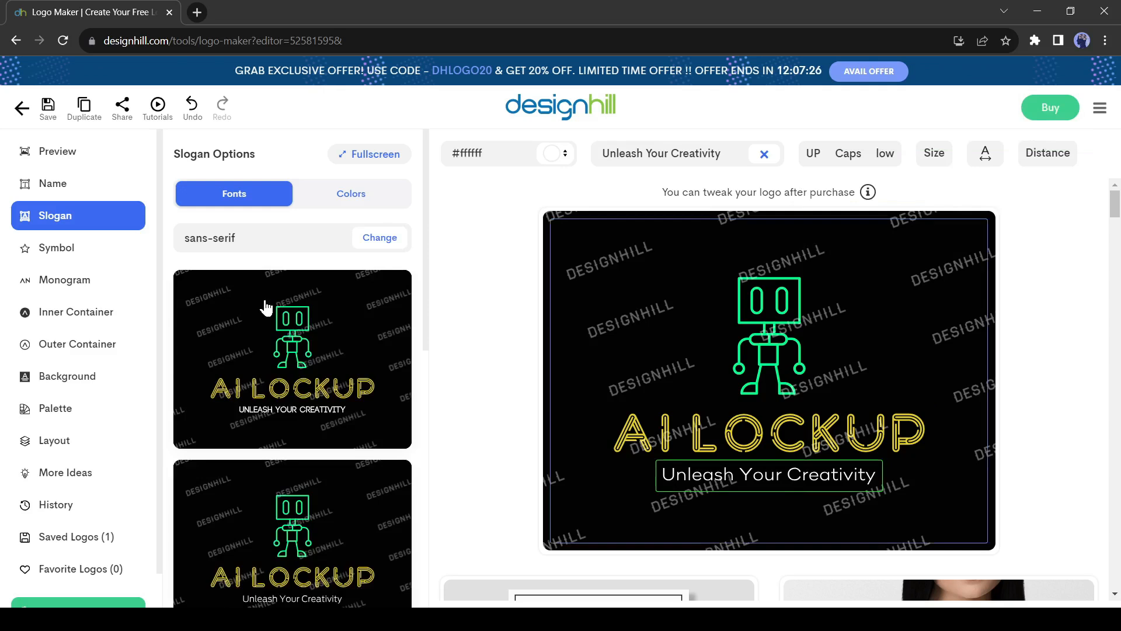
click(56, 248)
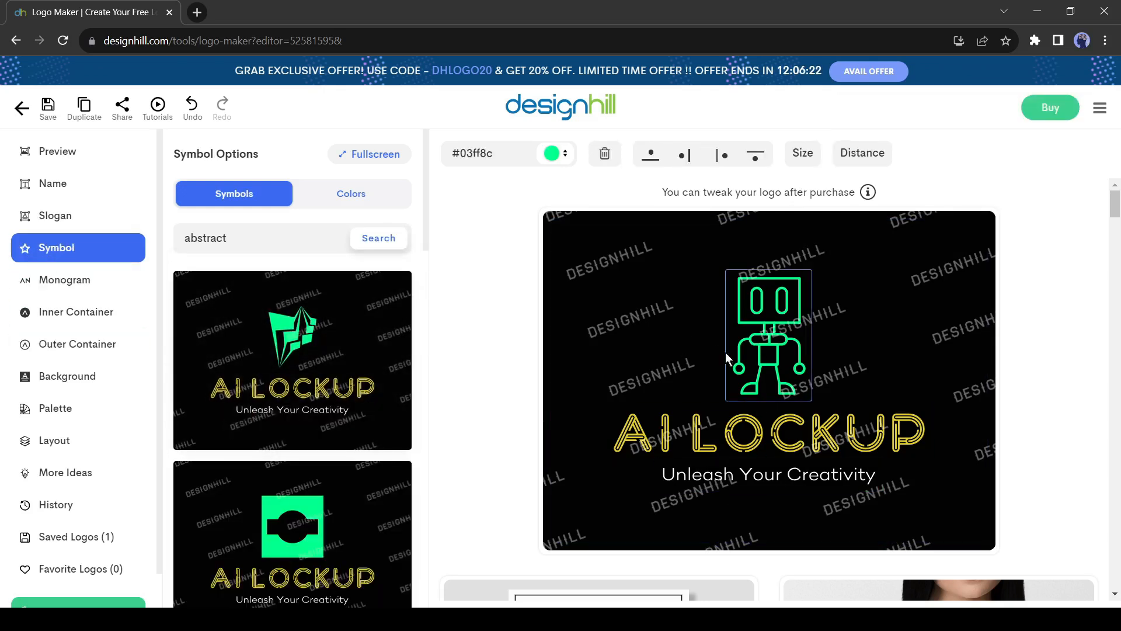
- Scroll alternative symbols, more design ideas and monograms without applying any
scroll(down, 3)
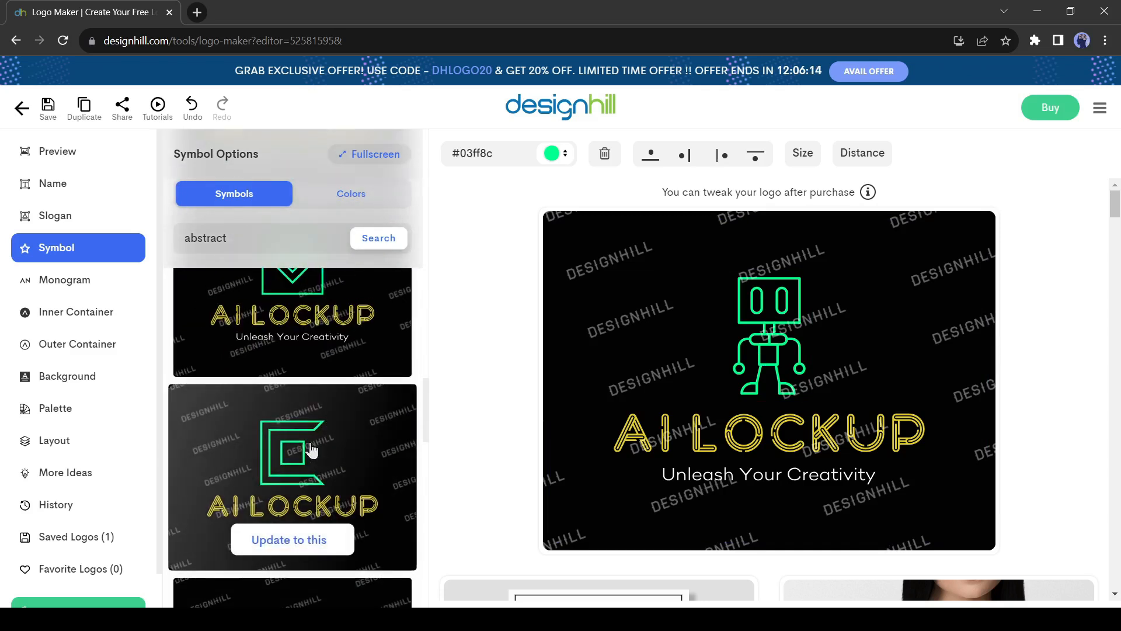
click(291, 539)
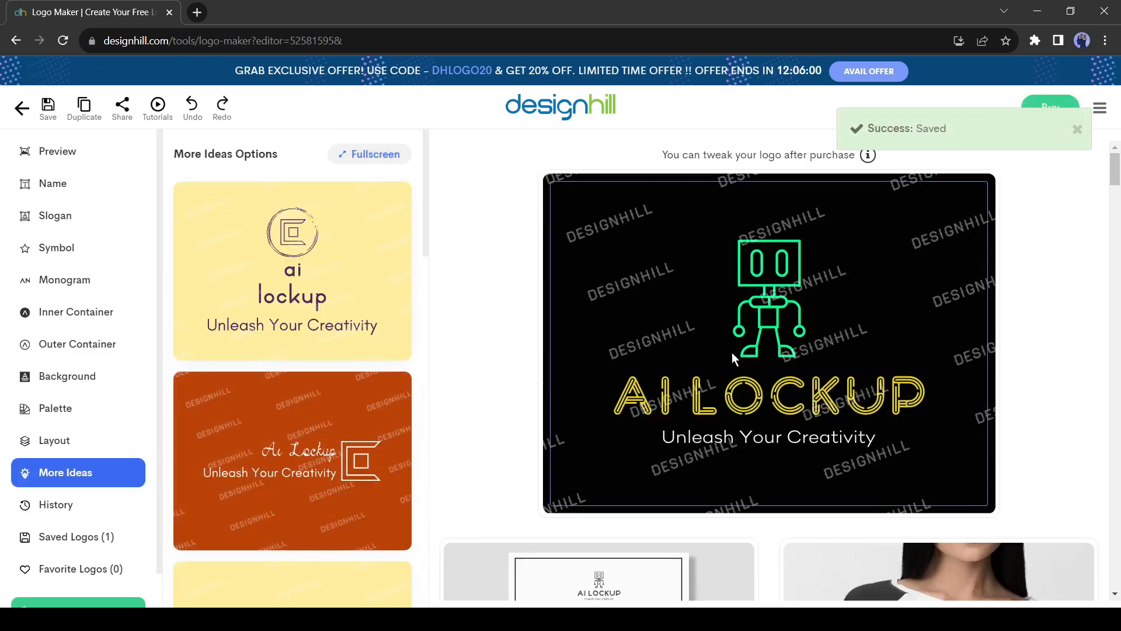
click(56, 248)
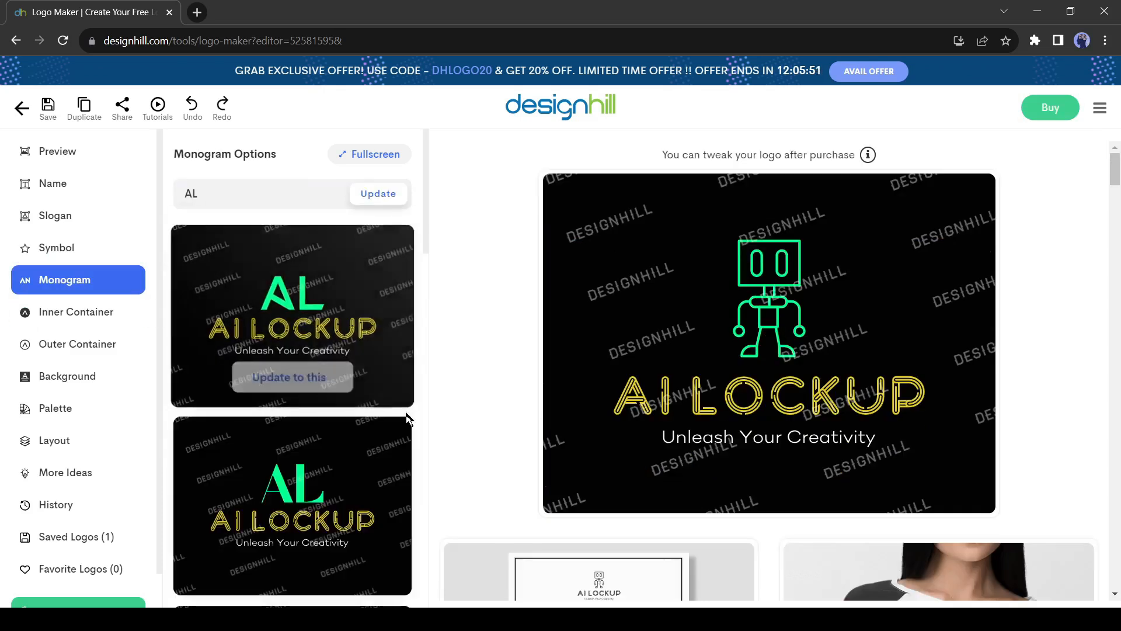
scroll(down, 3)
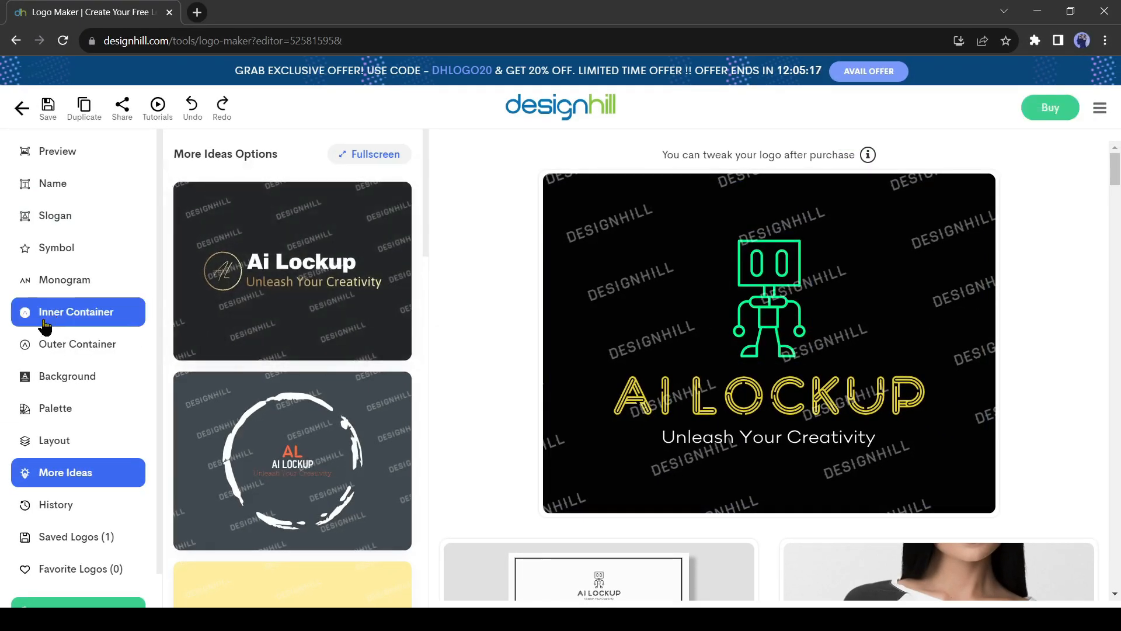
- Apply an orange circular ring inner container around the robot symbol
click(74, 311)
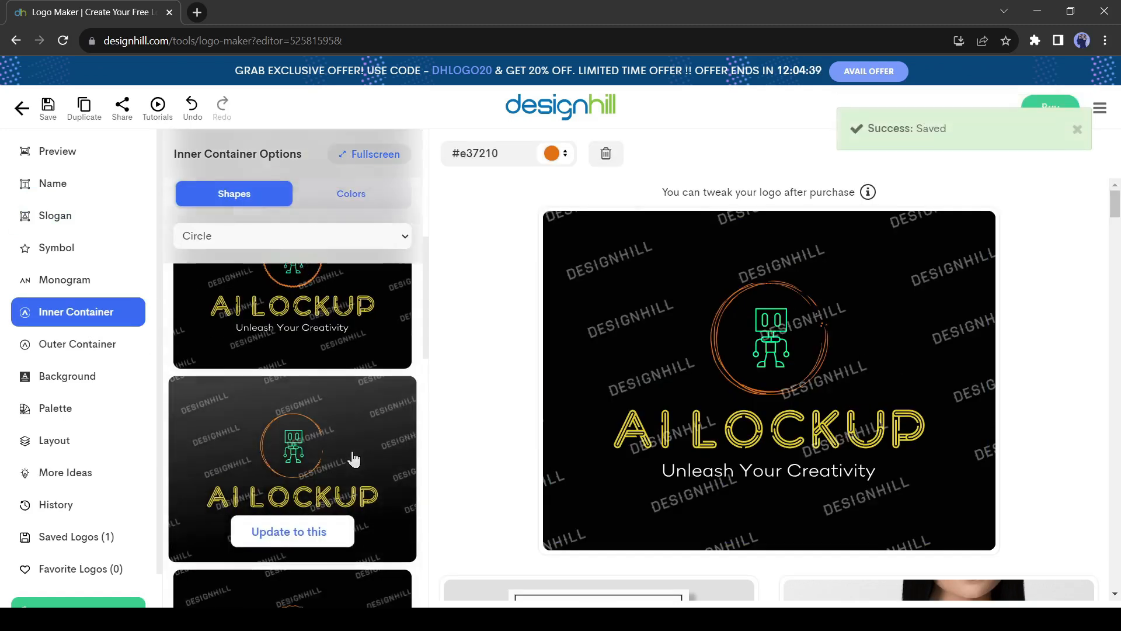
scroll(down, 3)
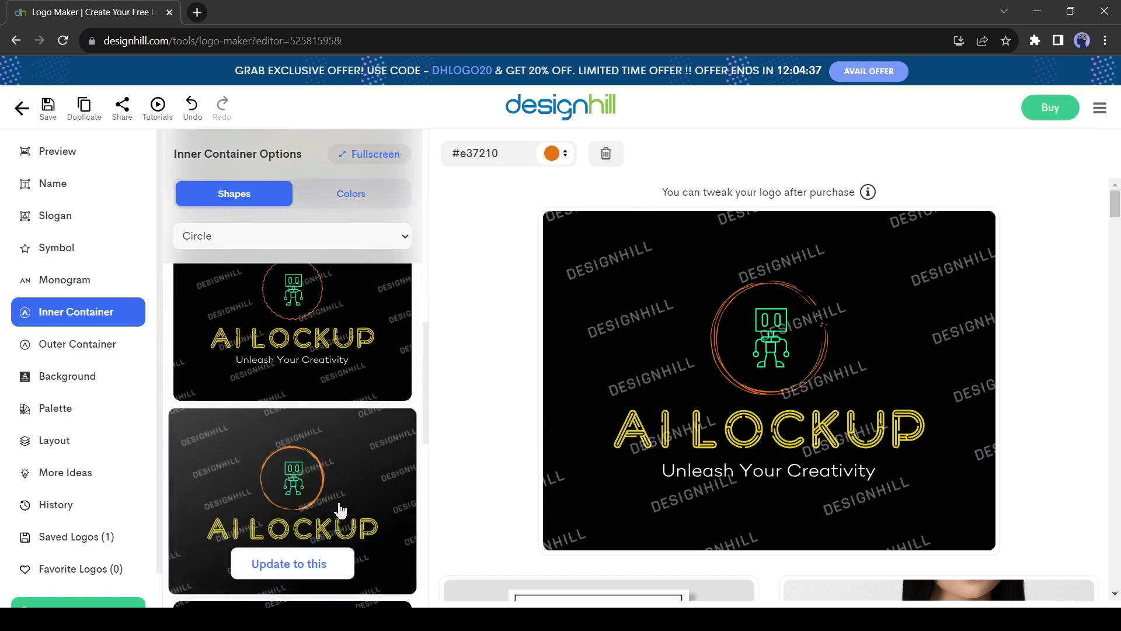
click(291, 501)
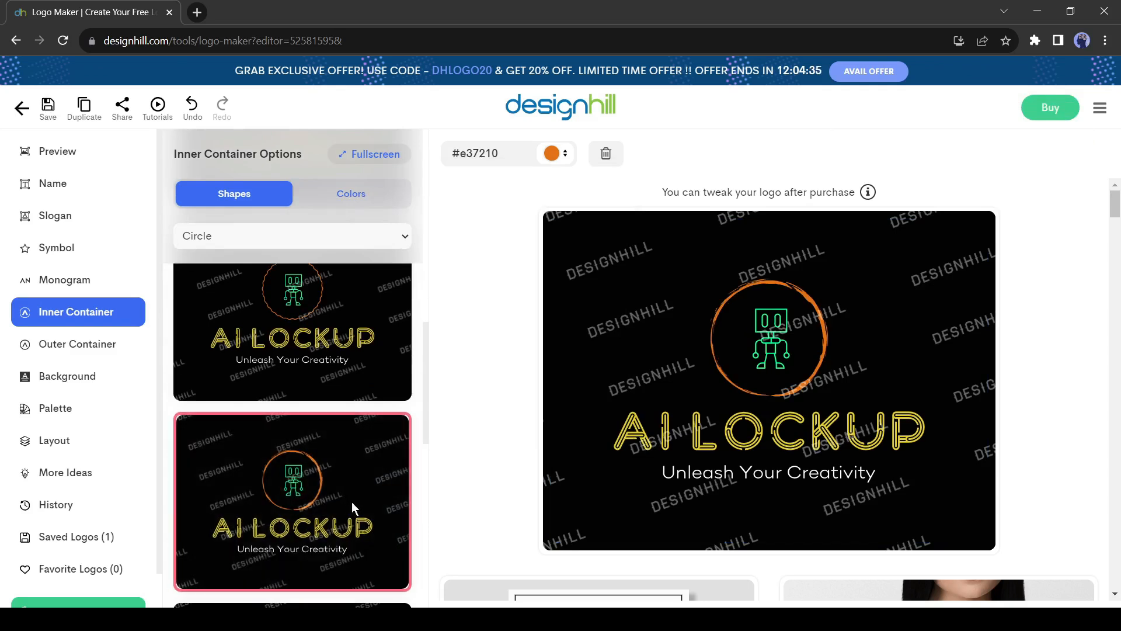
click(48, 107)
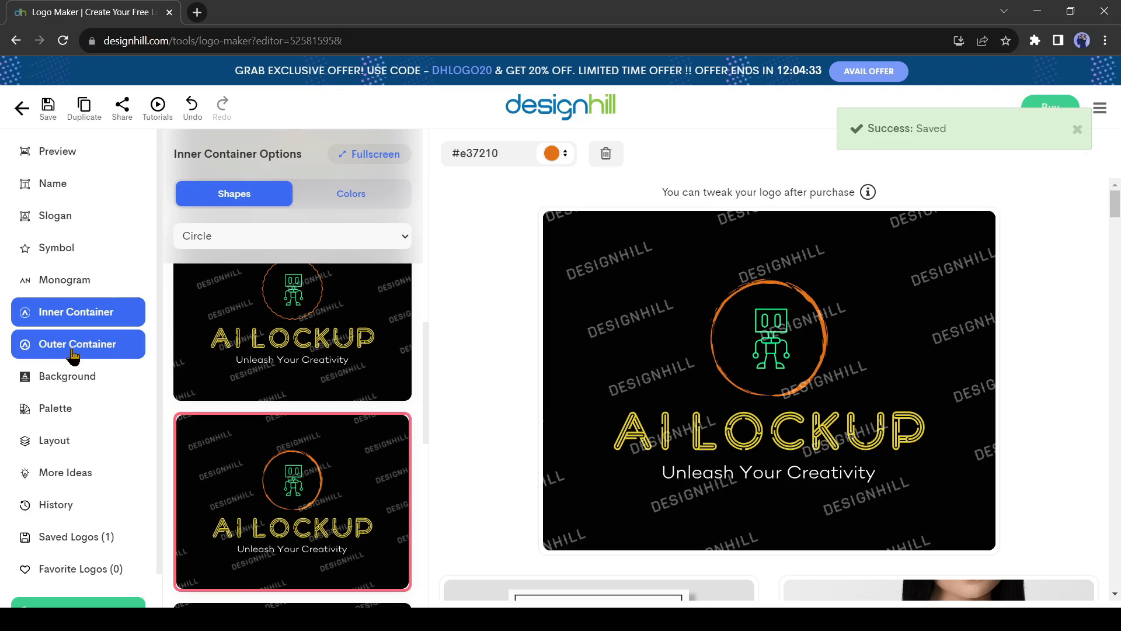
- Frame the whole logo with the thin double-circle outer container in pale yellow
click(77, 343)
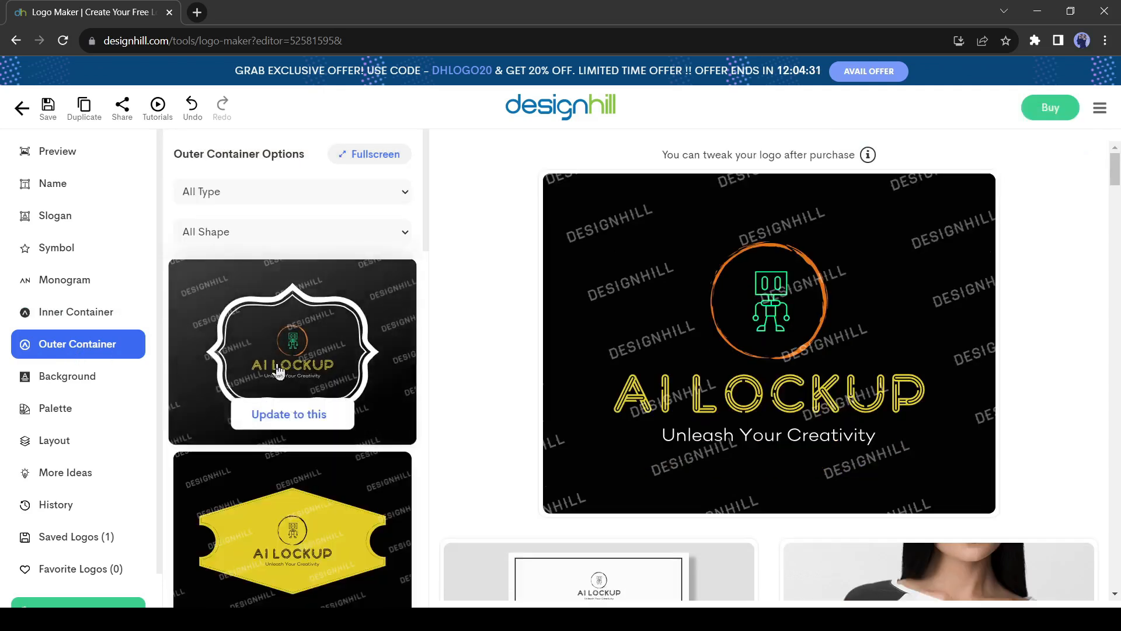
click(287, 414)
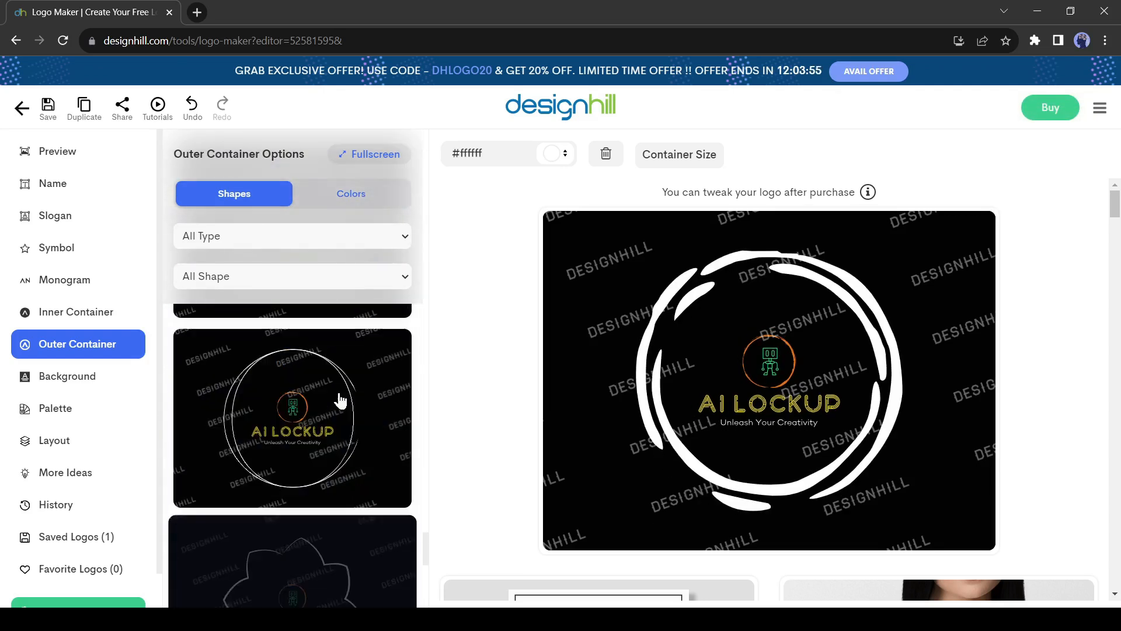
click(292, 418)
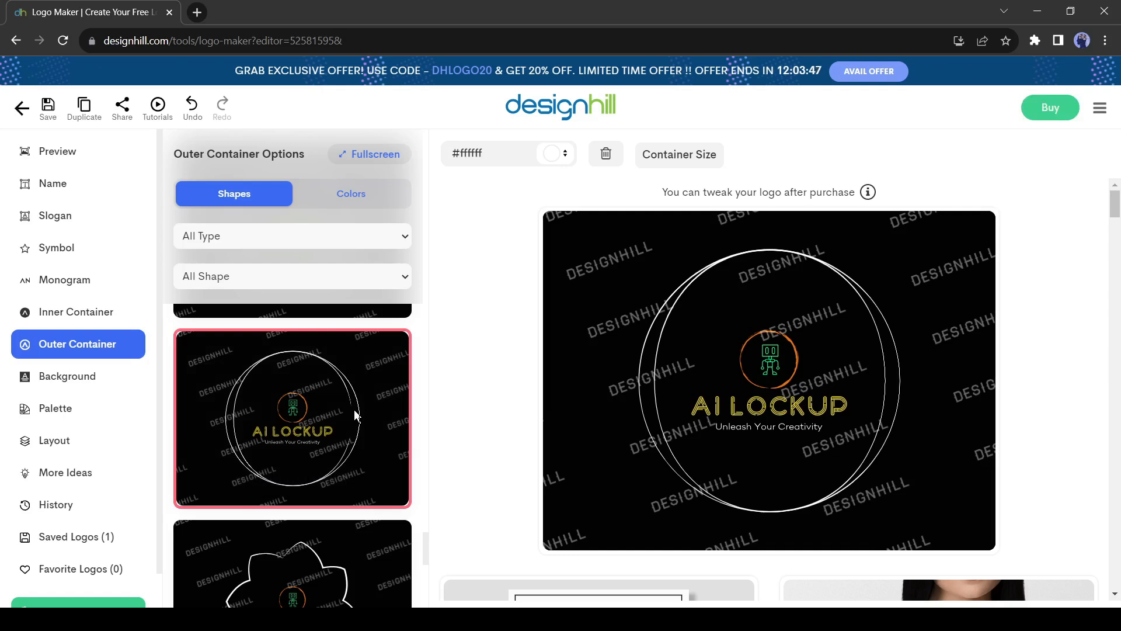
click(350, 193)
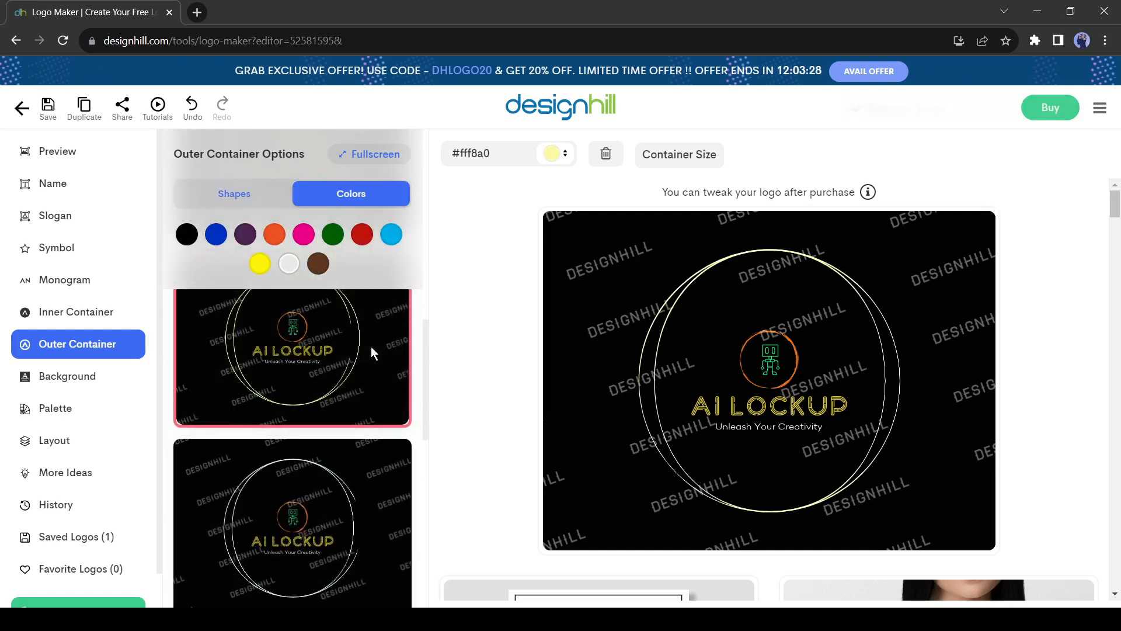
click(46, 107)
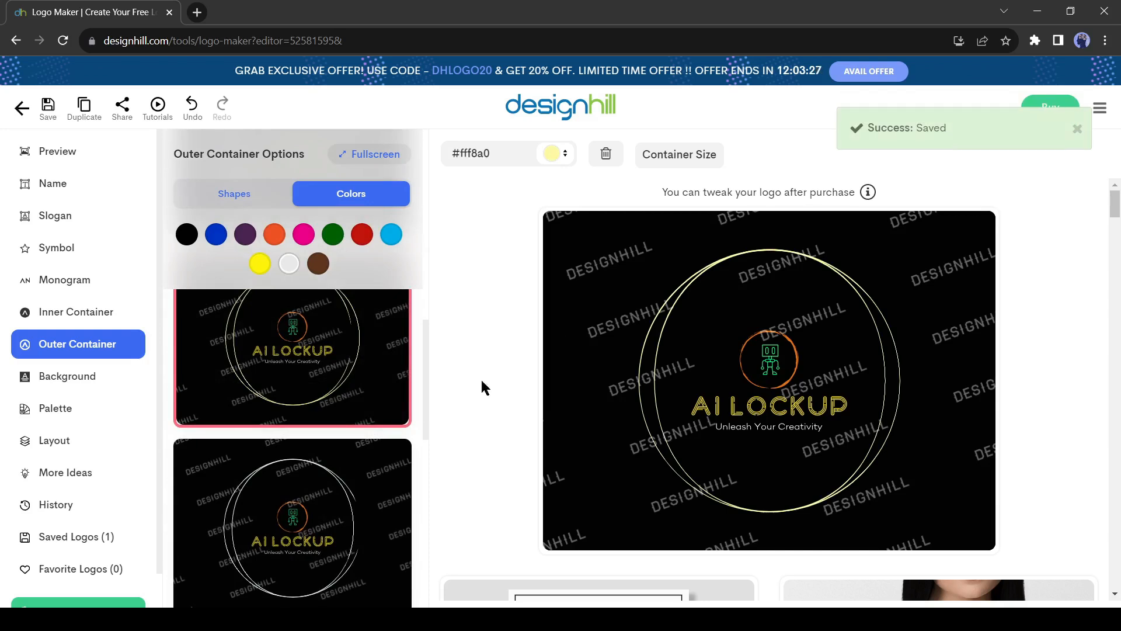
- Set a deep purple background, browse patterns, and bring up colour palettes
click(66, 375)
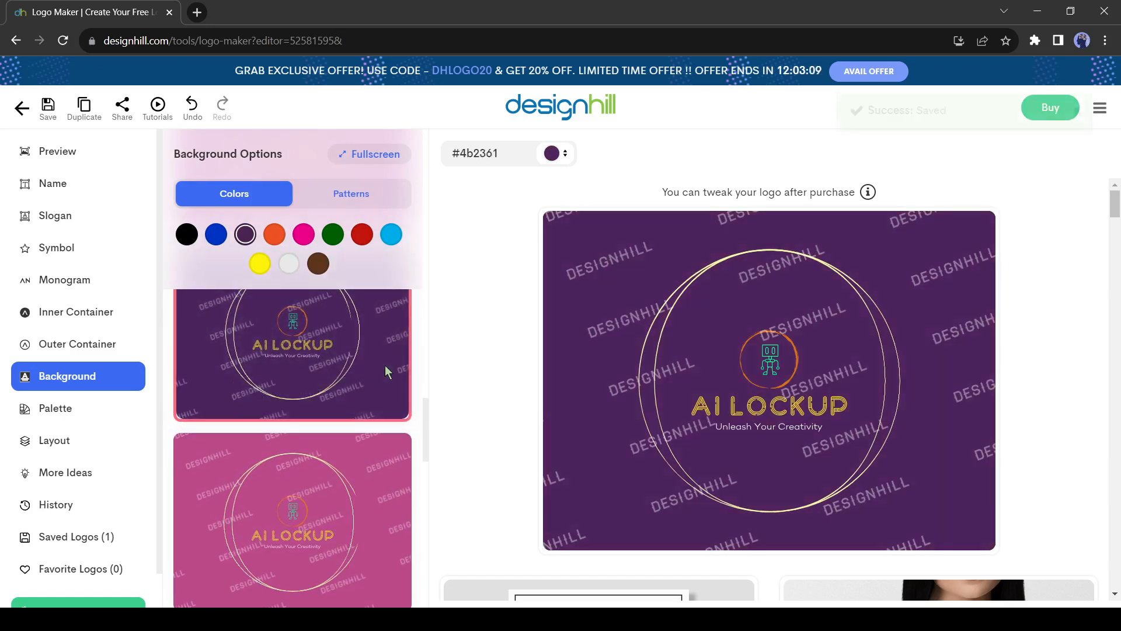
click(350, 193)
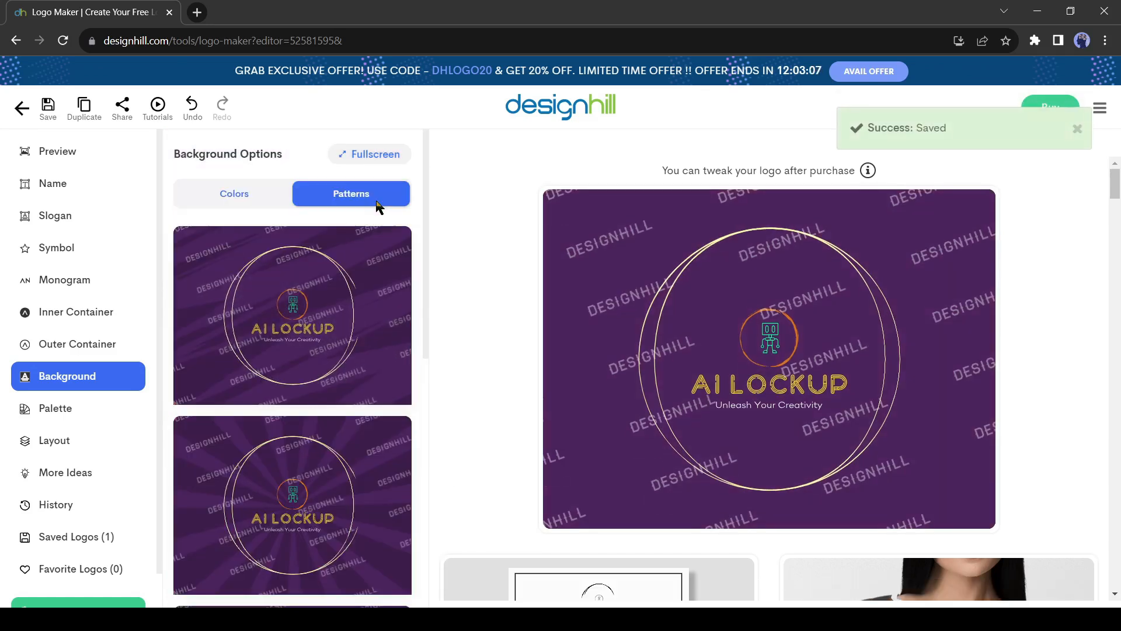
scroll(down, 3)
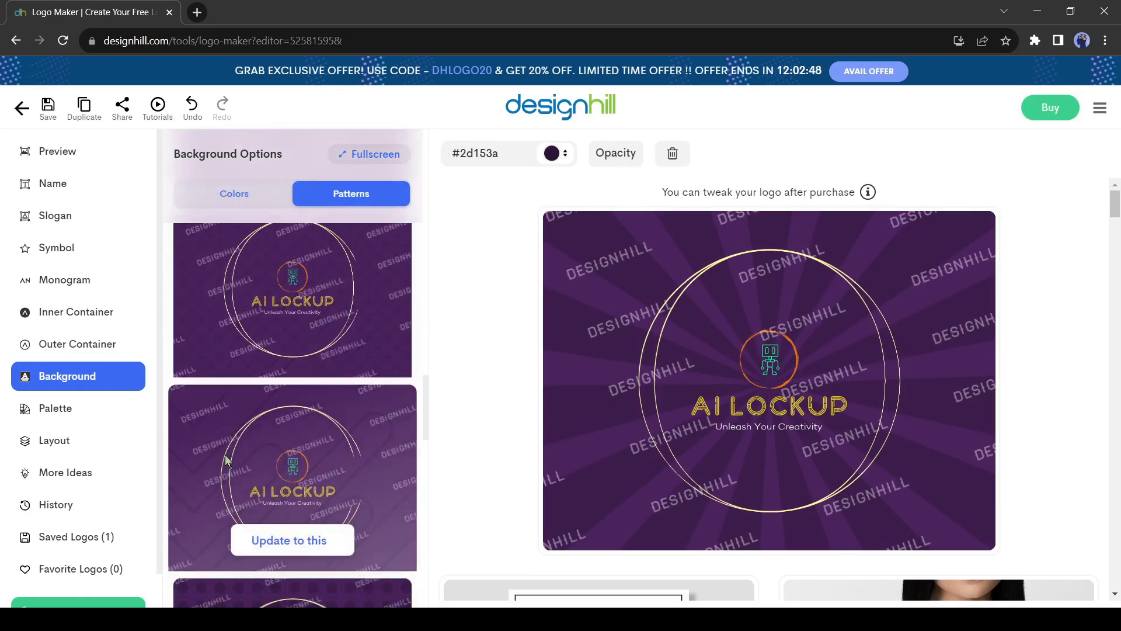
click(55, 407)
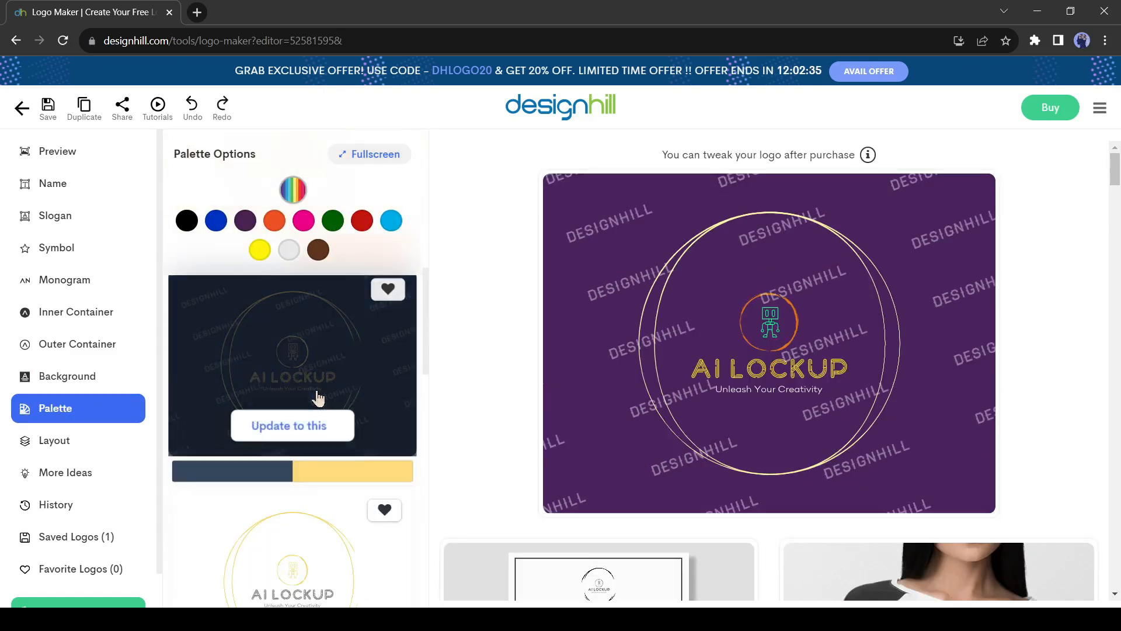
scroll(down, 3)
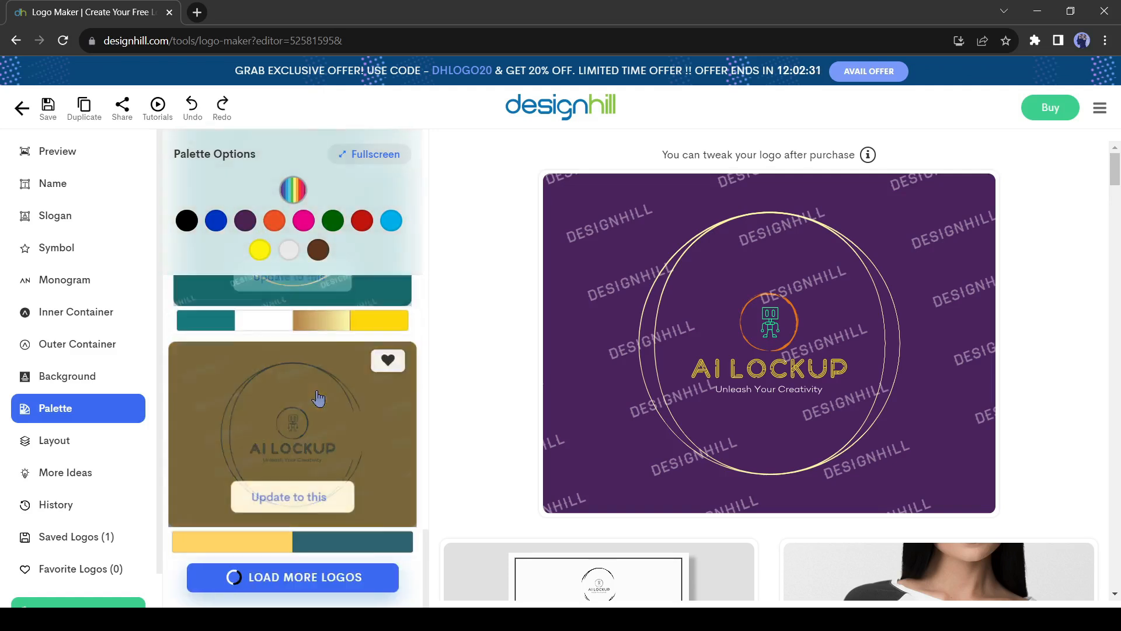
scroll(down, 3)
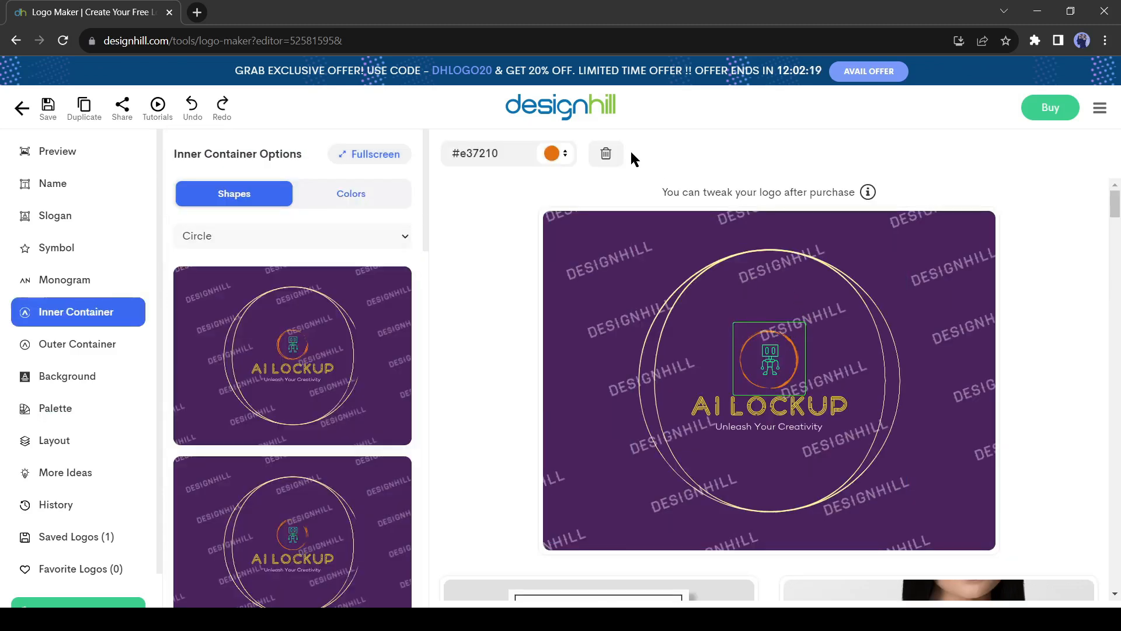
mouse_move(605, 153)
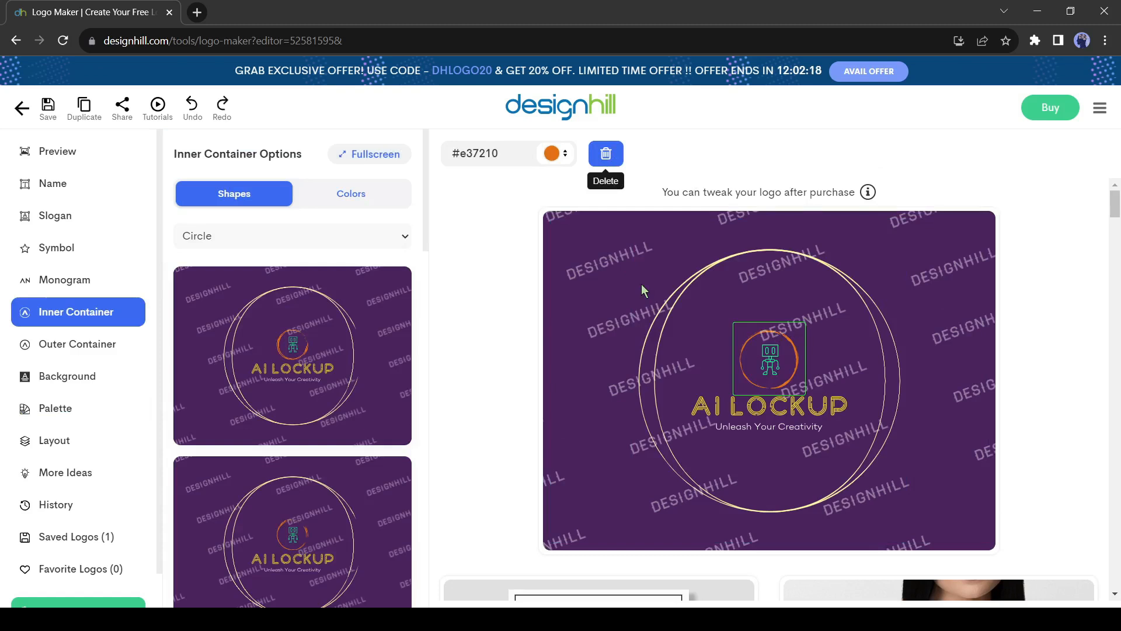
- Delete the orange inner ring around the robot symbol
click(48, 107)
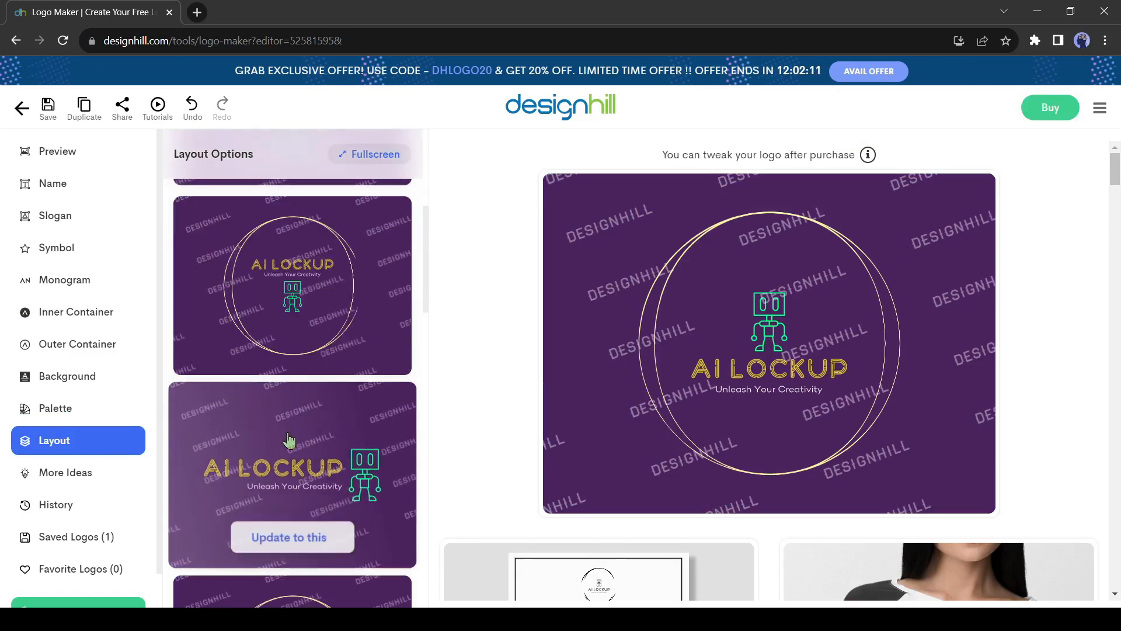
- Scroll through layout alternatives and More Ideas suggestions without changing the logo
scroll(down, 3)
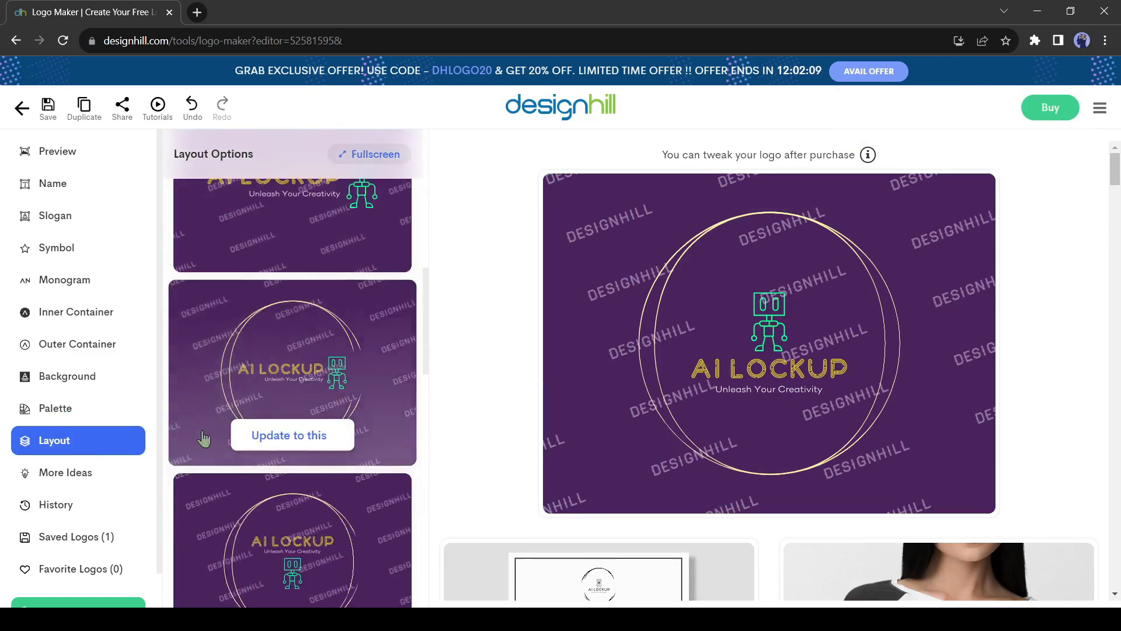
scroll(down, 3)
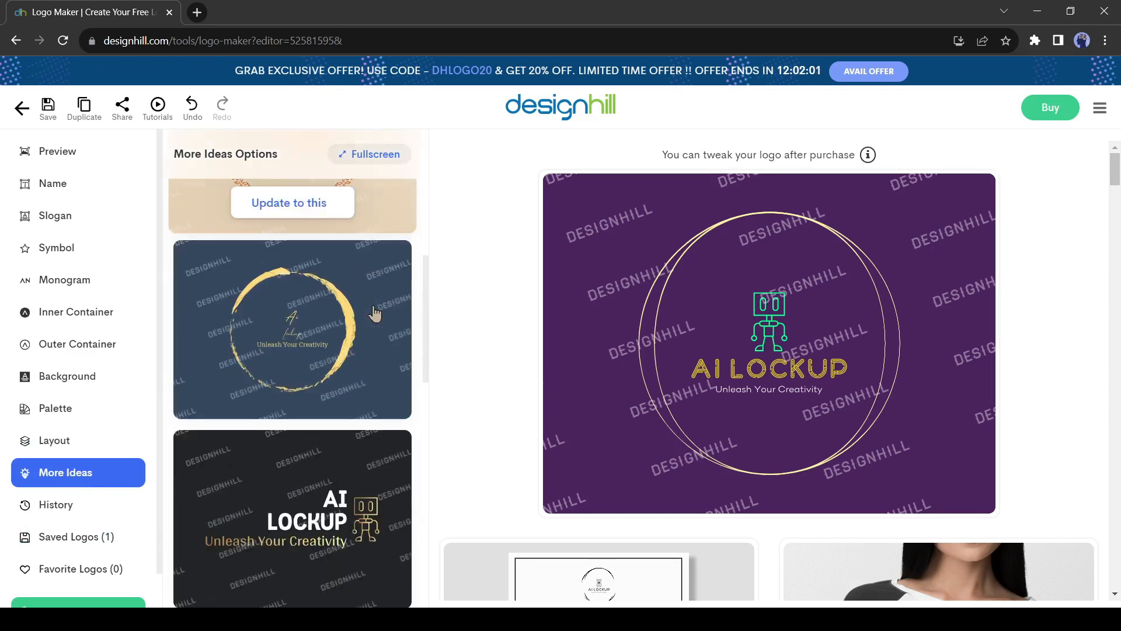
scroll(down, 3)
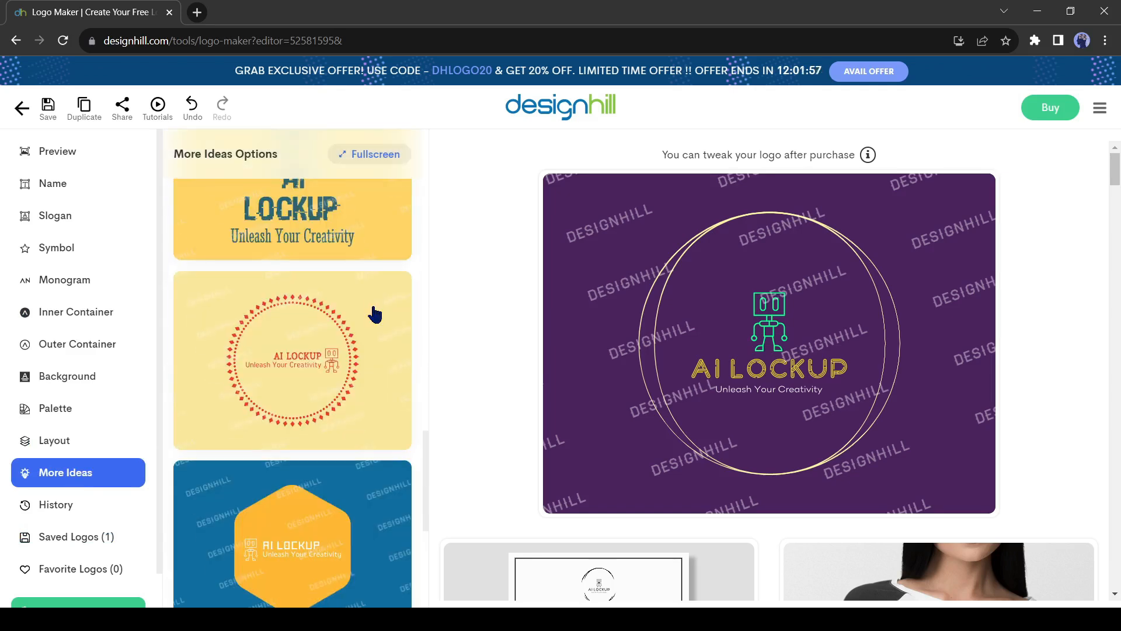
scroll(down, 3)
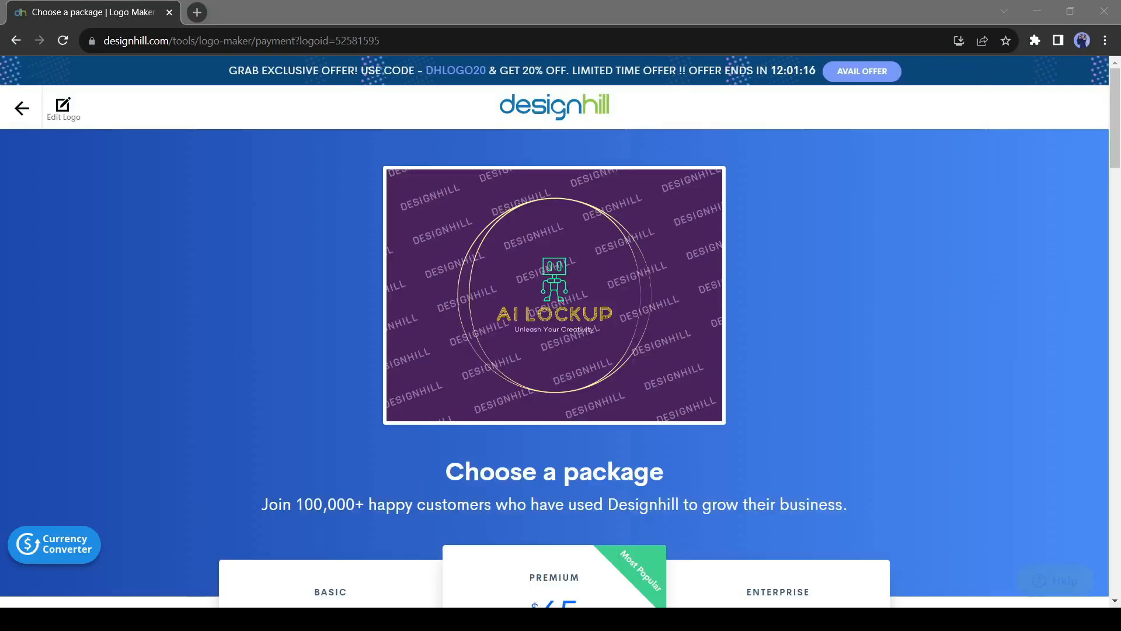
- Scroll the package page past the Basic, Premium and Enterprise plans to the add-on offers
scroll(down, 3)
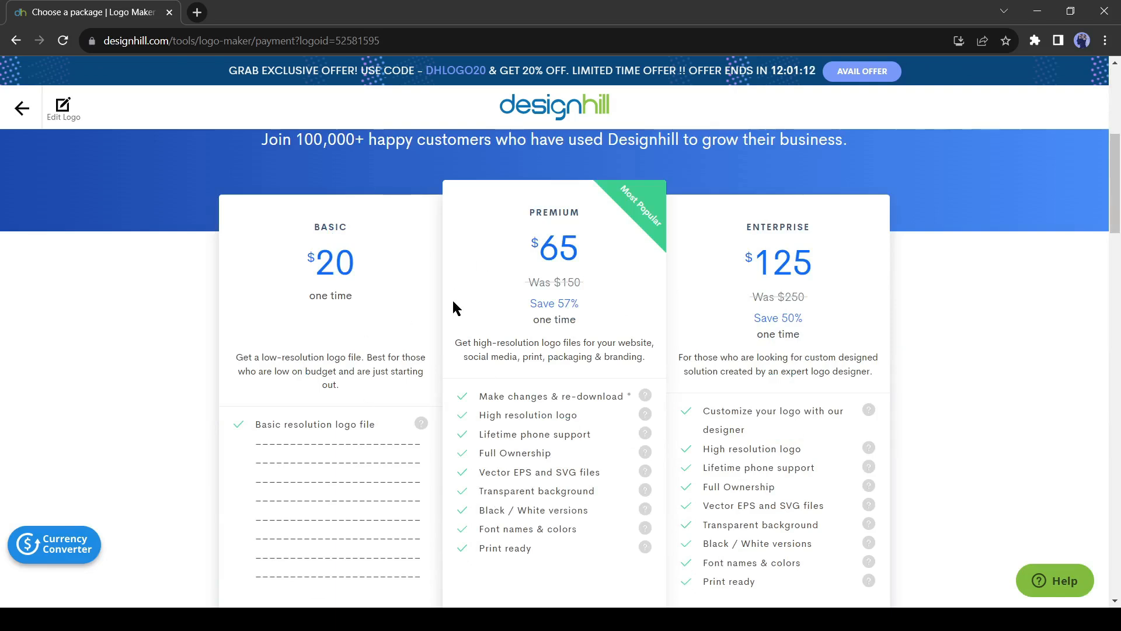
scroll(down, 3)
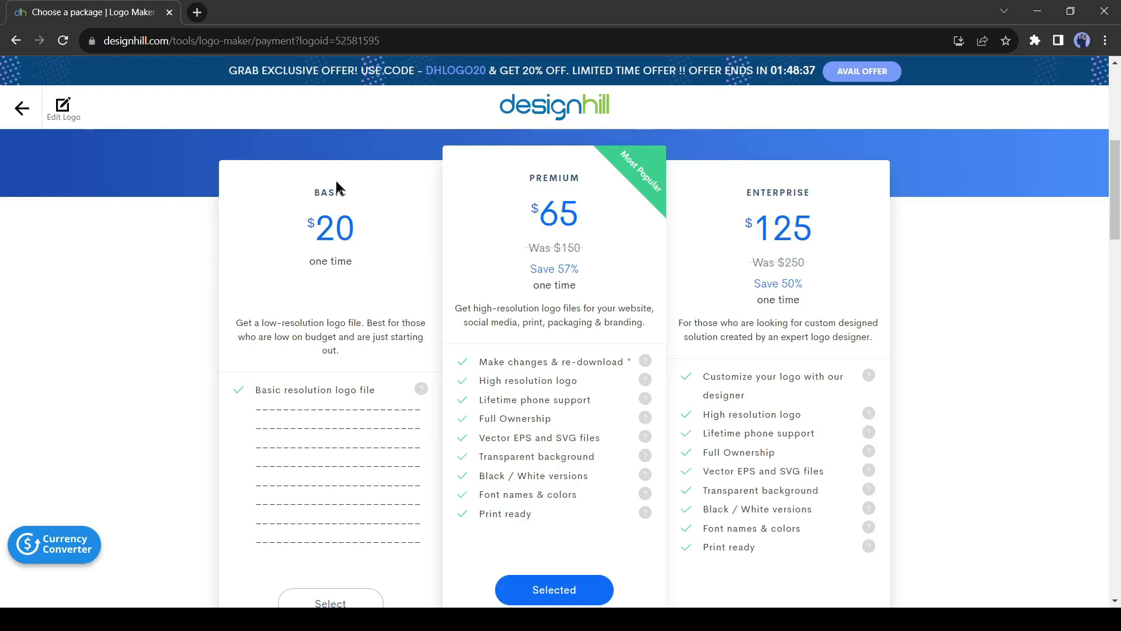
mouse_move(565, 269)
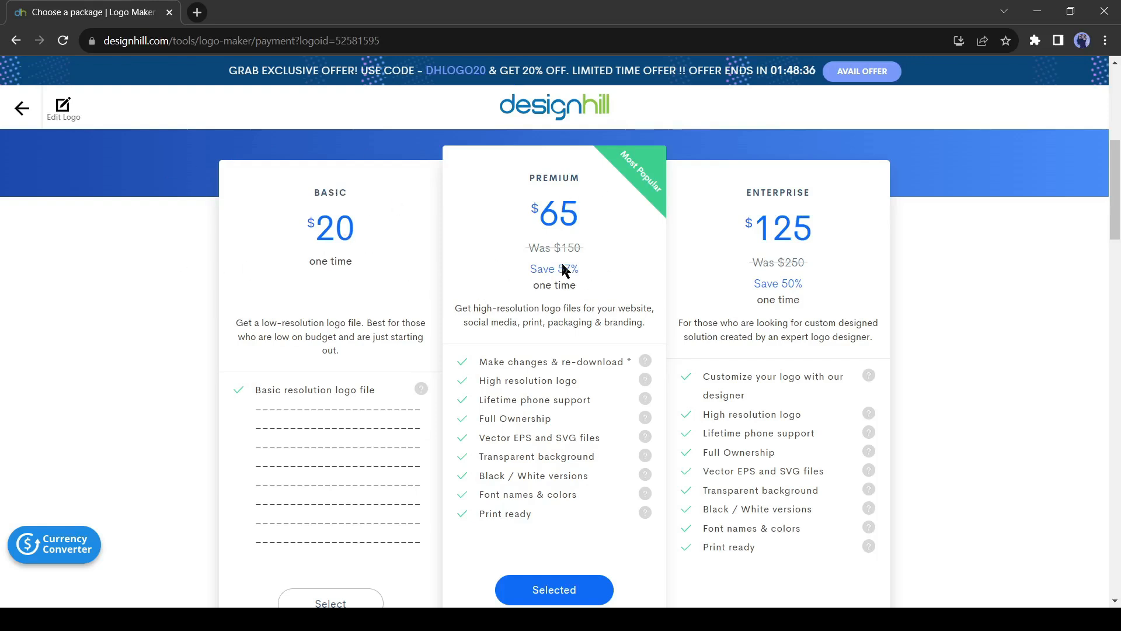
mouse_move(492, 211)
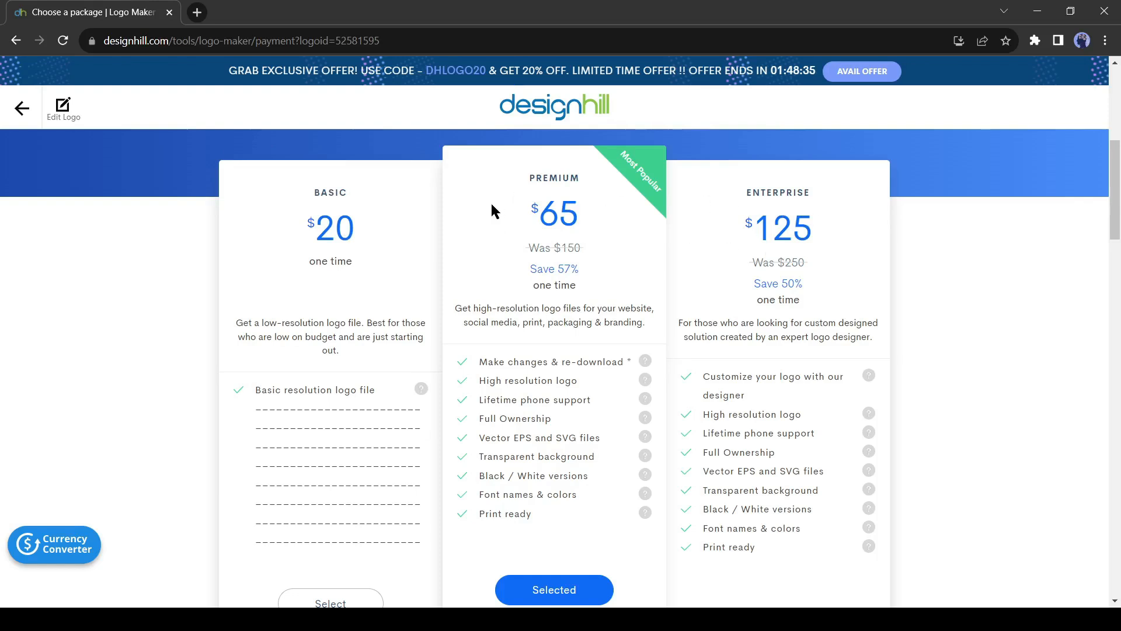
mouse_move(516, 376)
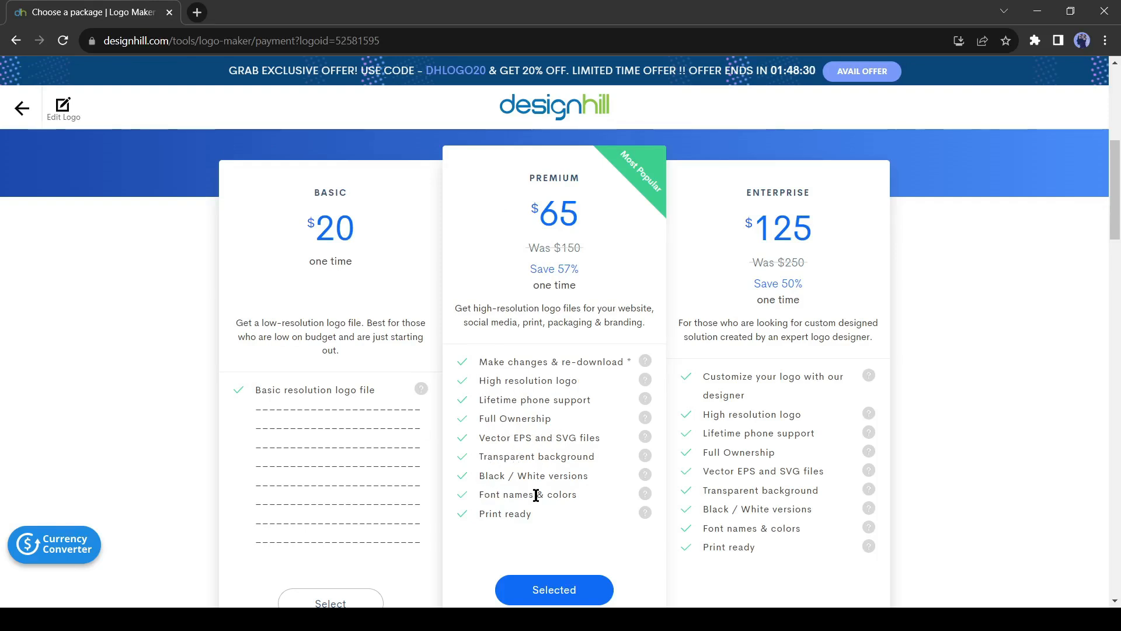
mouse_move(520, 197)
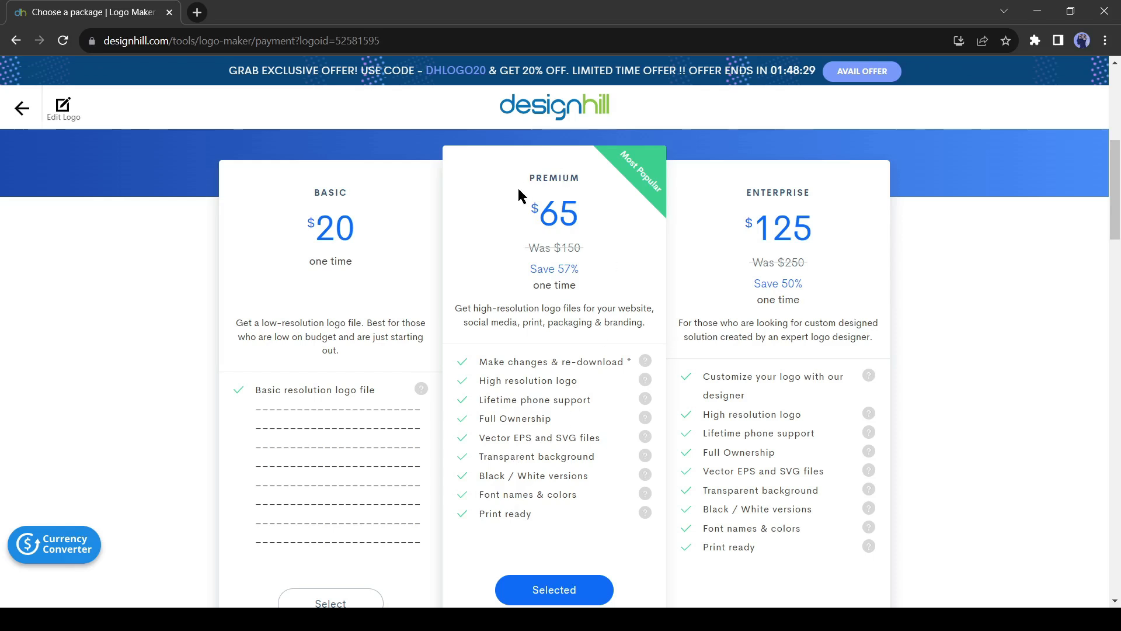
mouse_move(265, 195)
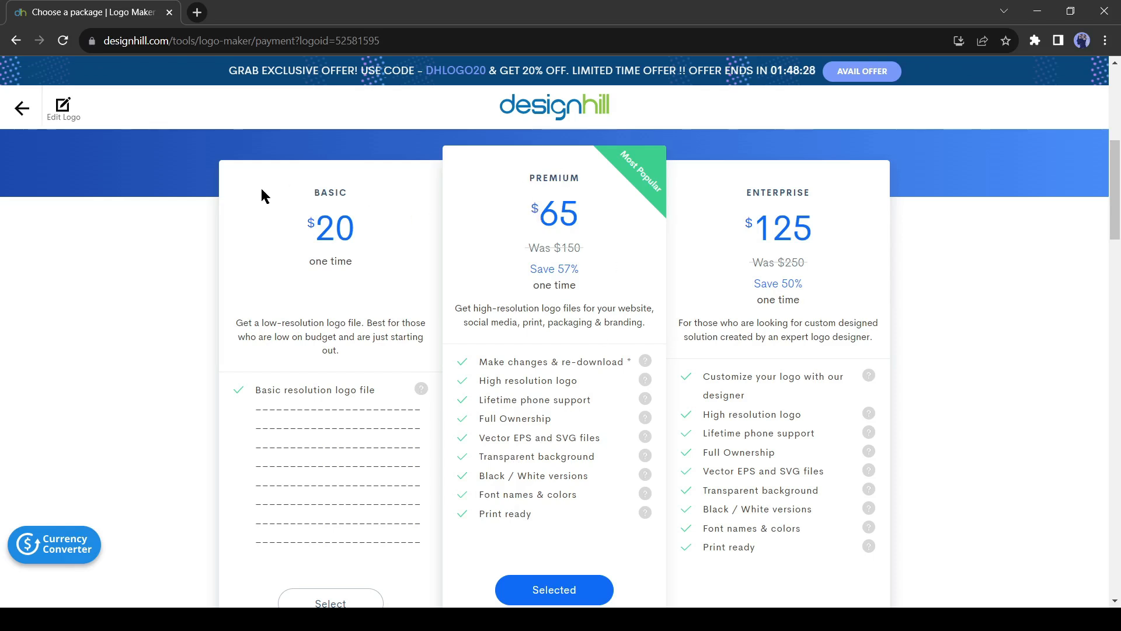
mouse_move(309, 229)
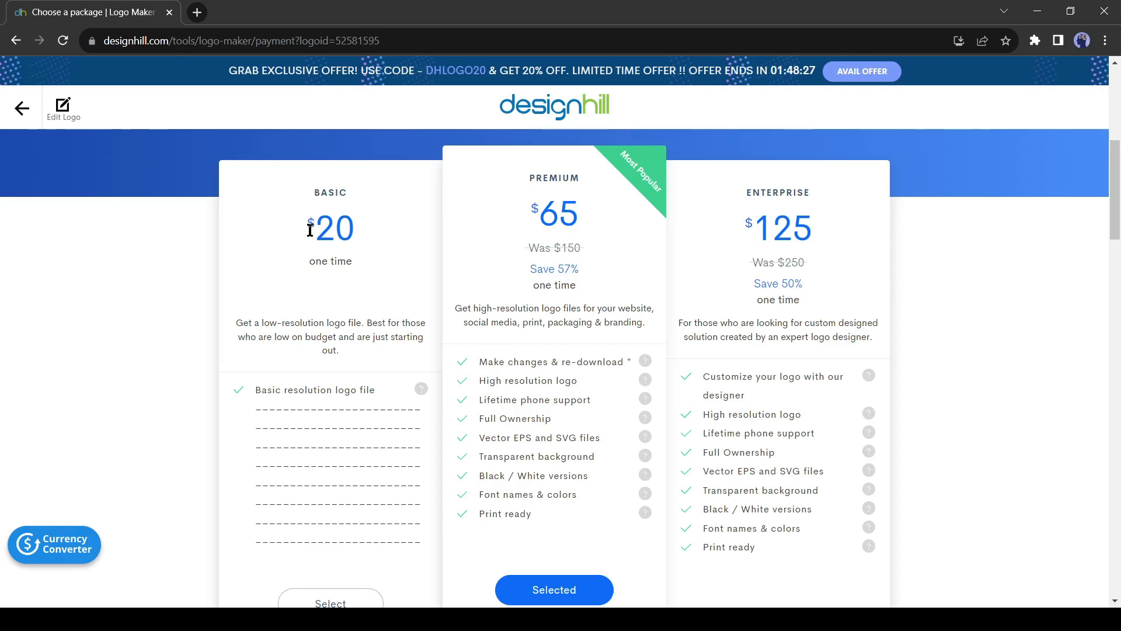
mouse_move(257, 390)
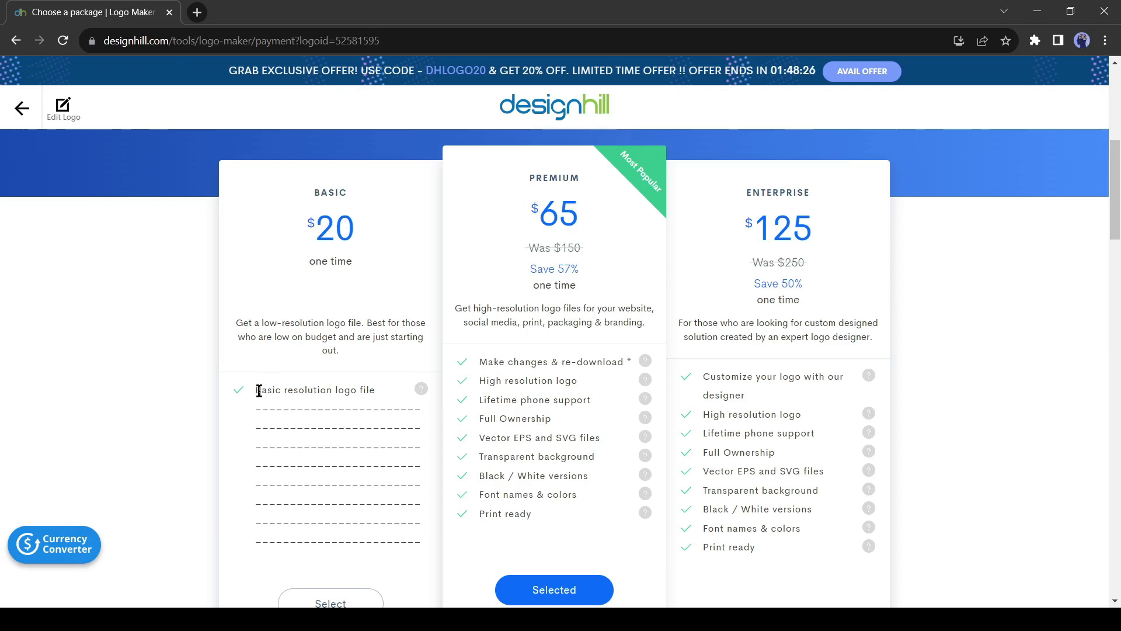
scroll(down, 3)
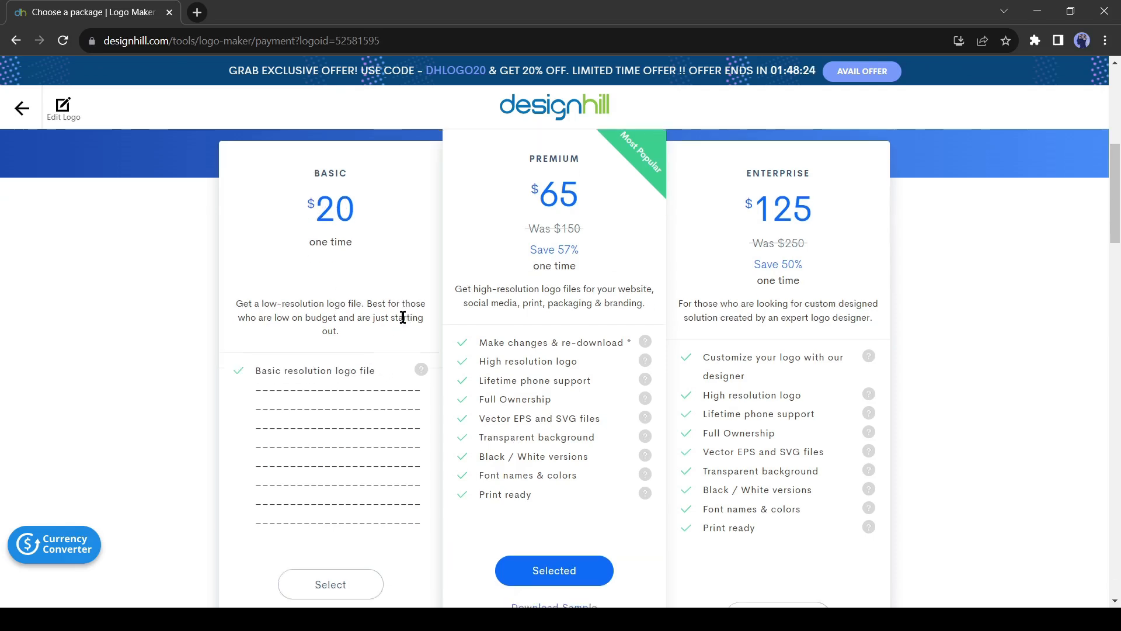
scroll(down, 3)
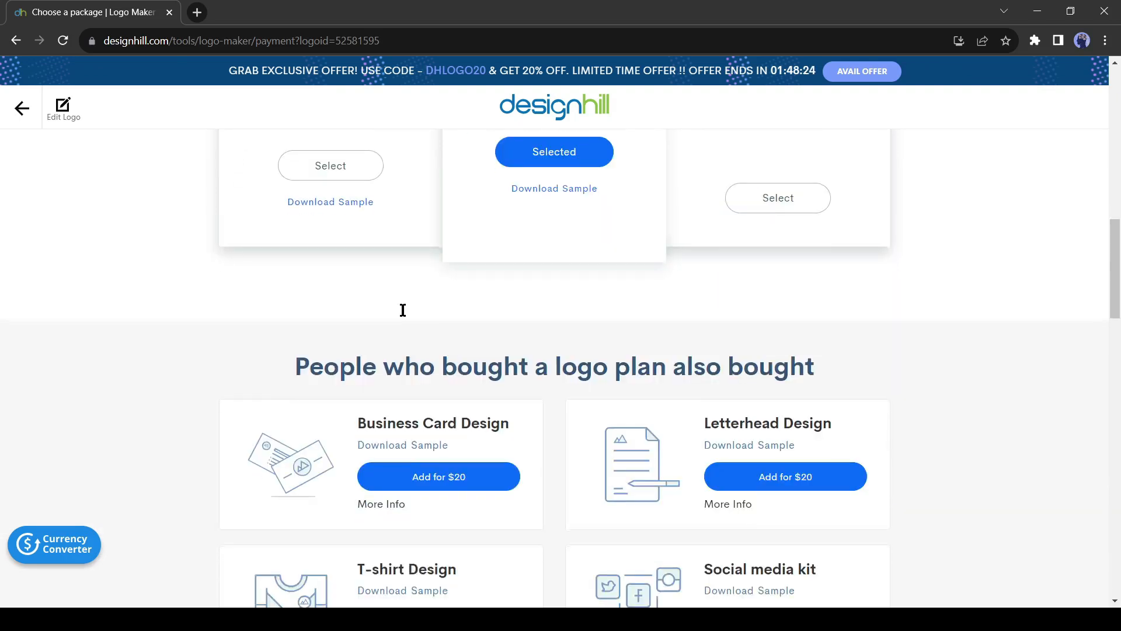
mouse_move(406, 317)
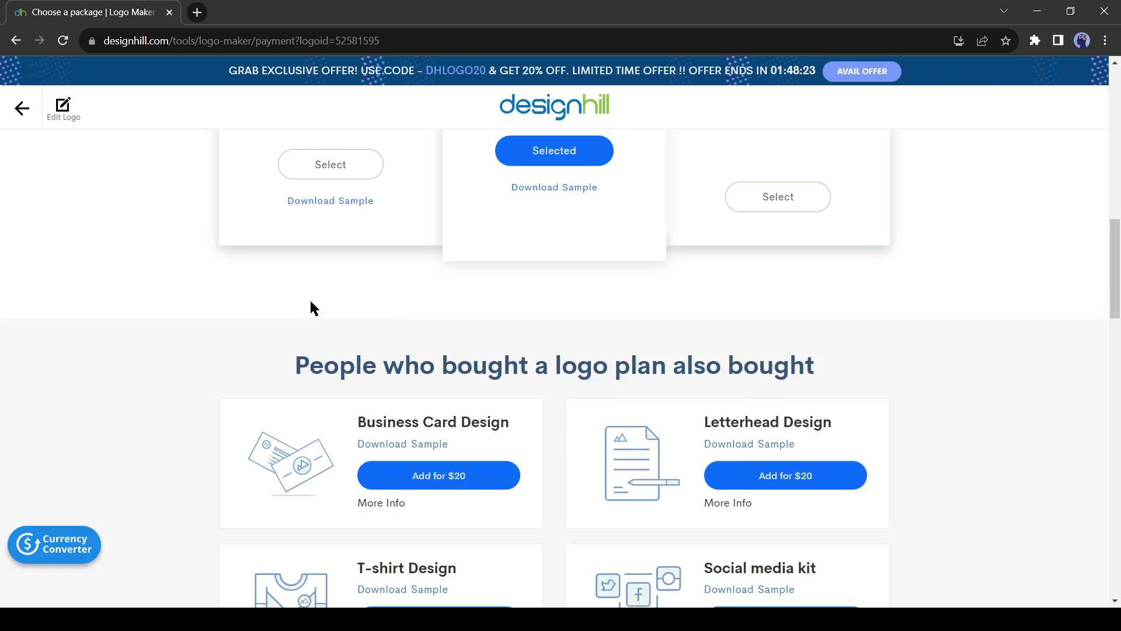
scroll(down, 3)
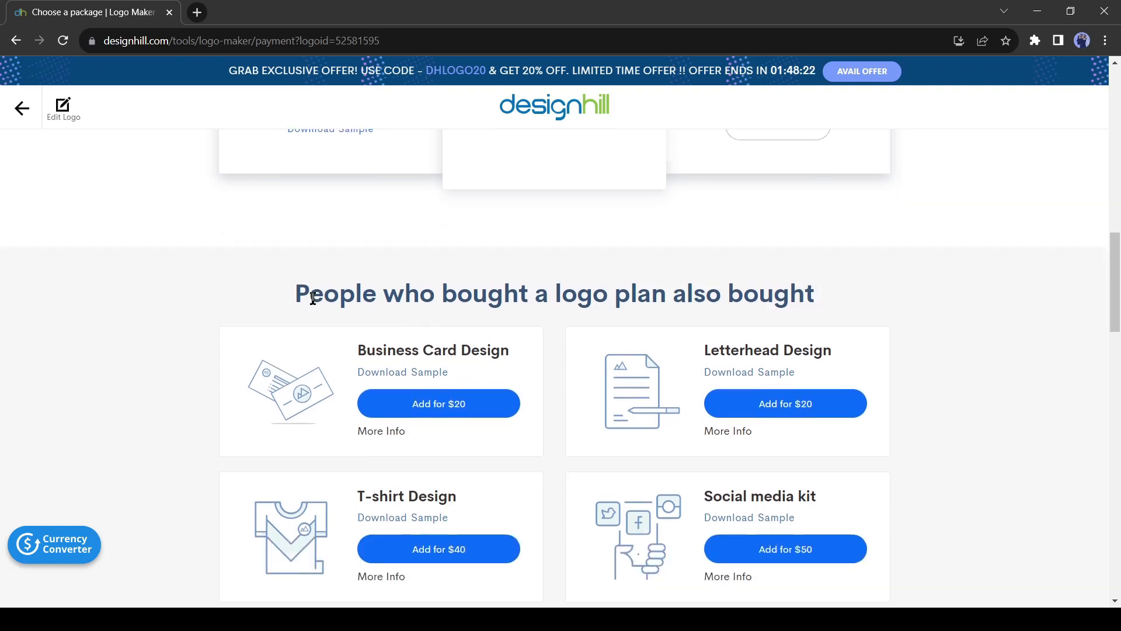
scroll(down, 3)
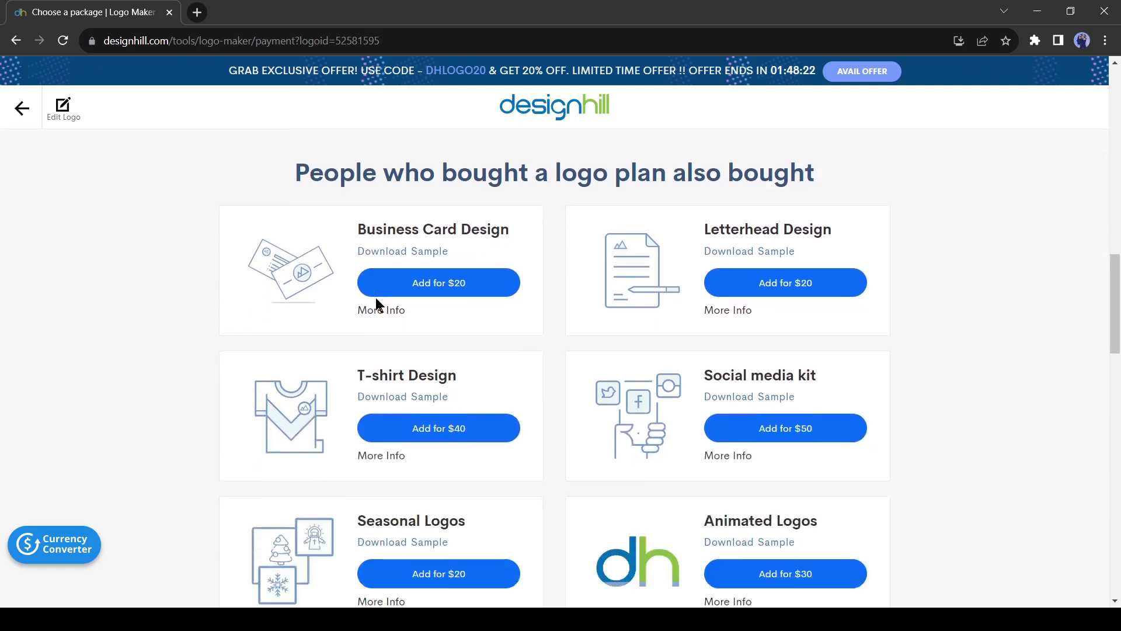
scroll(down, 3)
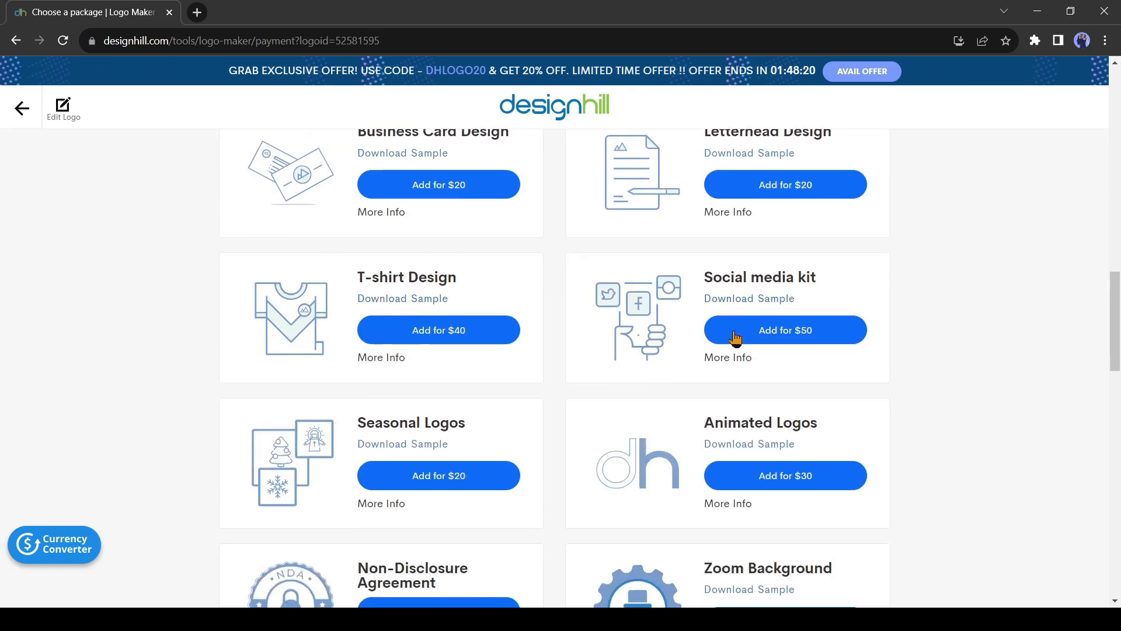
scroll(down, 3)
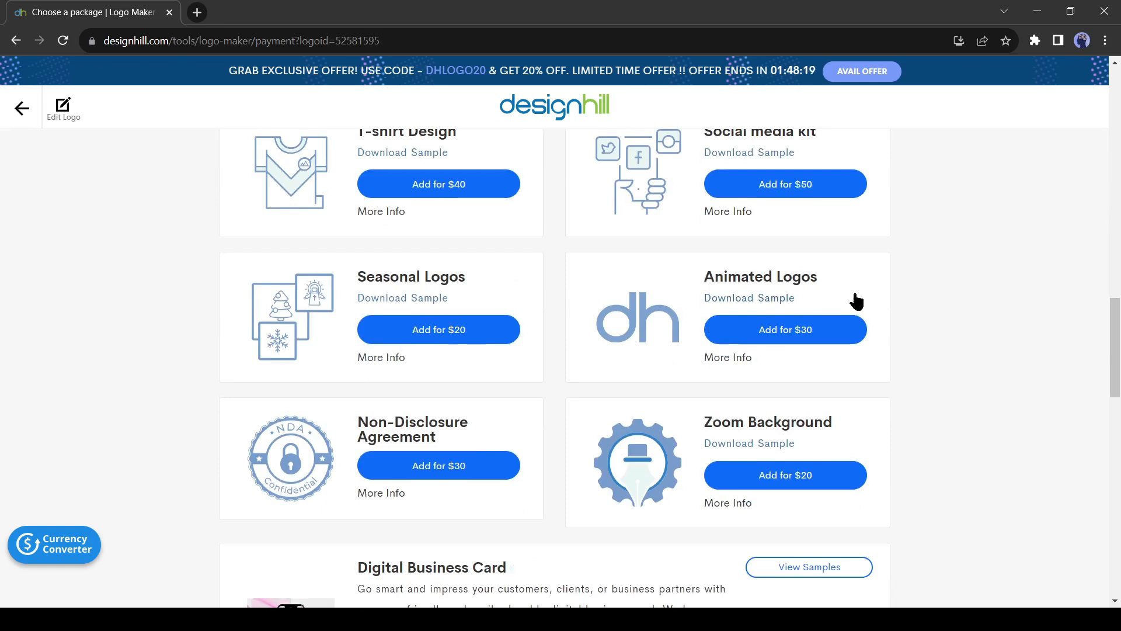
scroll(down, 3)
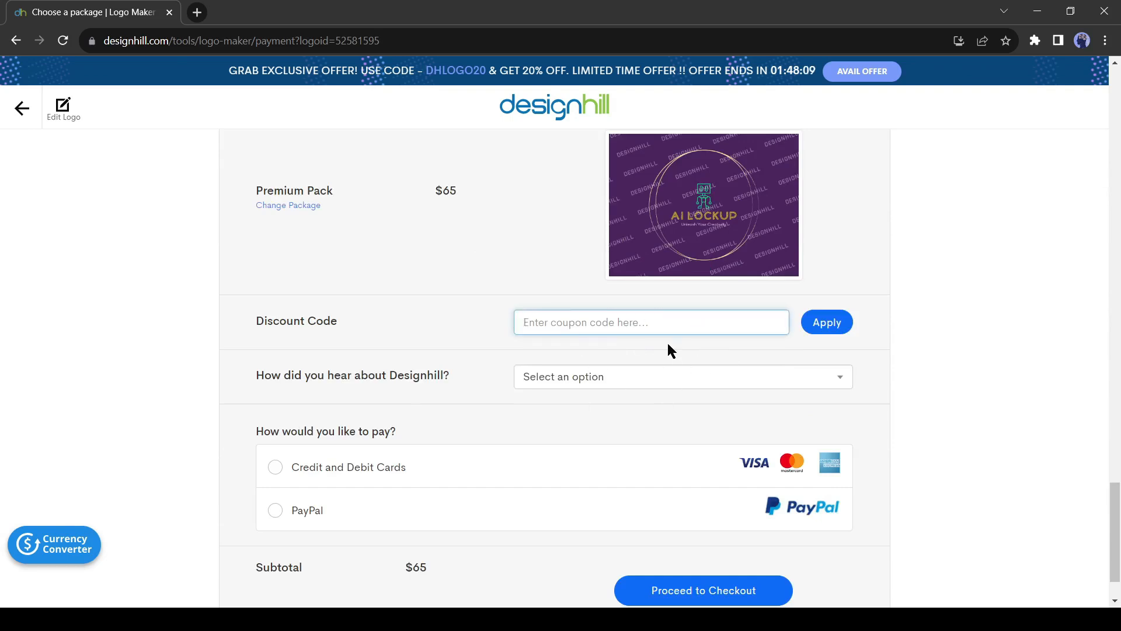
mouse_move(442, 442)
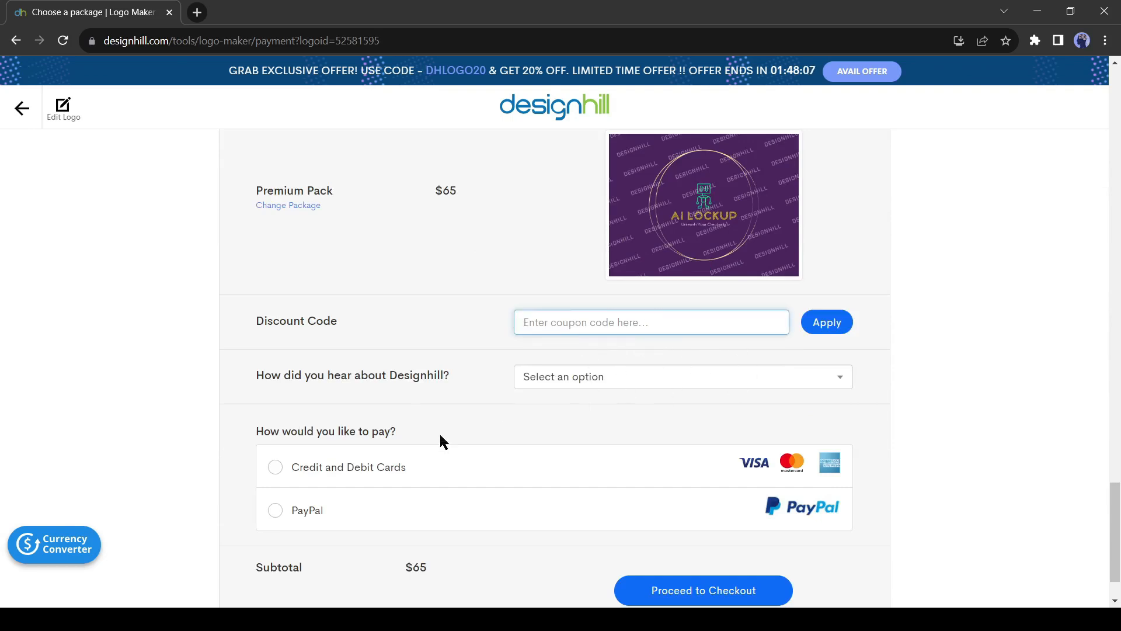
- Scroll the order summary for the $65 Premium Pack down to the payment method options
scroll(down, 3)
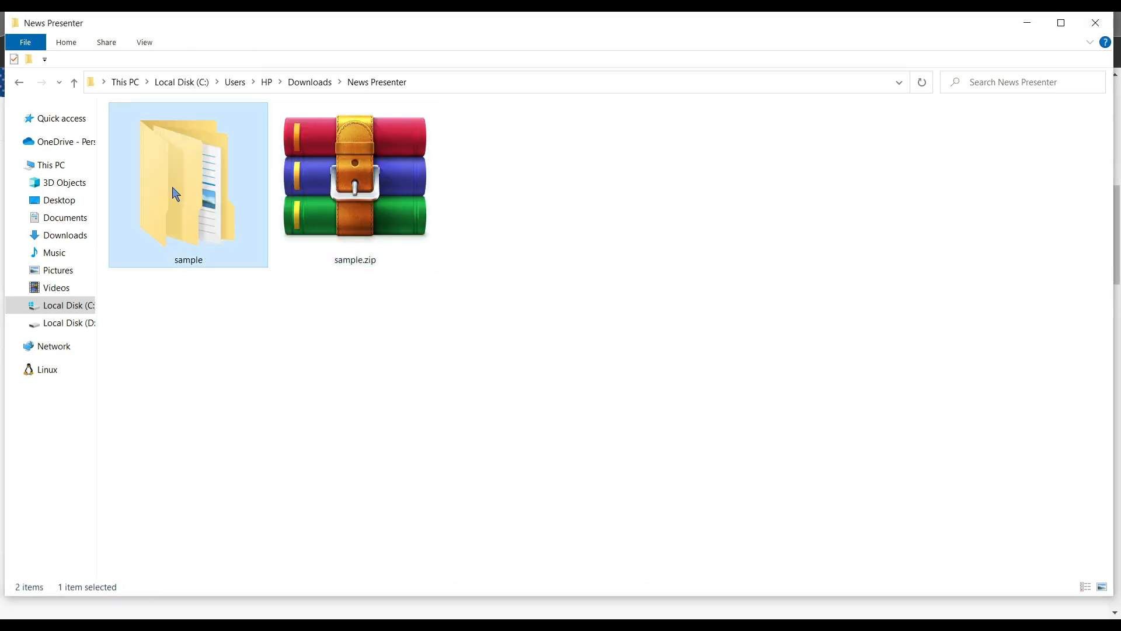
- Browse into the sample folder's pdf directory showing the colour, dark and white logo PDFs
double_click(188, 171)
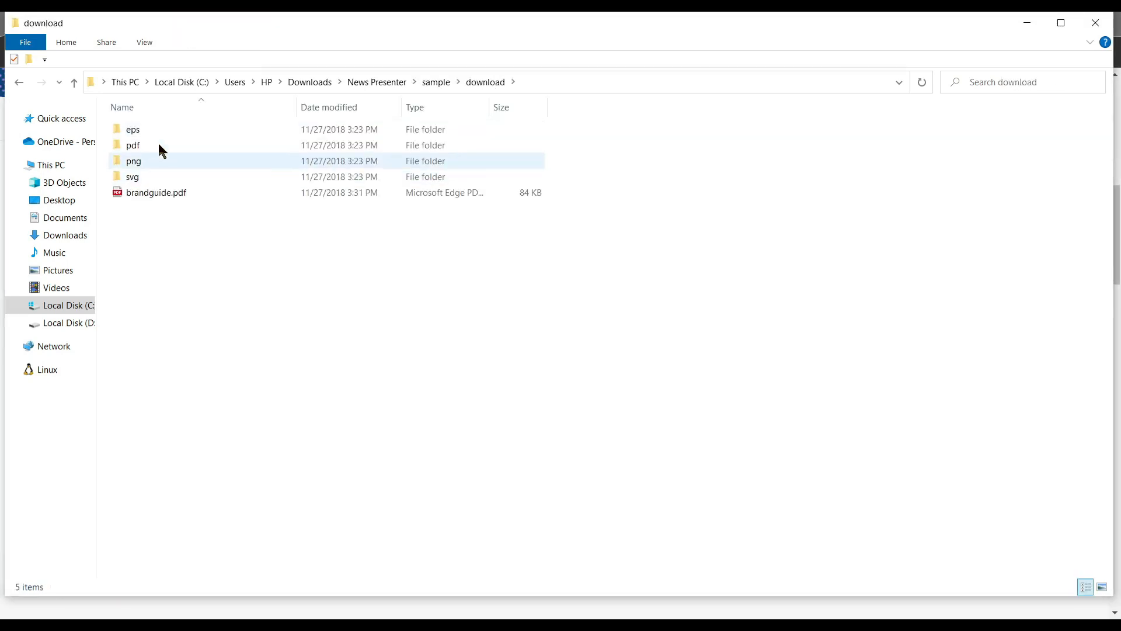
double_click(133, 145)
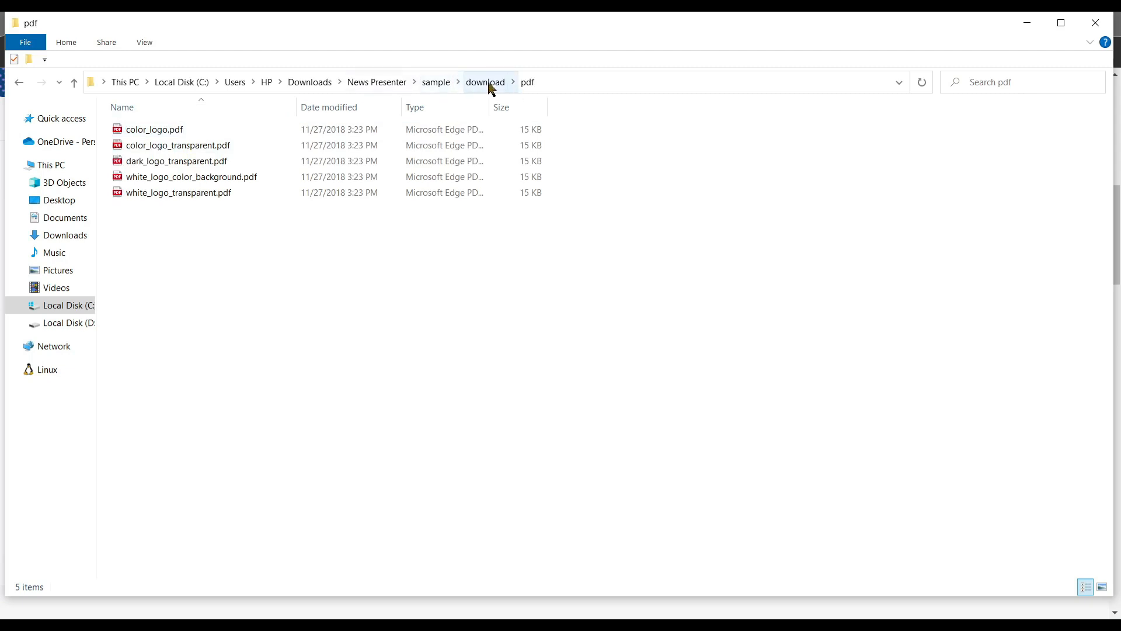